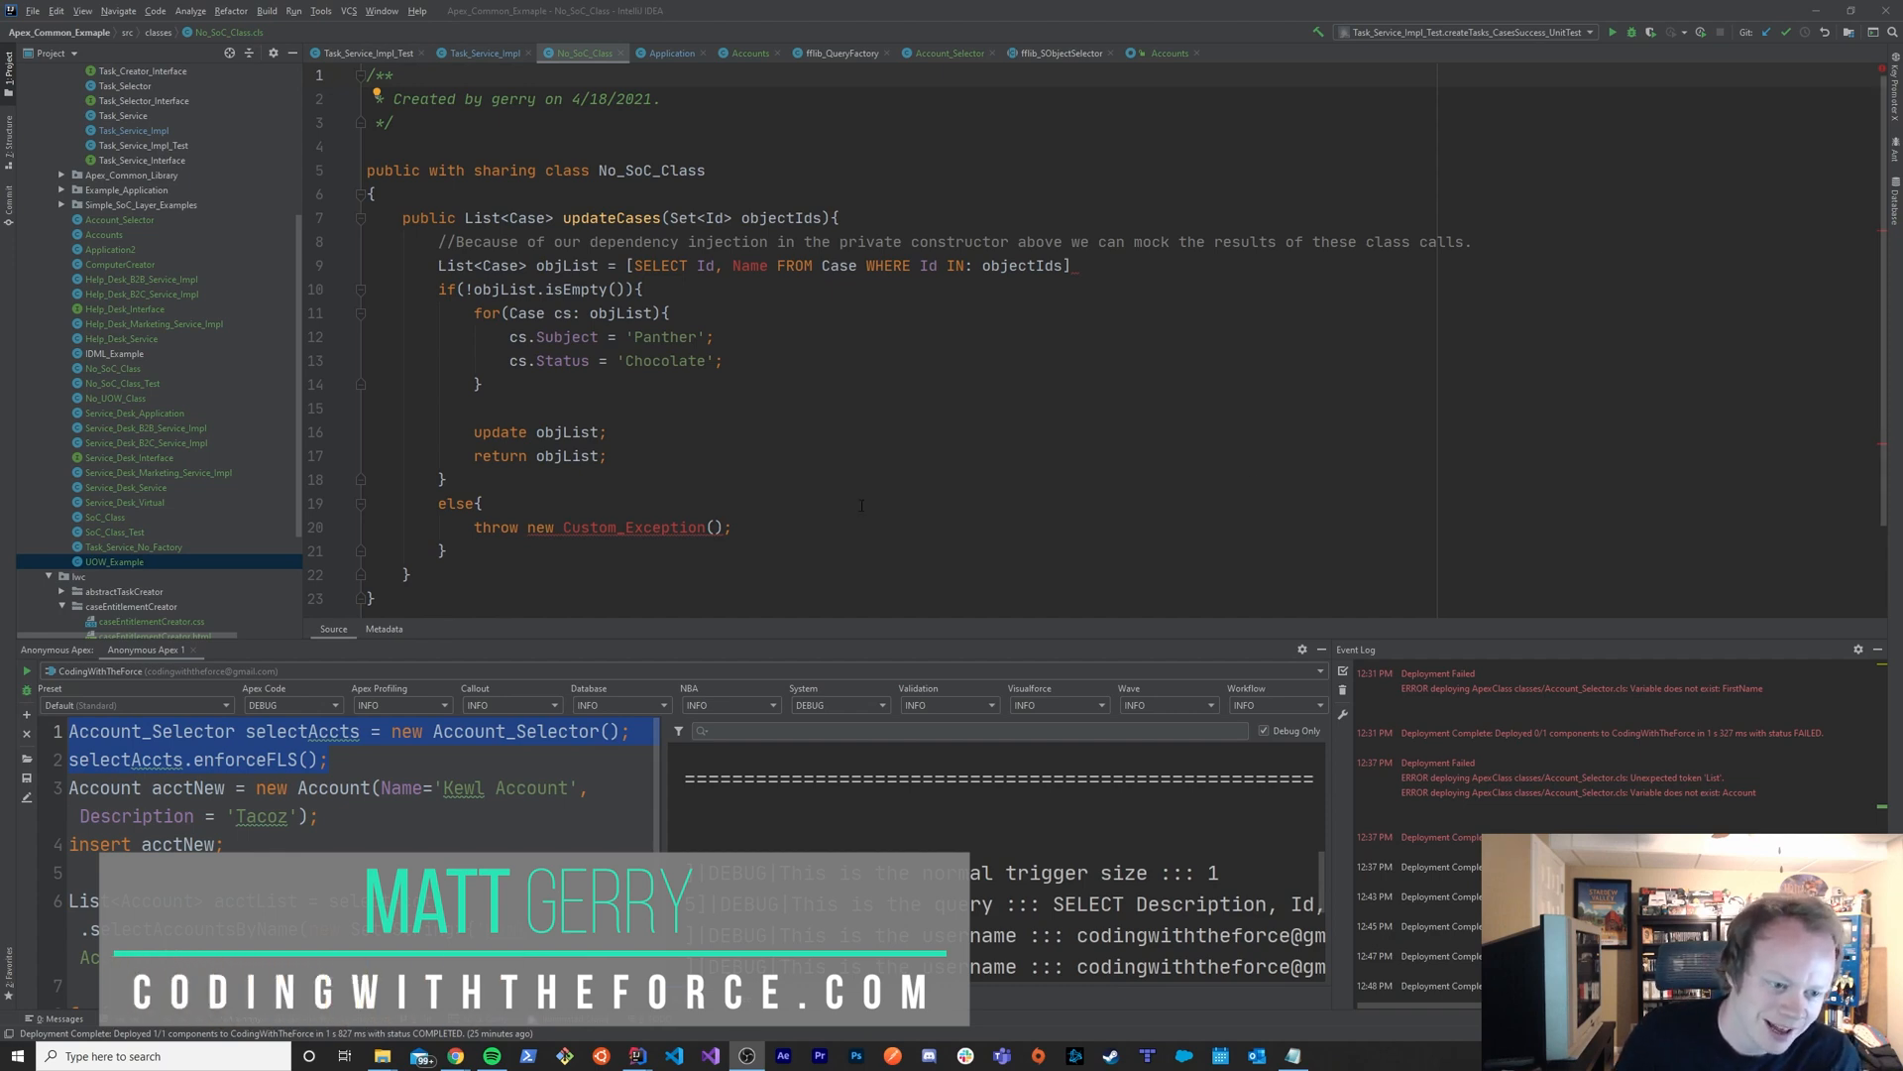
- Declare 'Accounts acctDomain = new Accounts();' at the top of updateCases
left_click(732, 526)
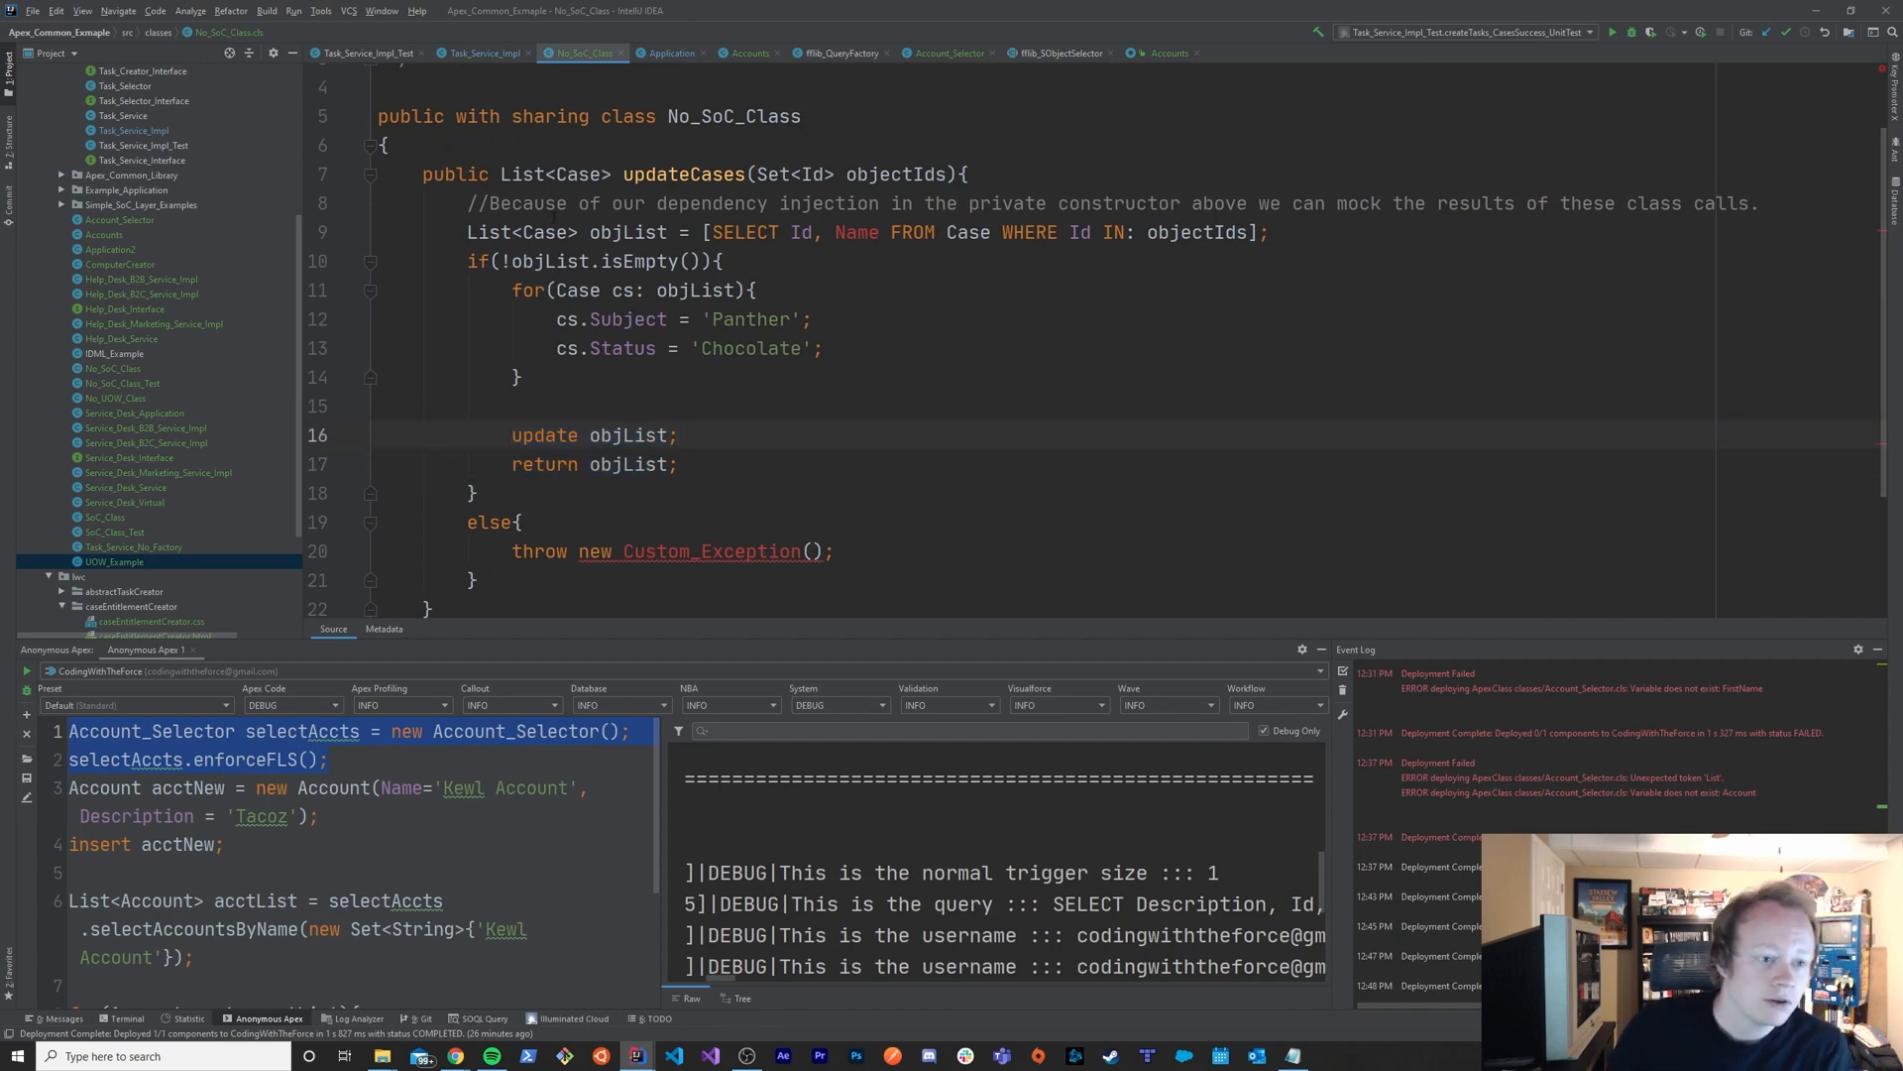
scroll("up", 3)
type("A")
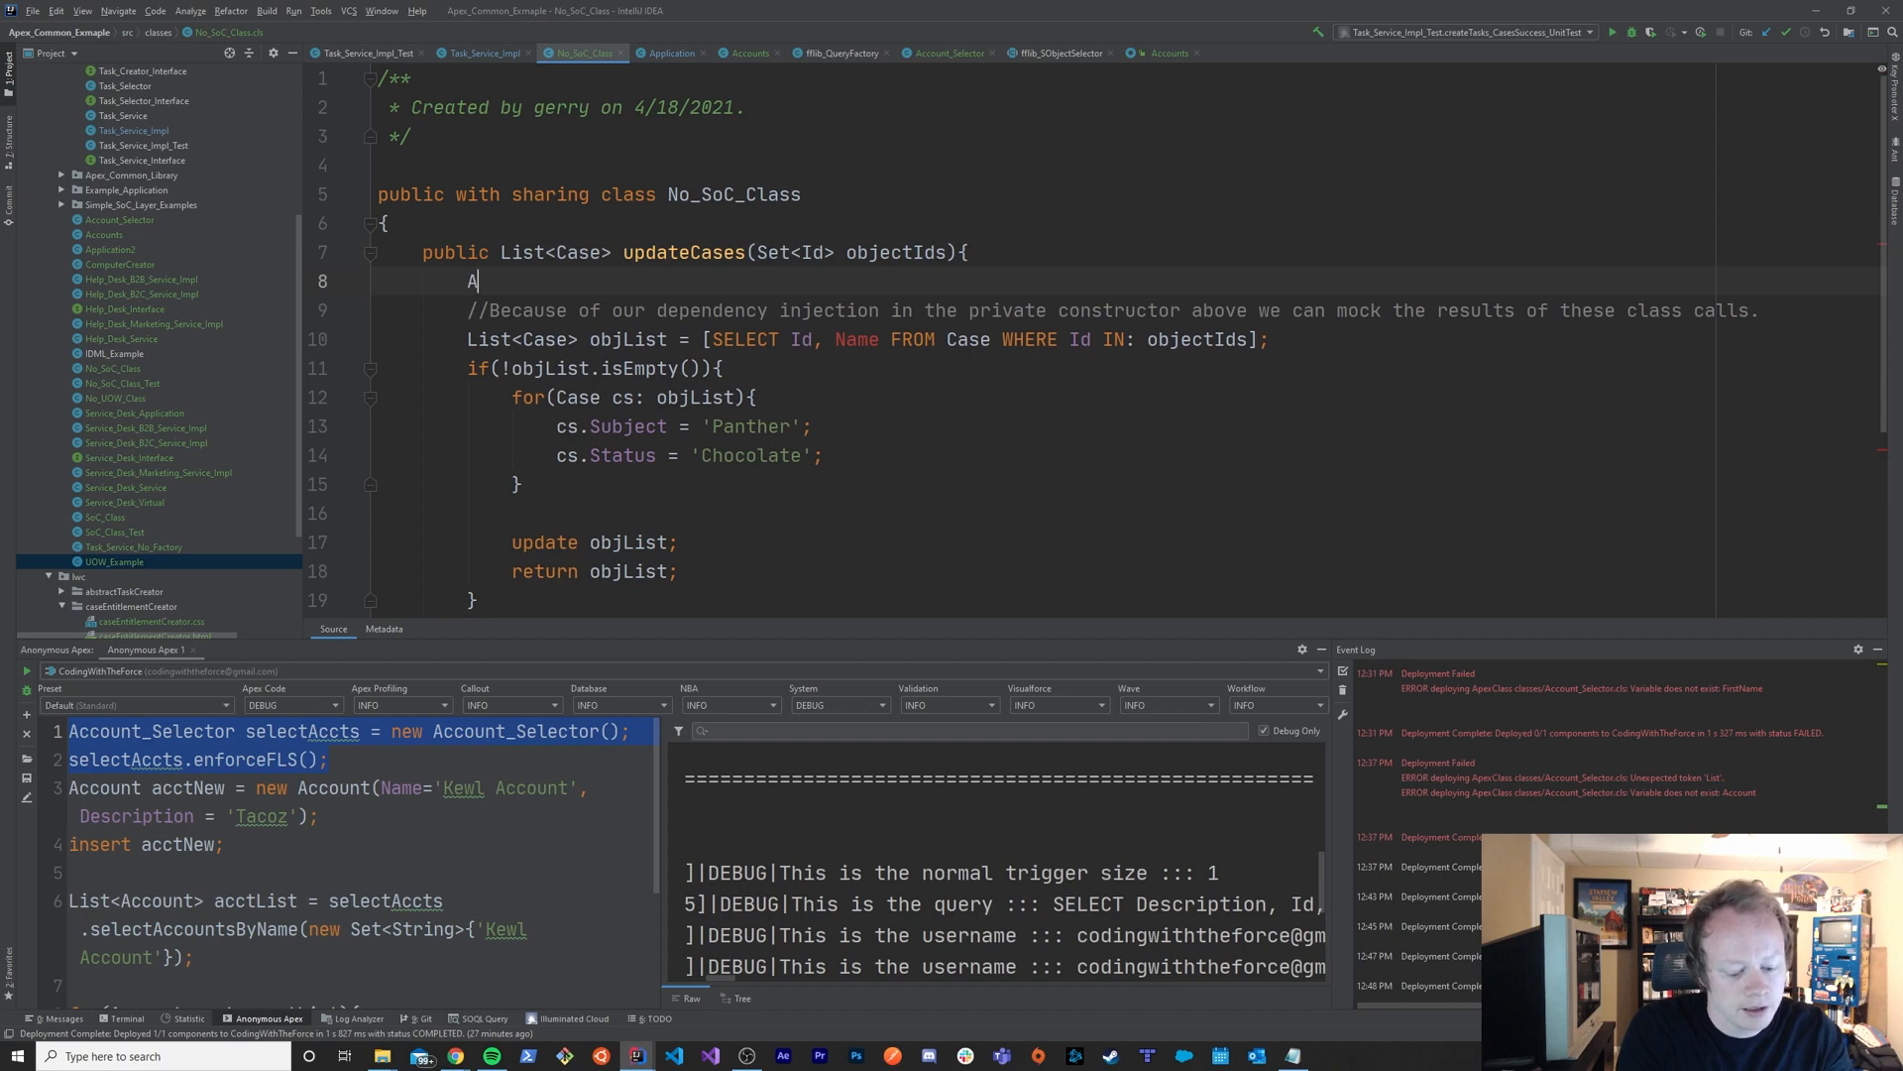
type("ccounts")
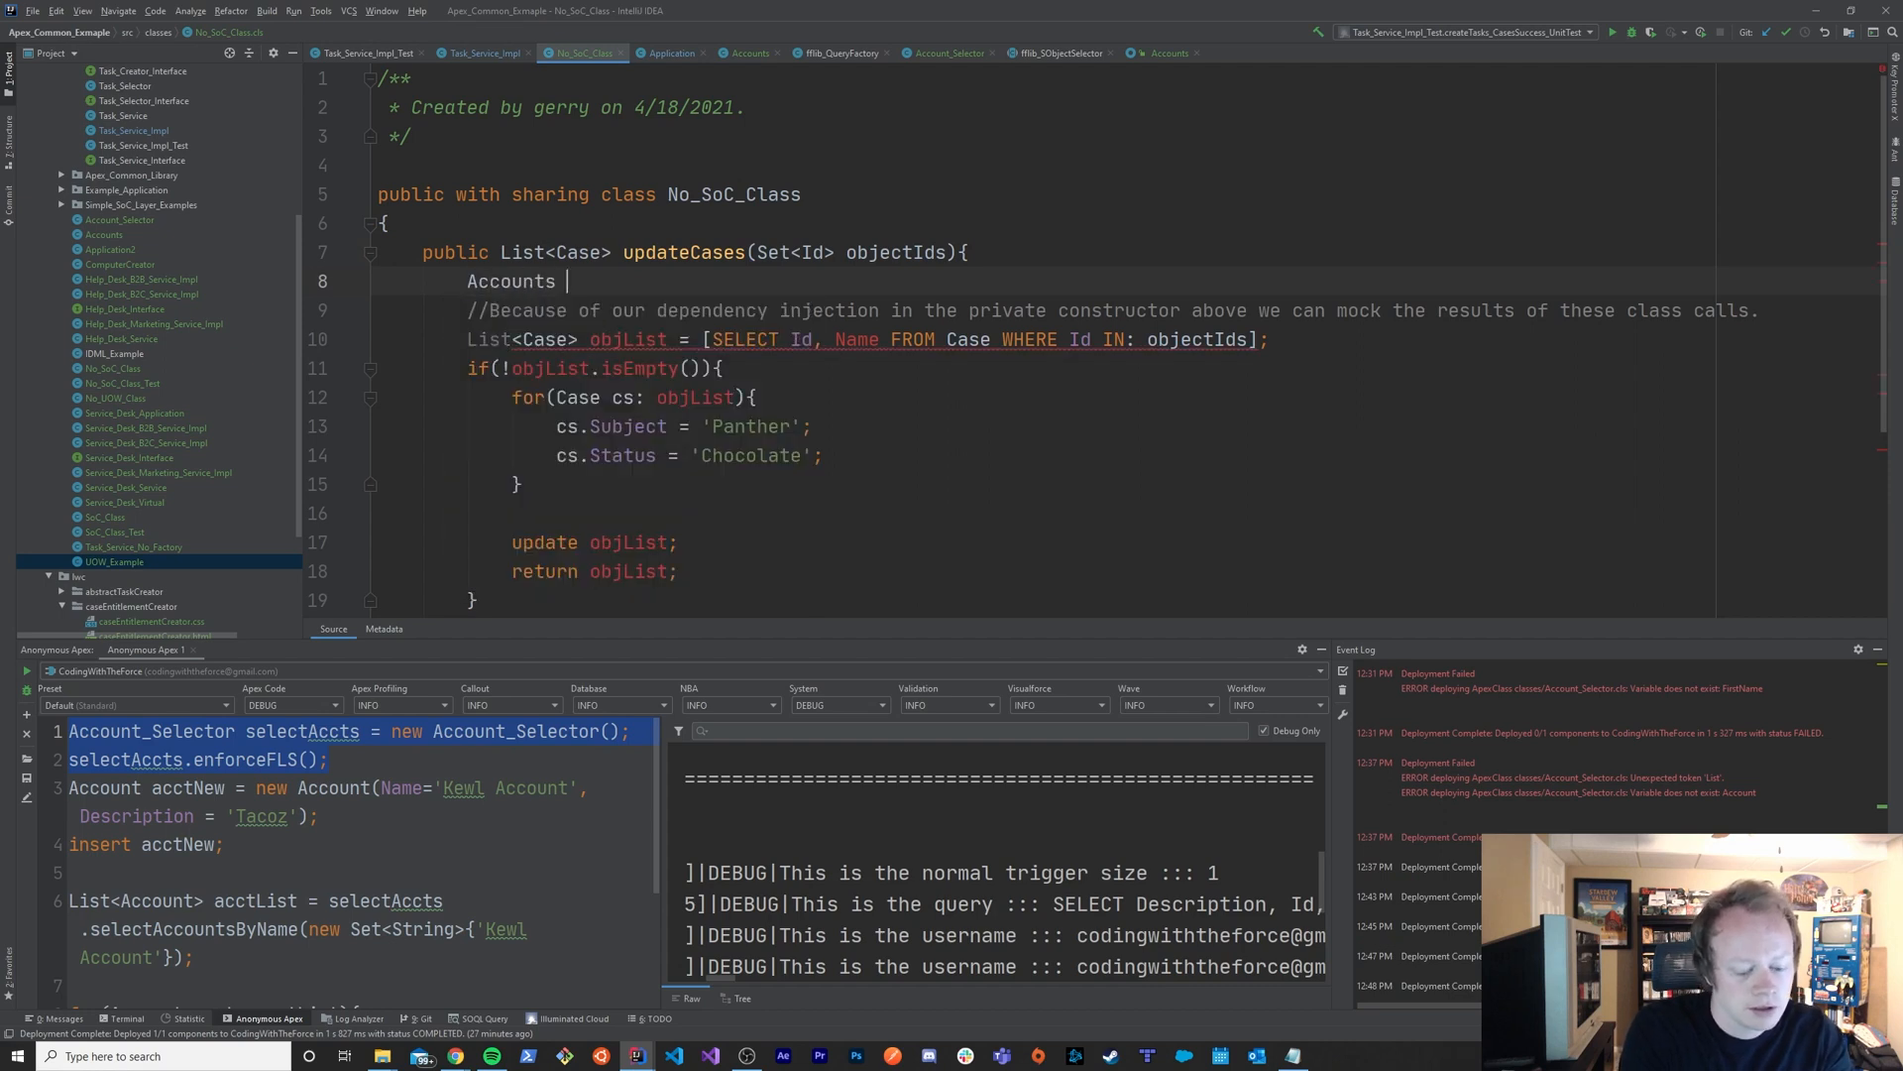
type("acctDom")
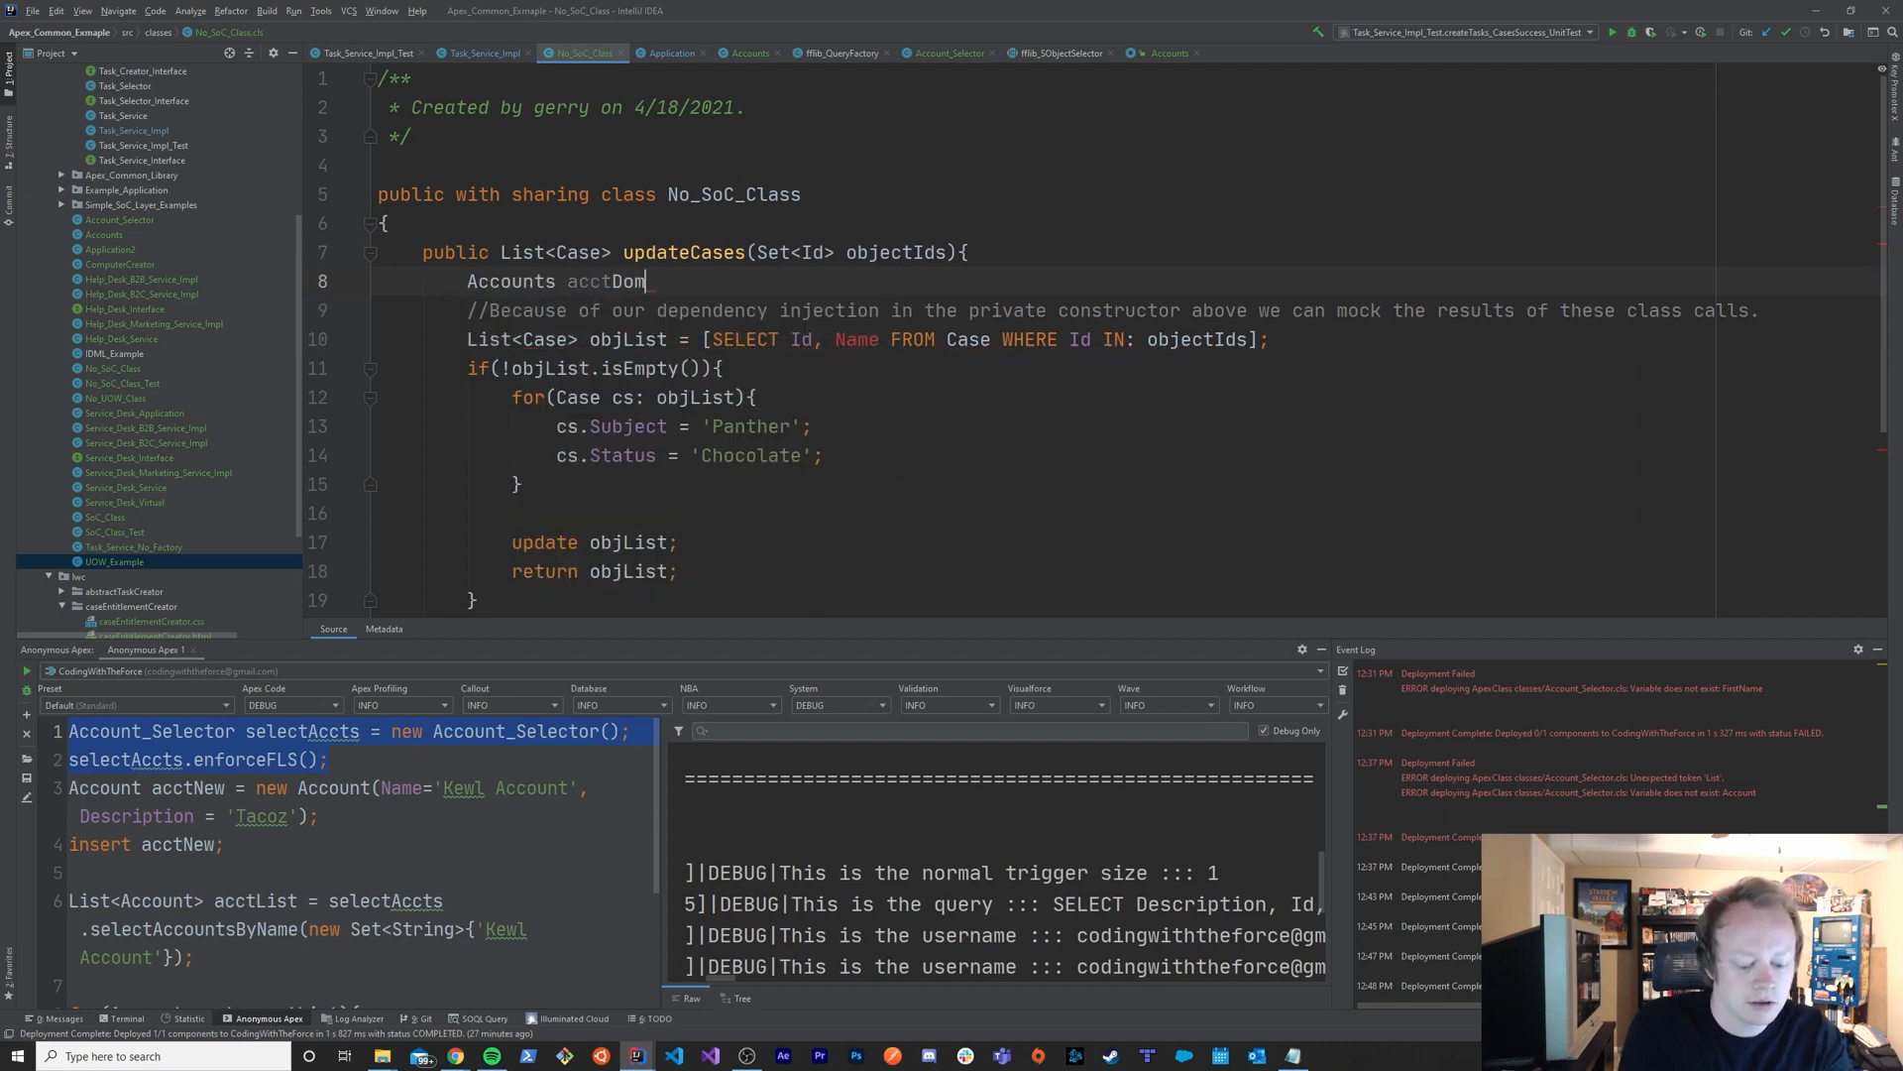
type("ain")
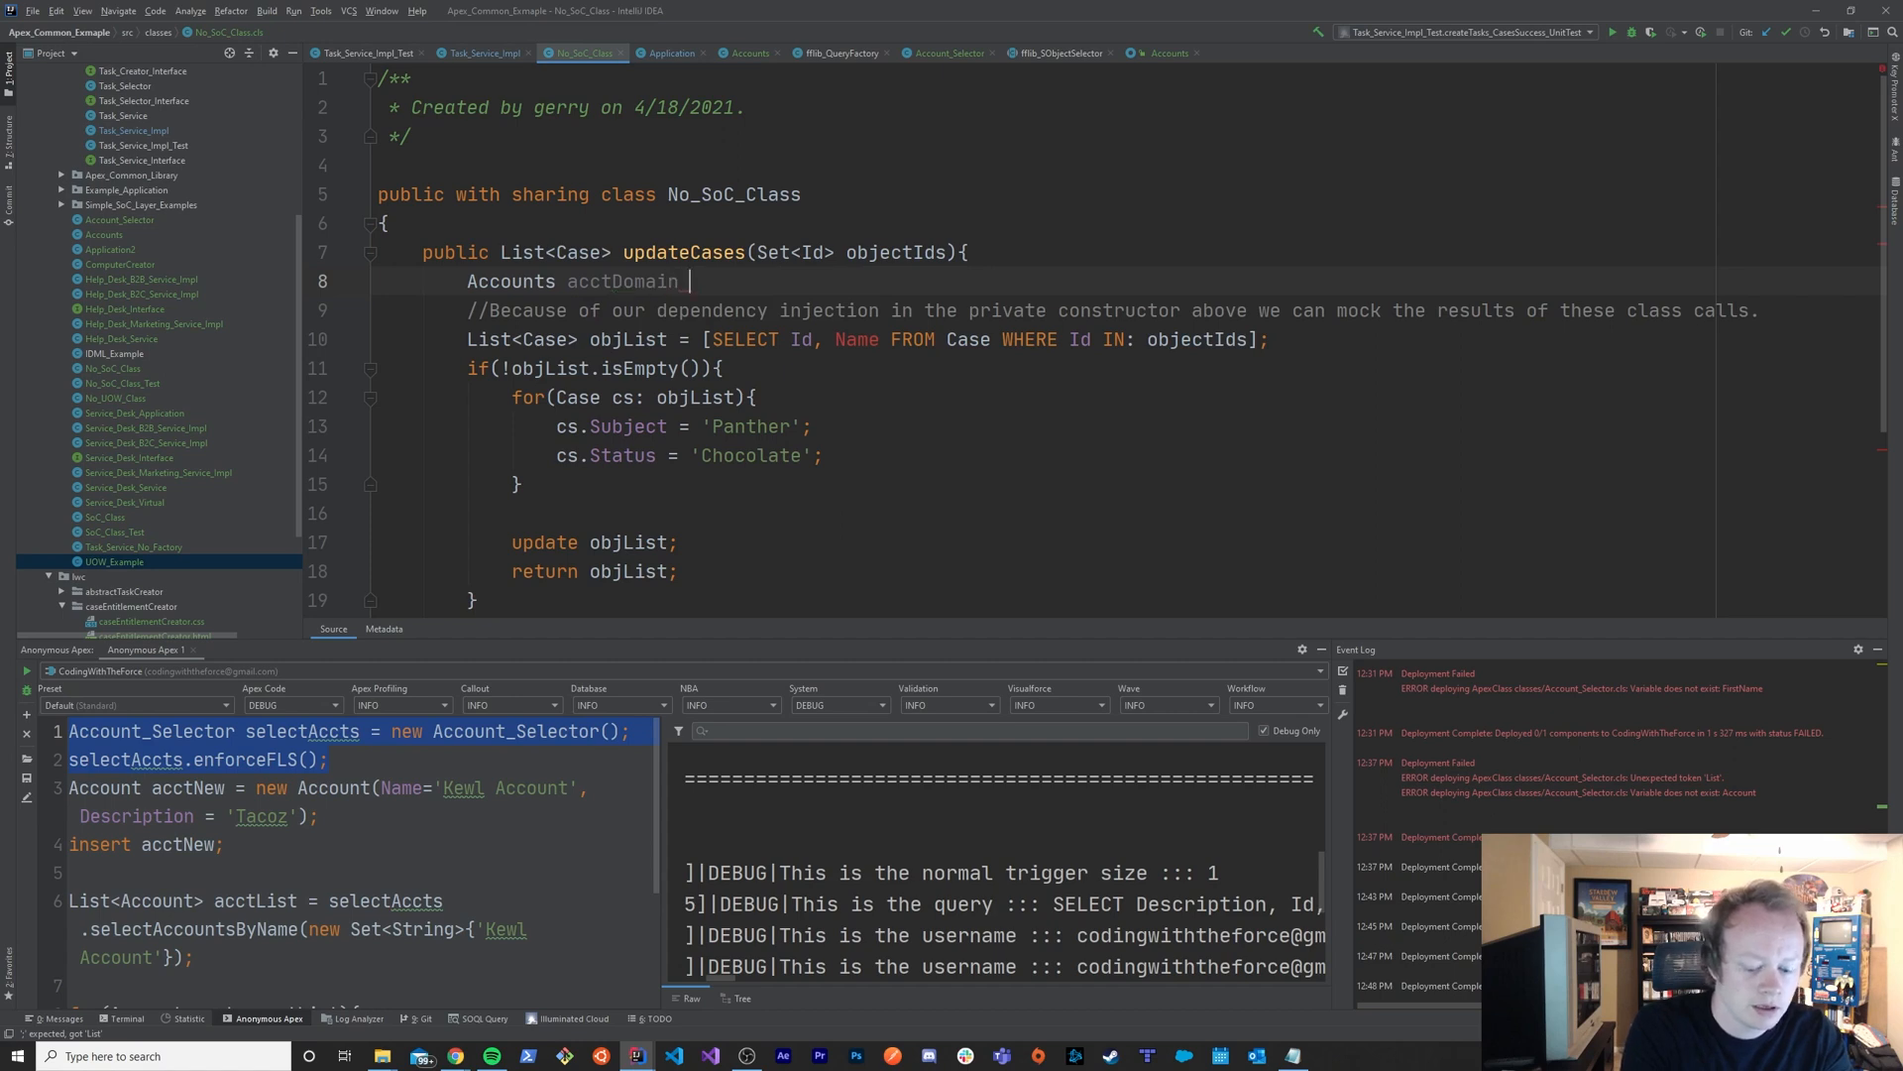
type("= new Accou")
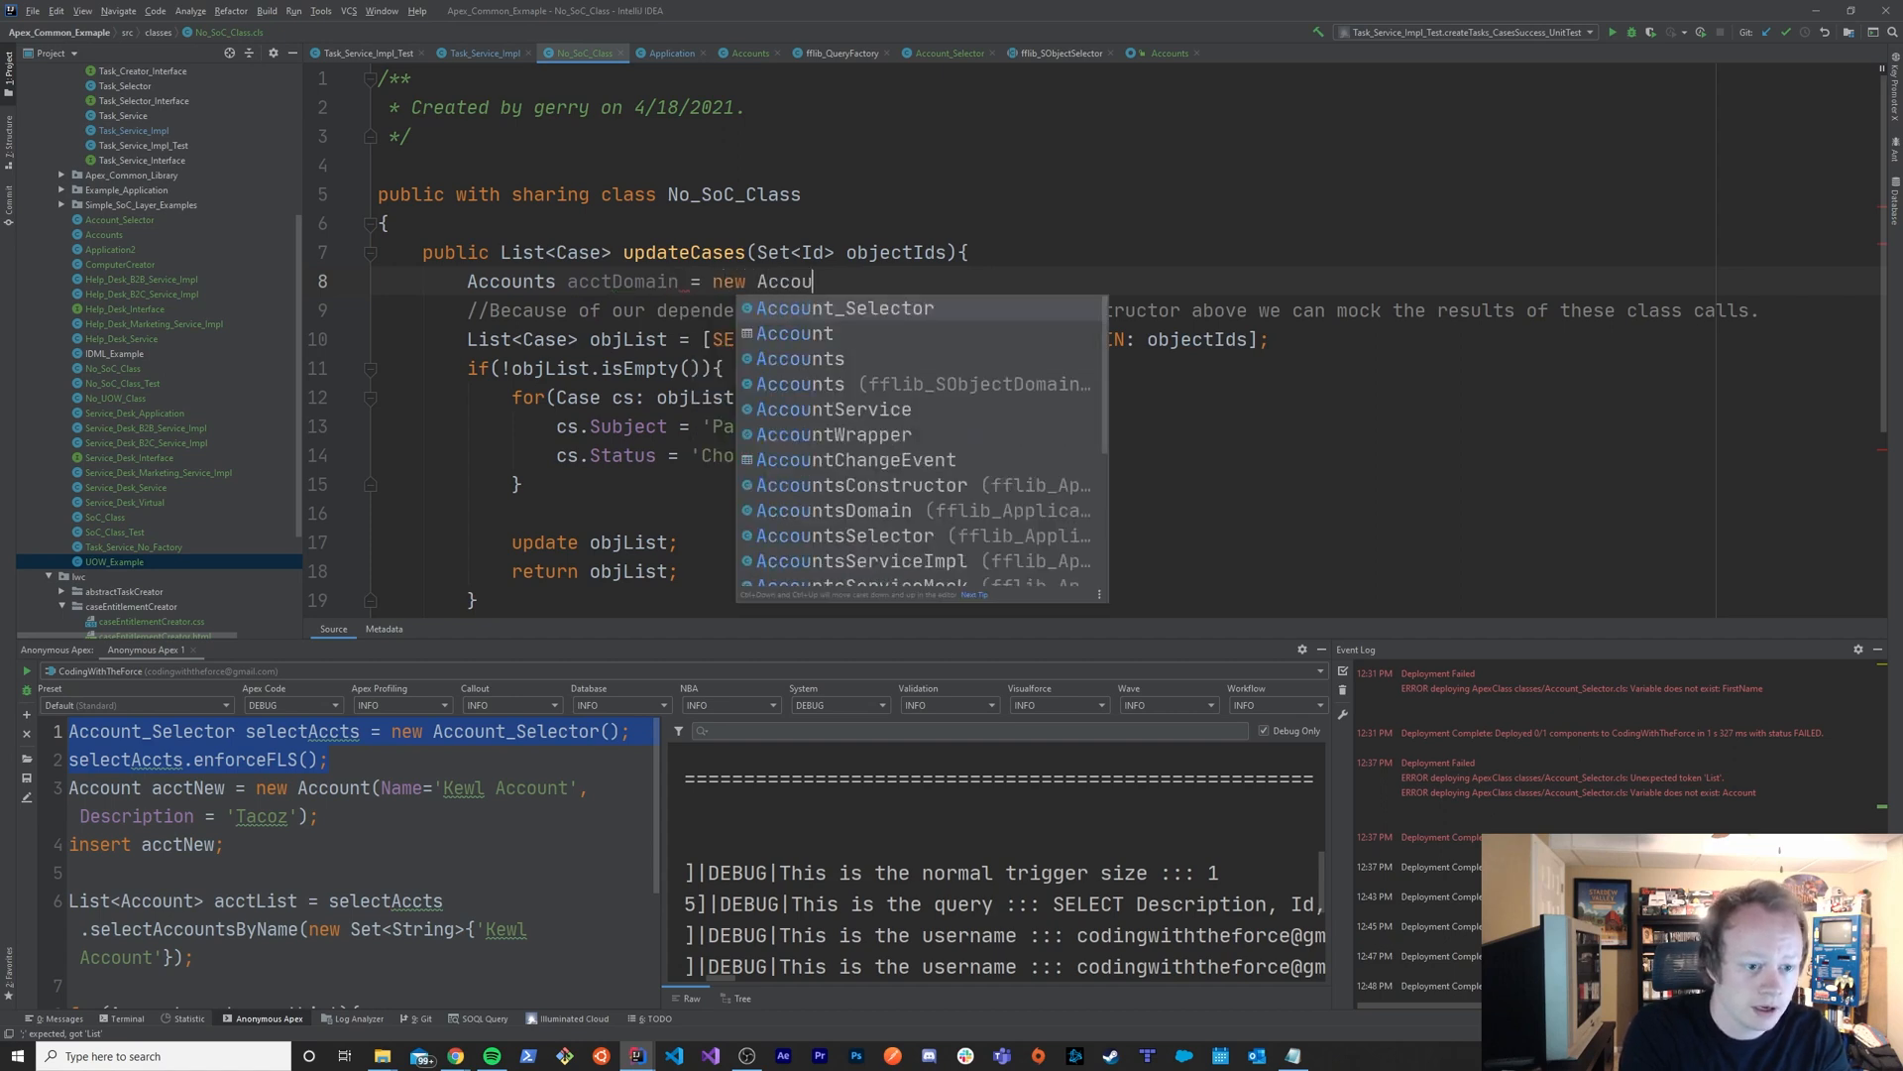
left_click(799, 358)
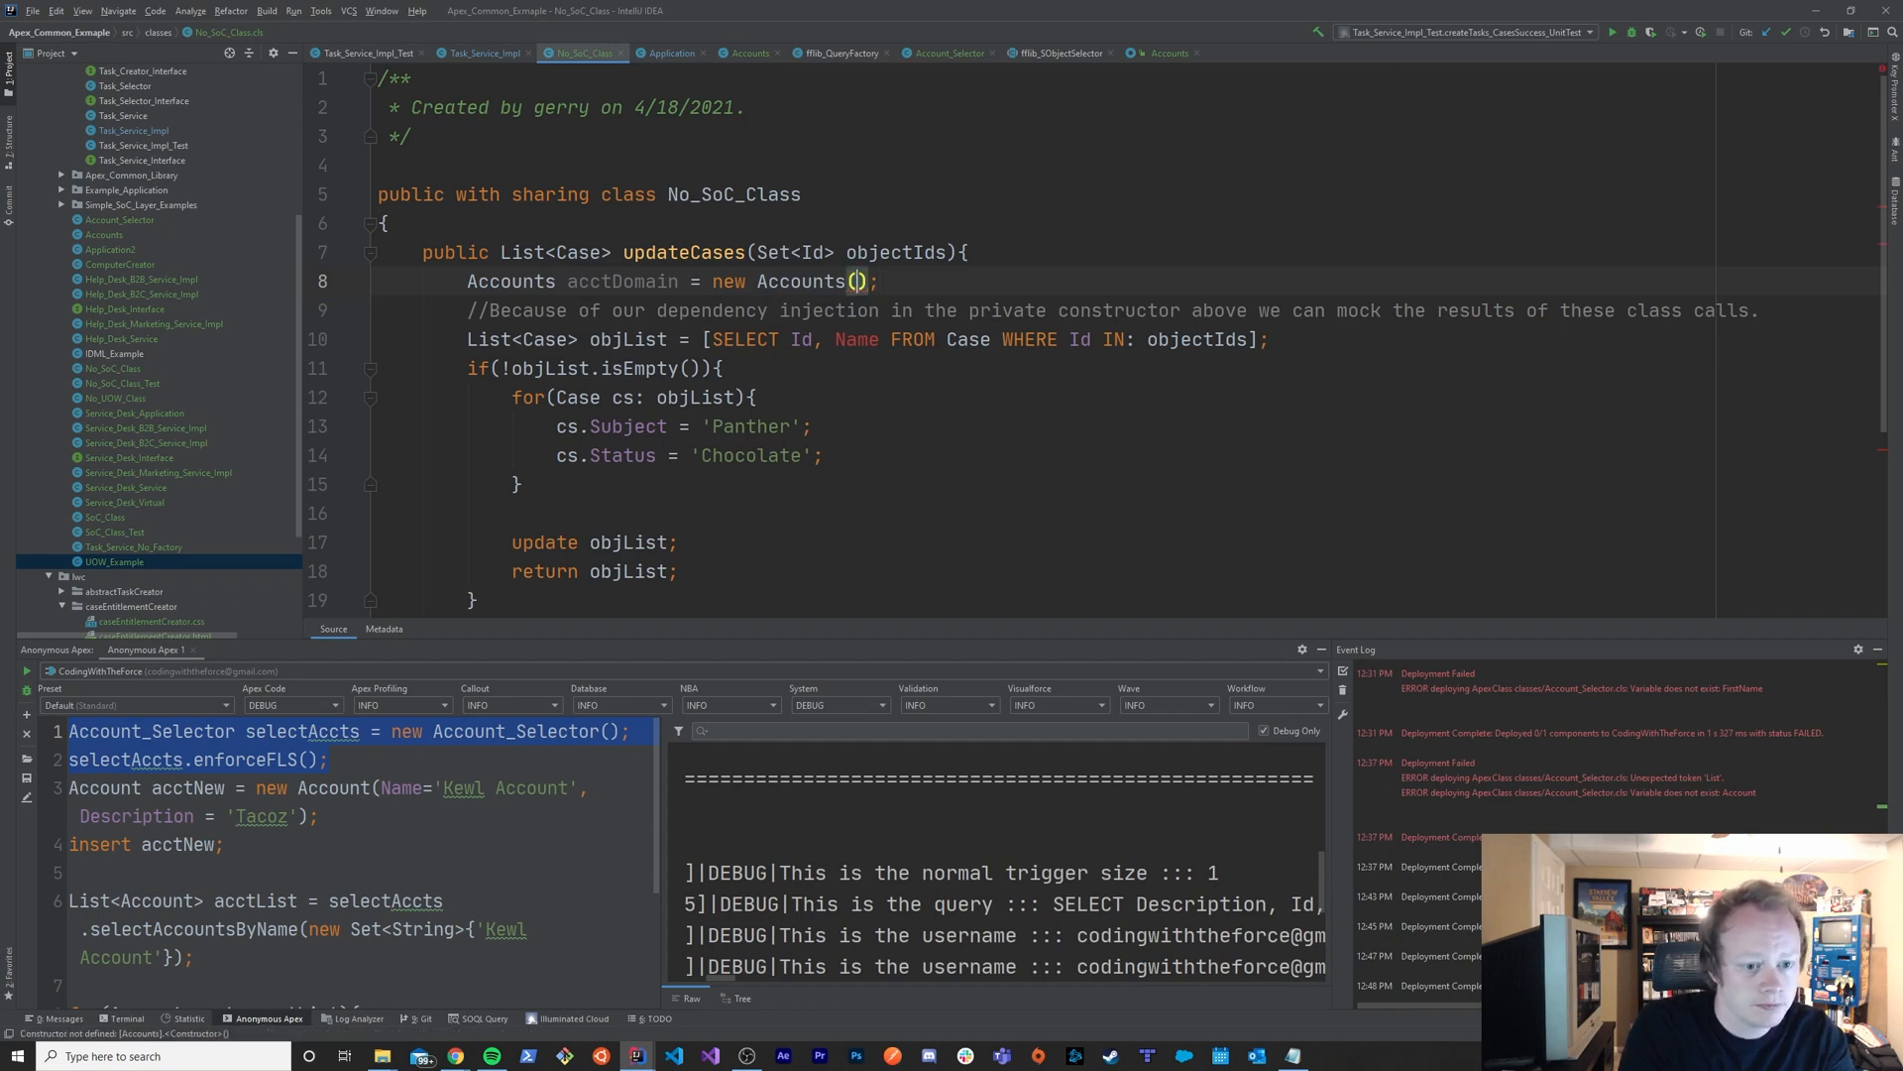
- Add a call to acctDomain.getSObjectType() on the line below the declaration
key("enter")
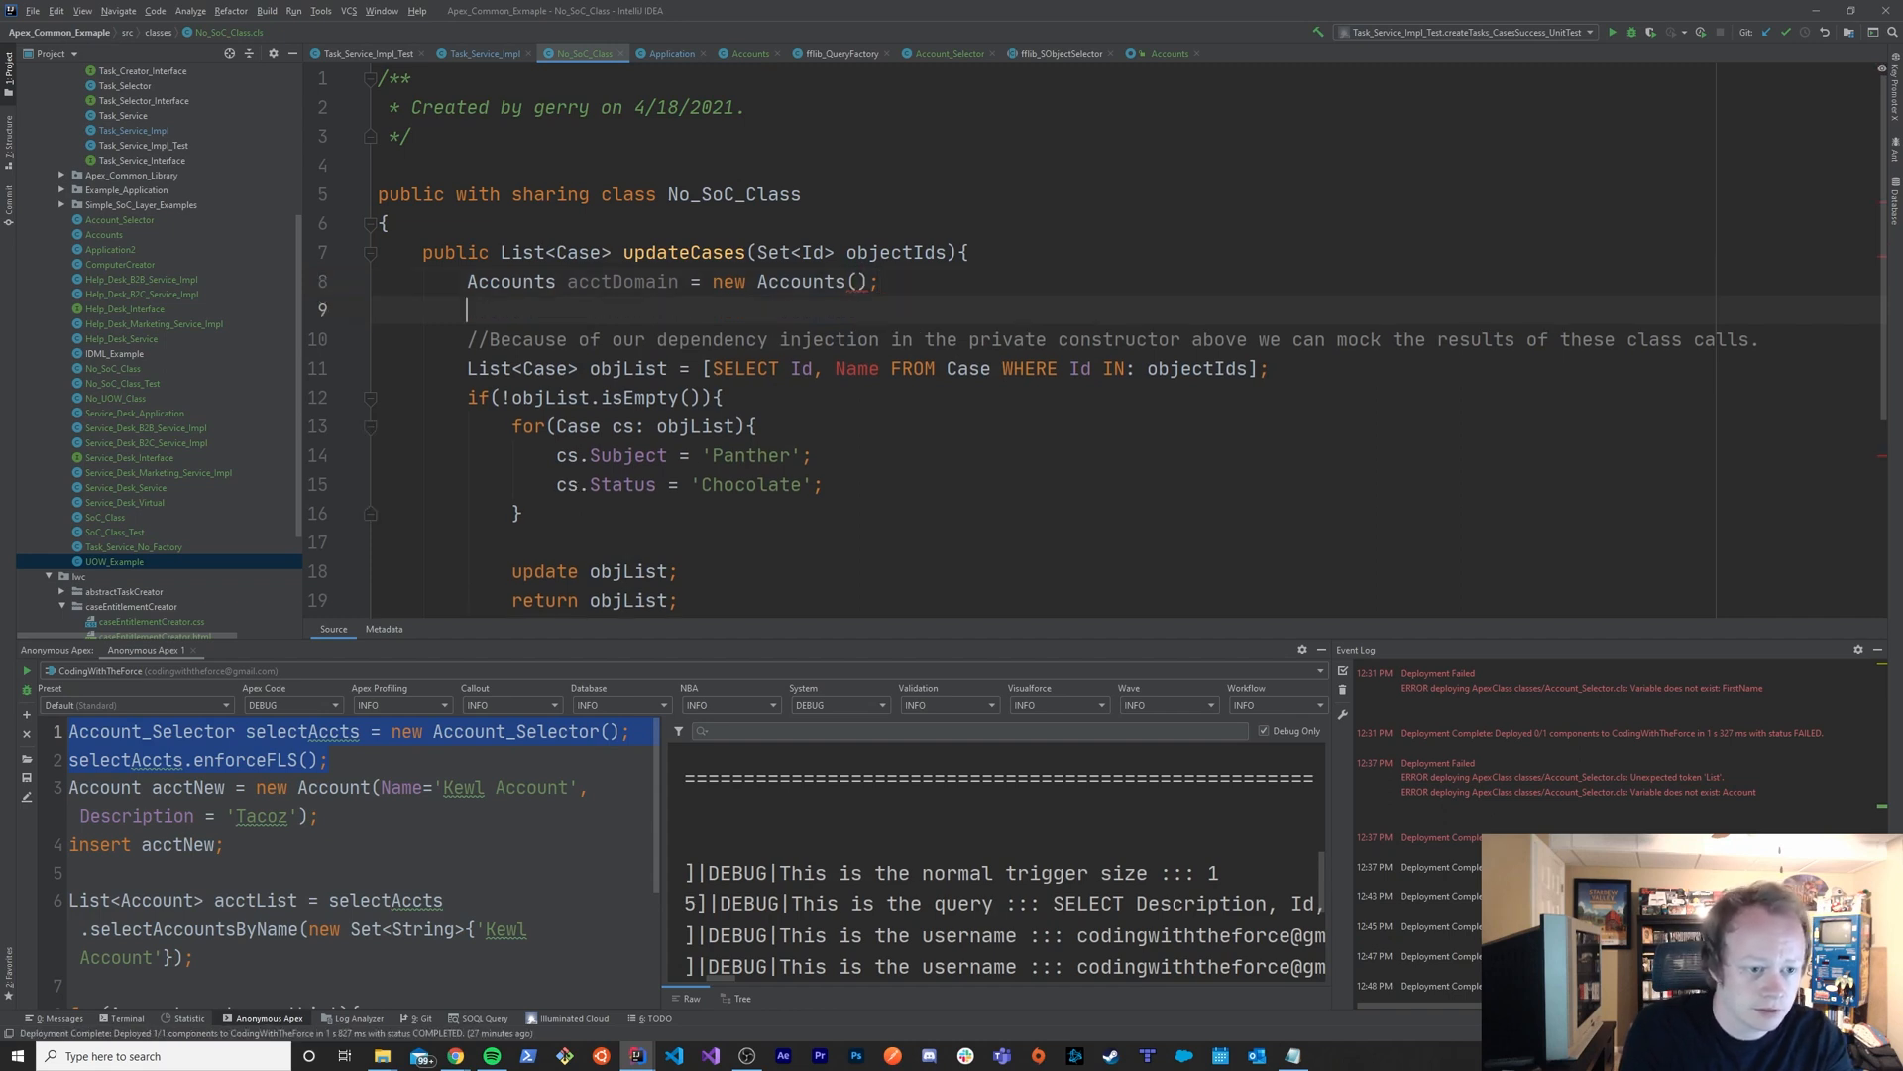
type("acct")
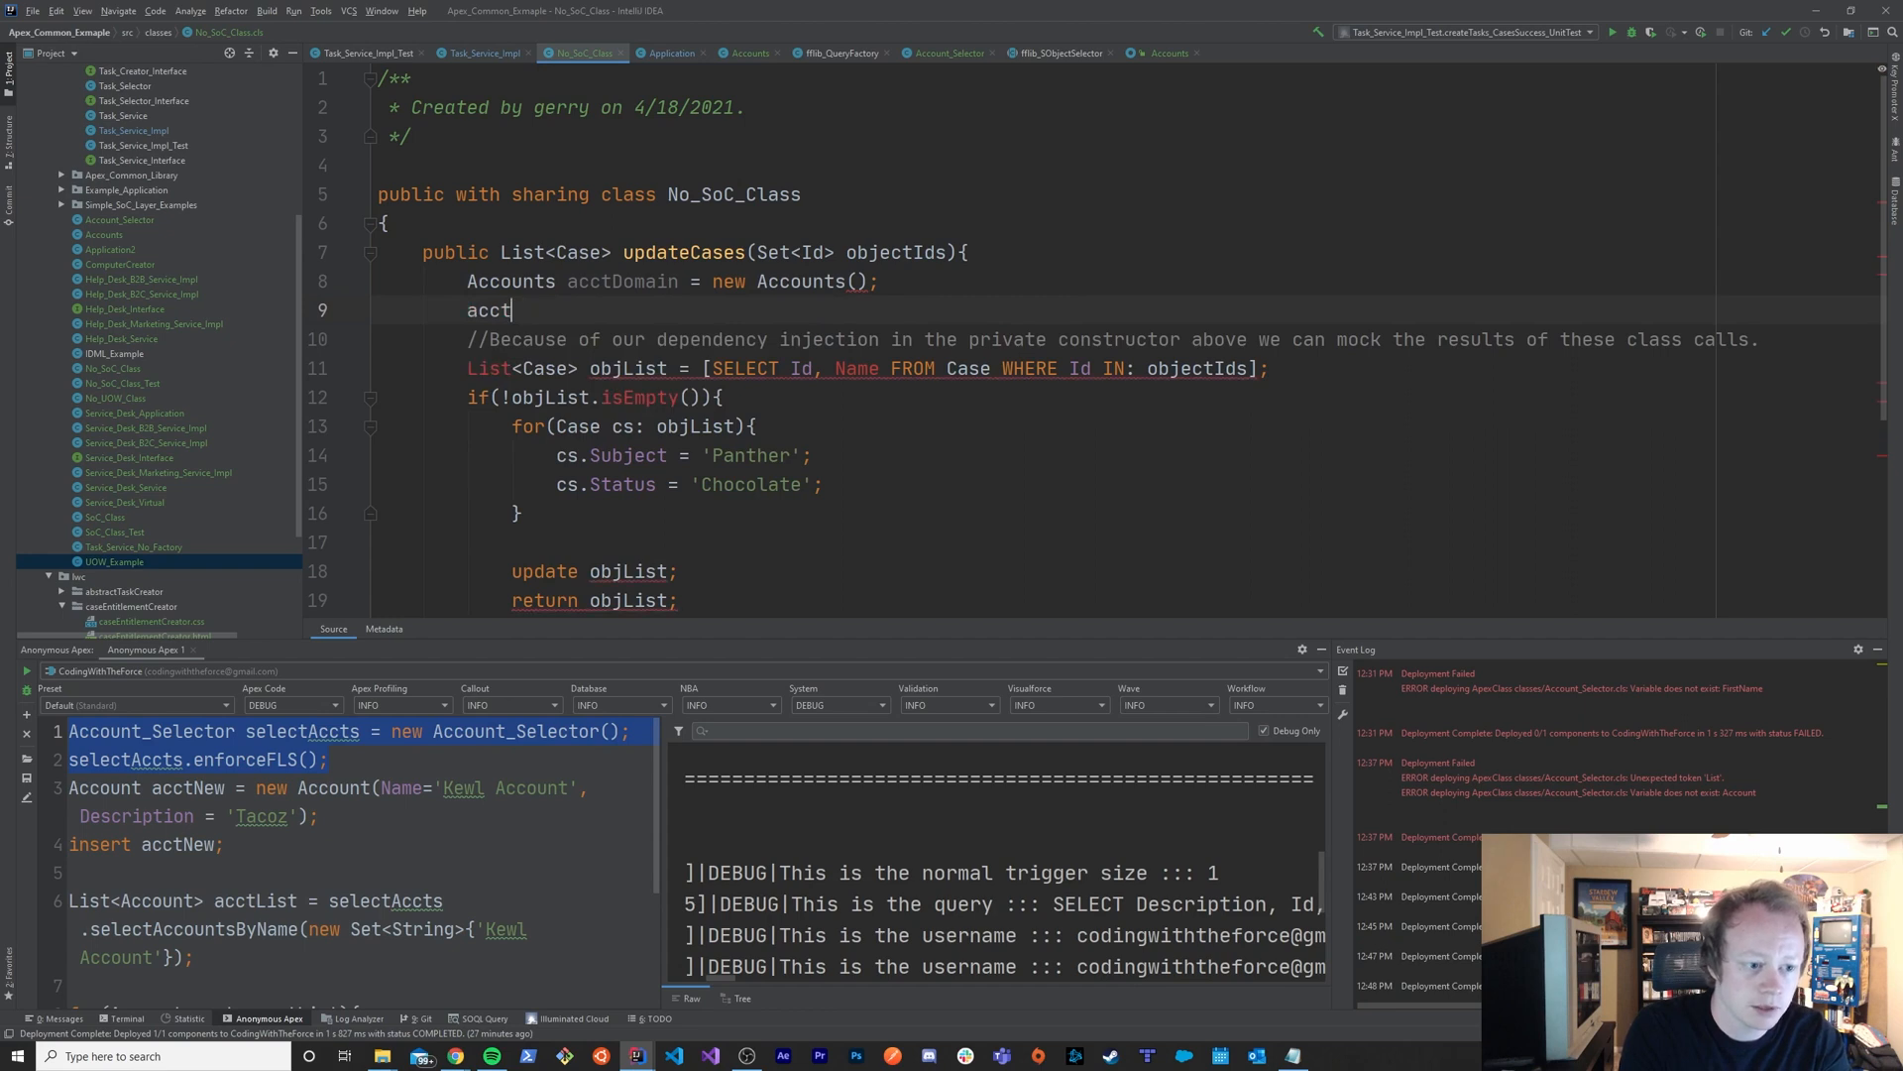
type("Domain.getSObjectType();")
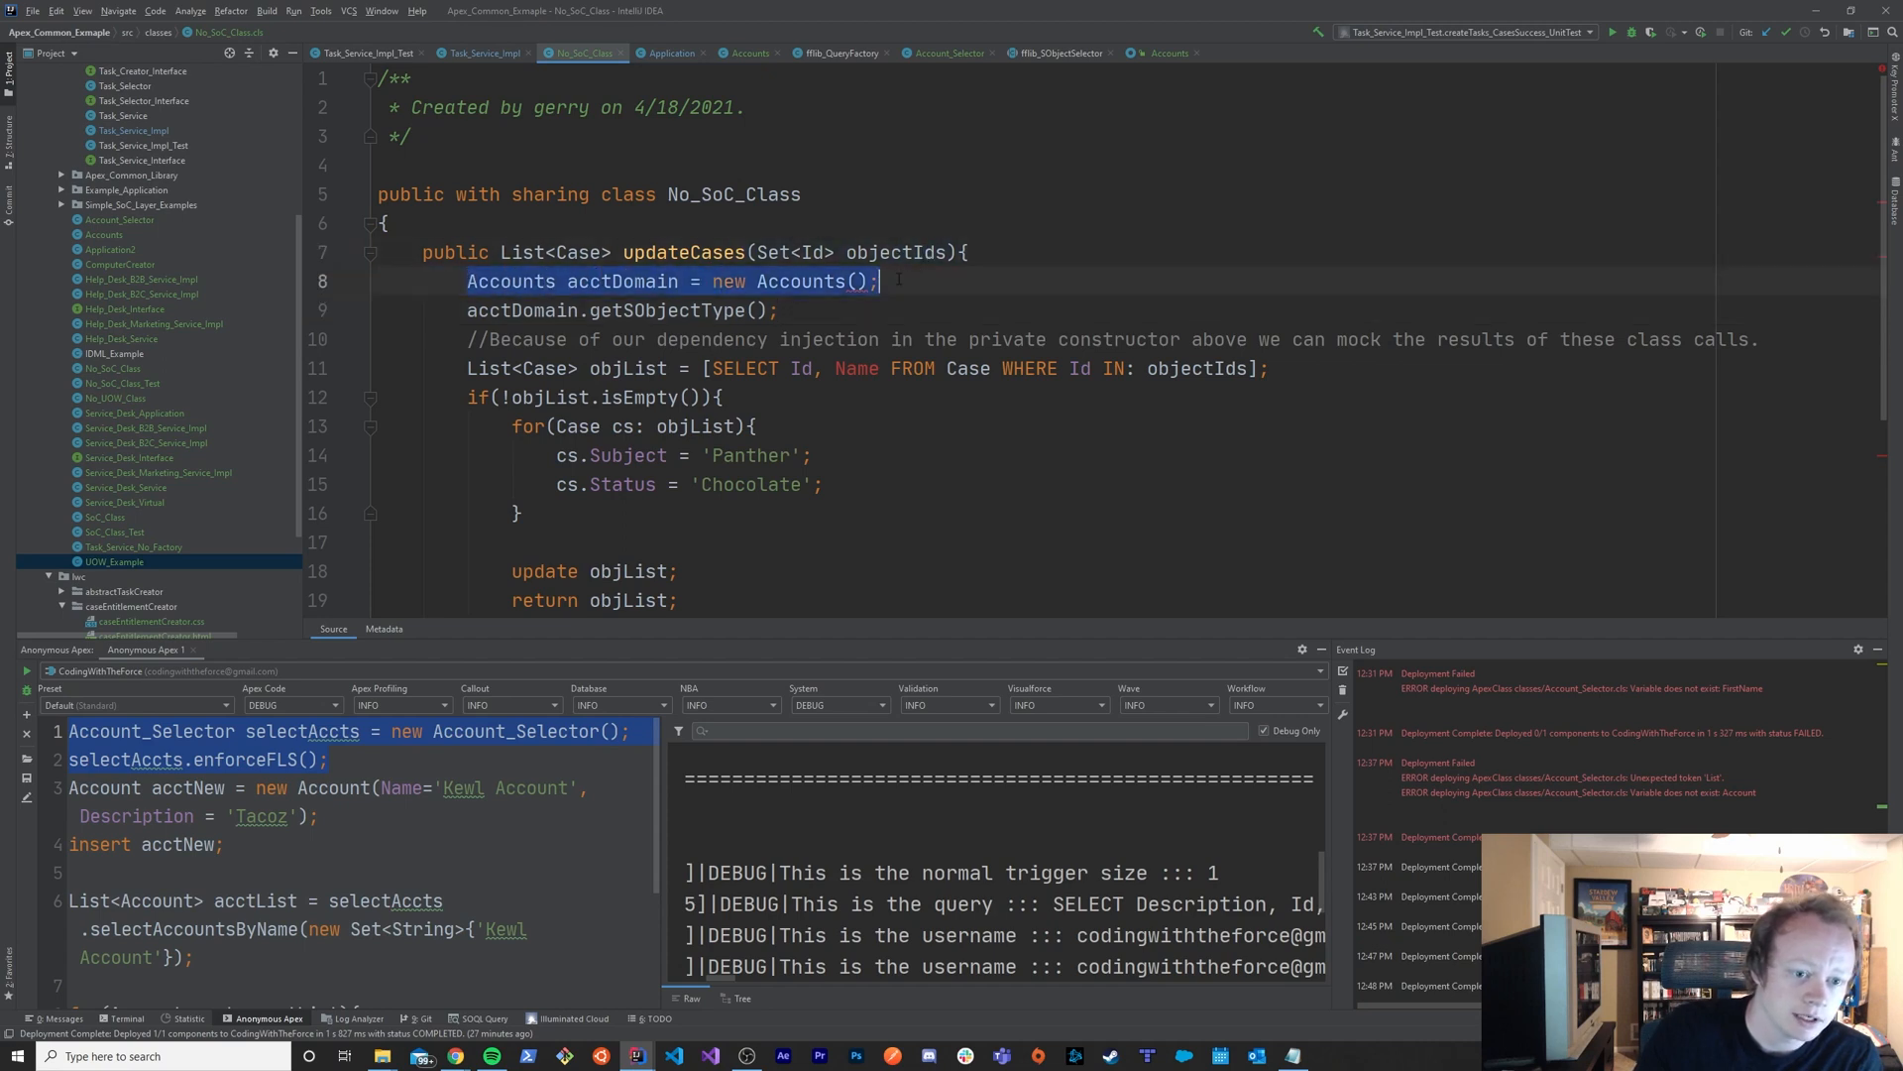
- Review the updateCases body, highlighting the update objList statement
left_click(628, 251)
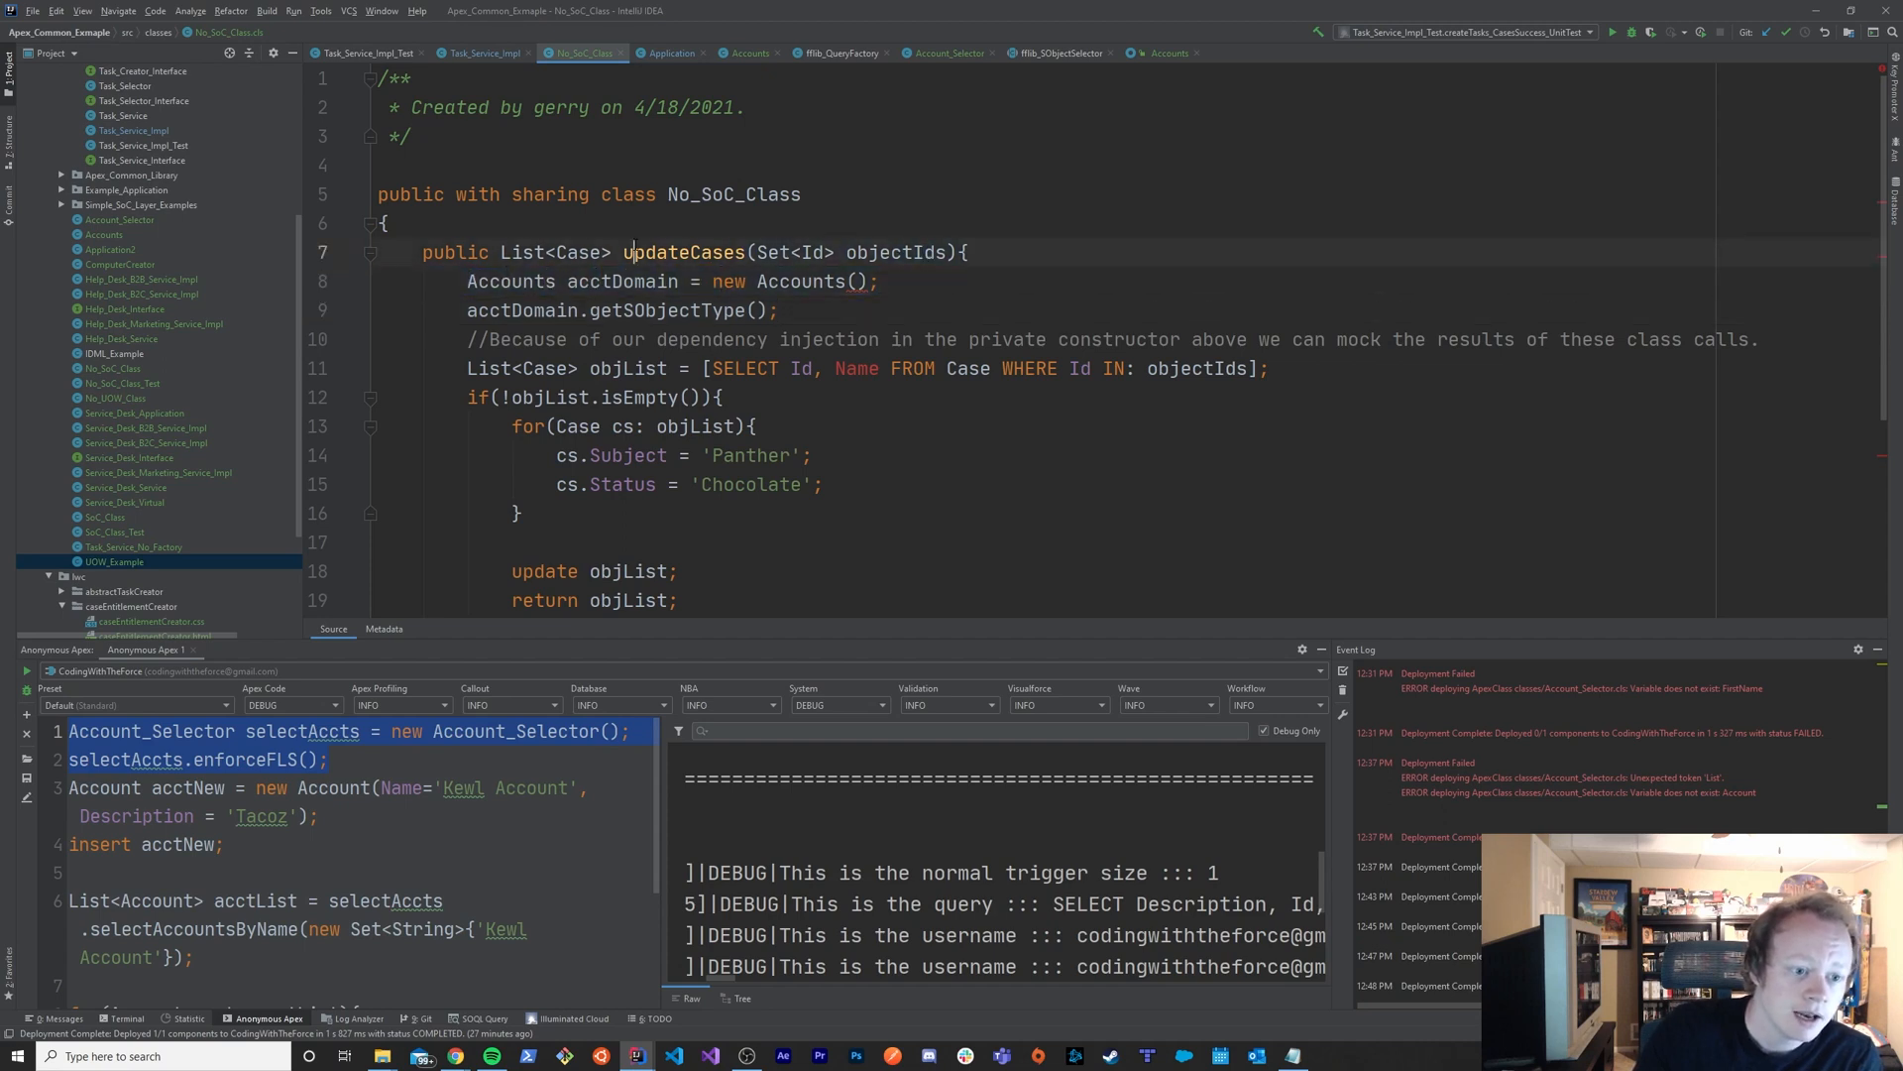
left_click(878, 280)
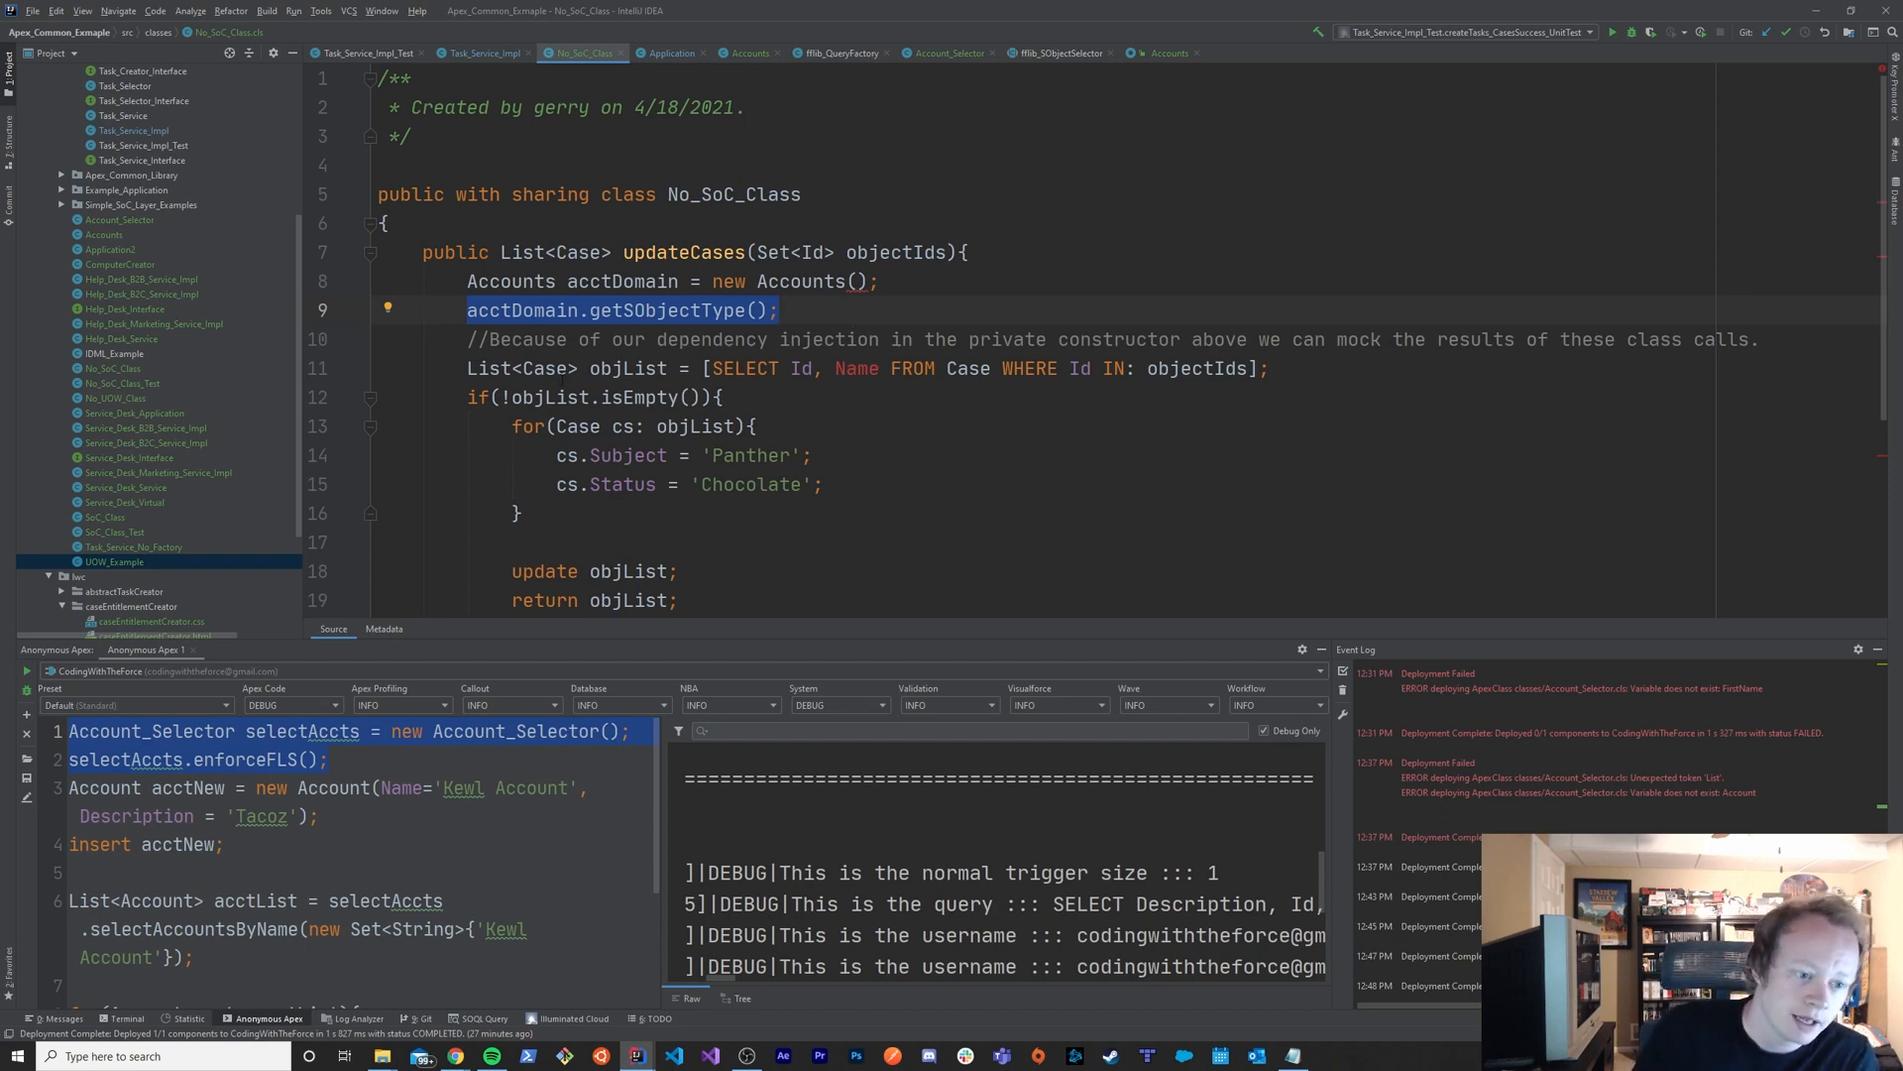
left_click(738, 368)
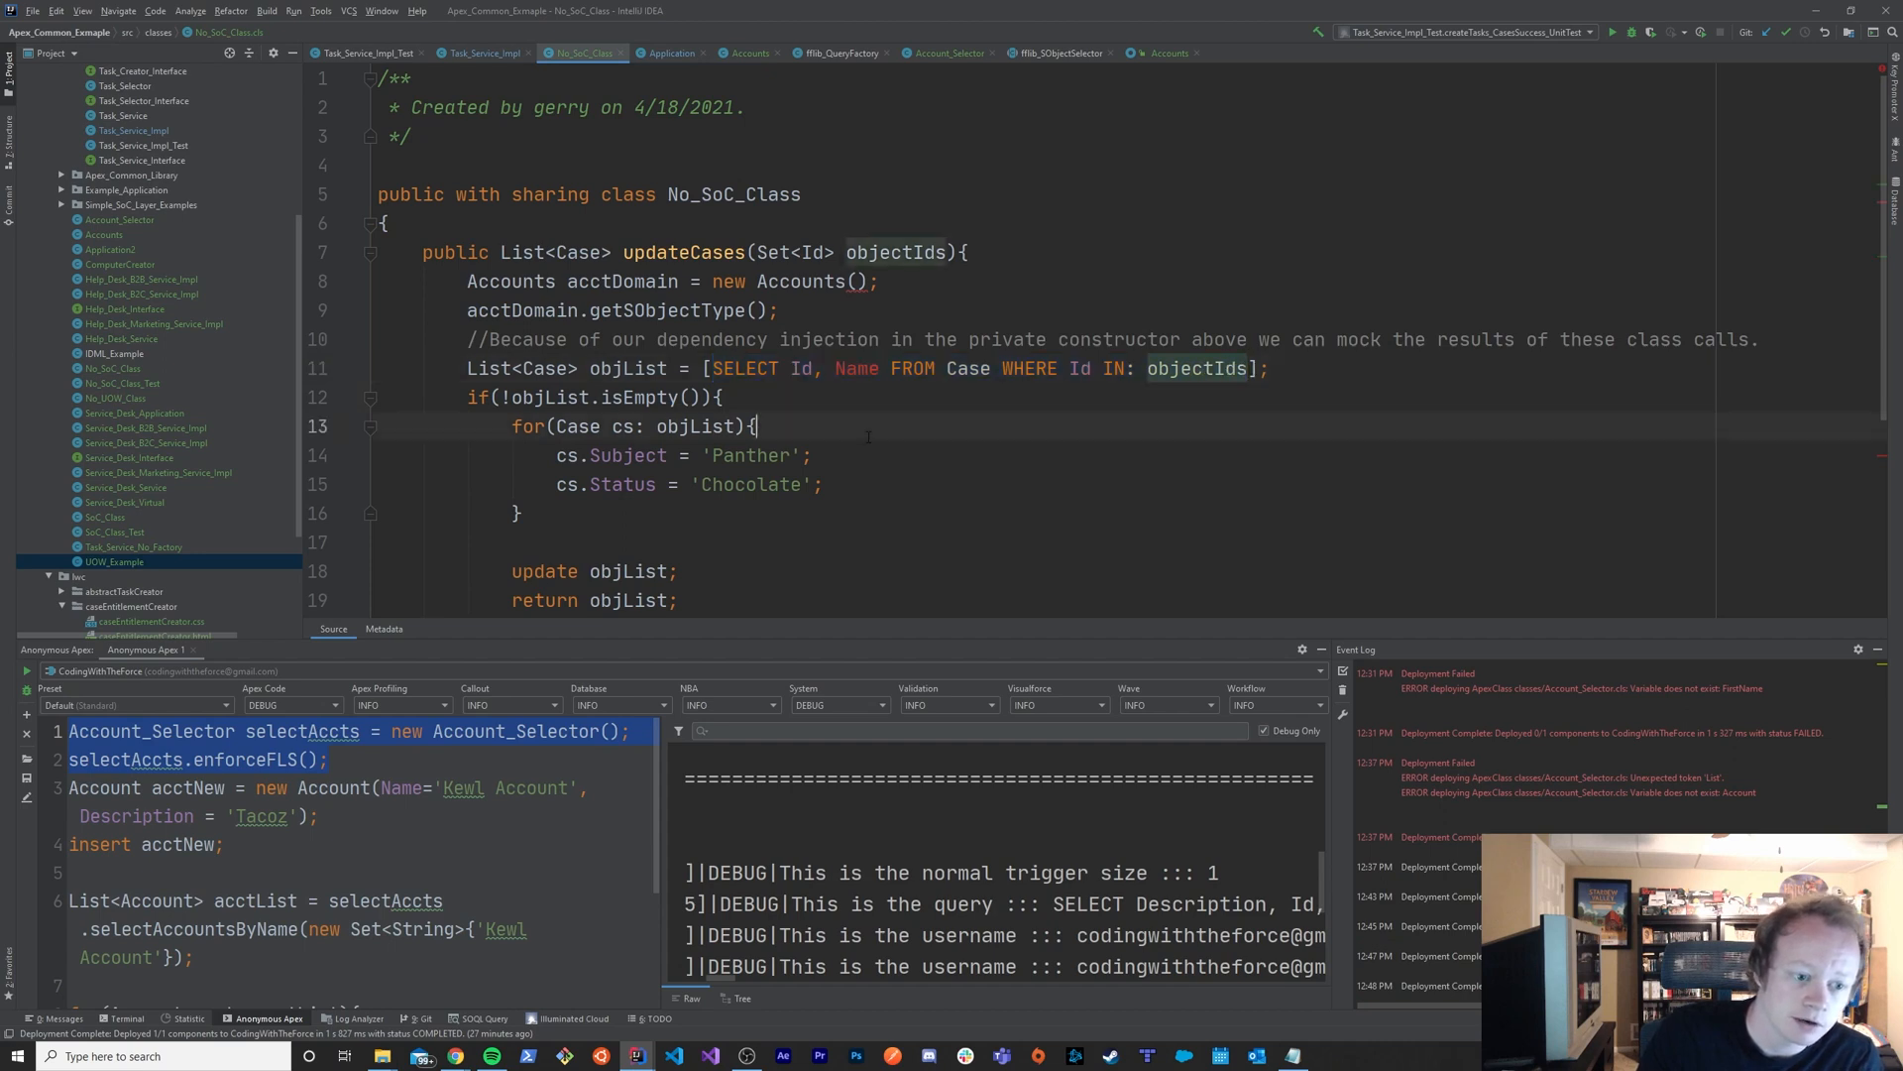
scroll("down", 3)
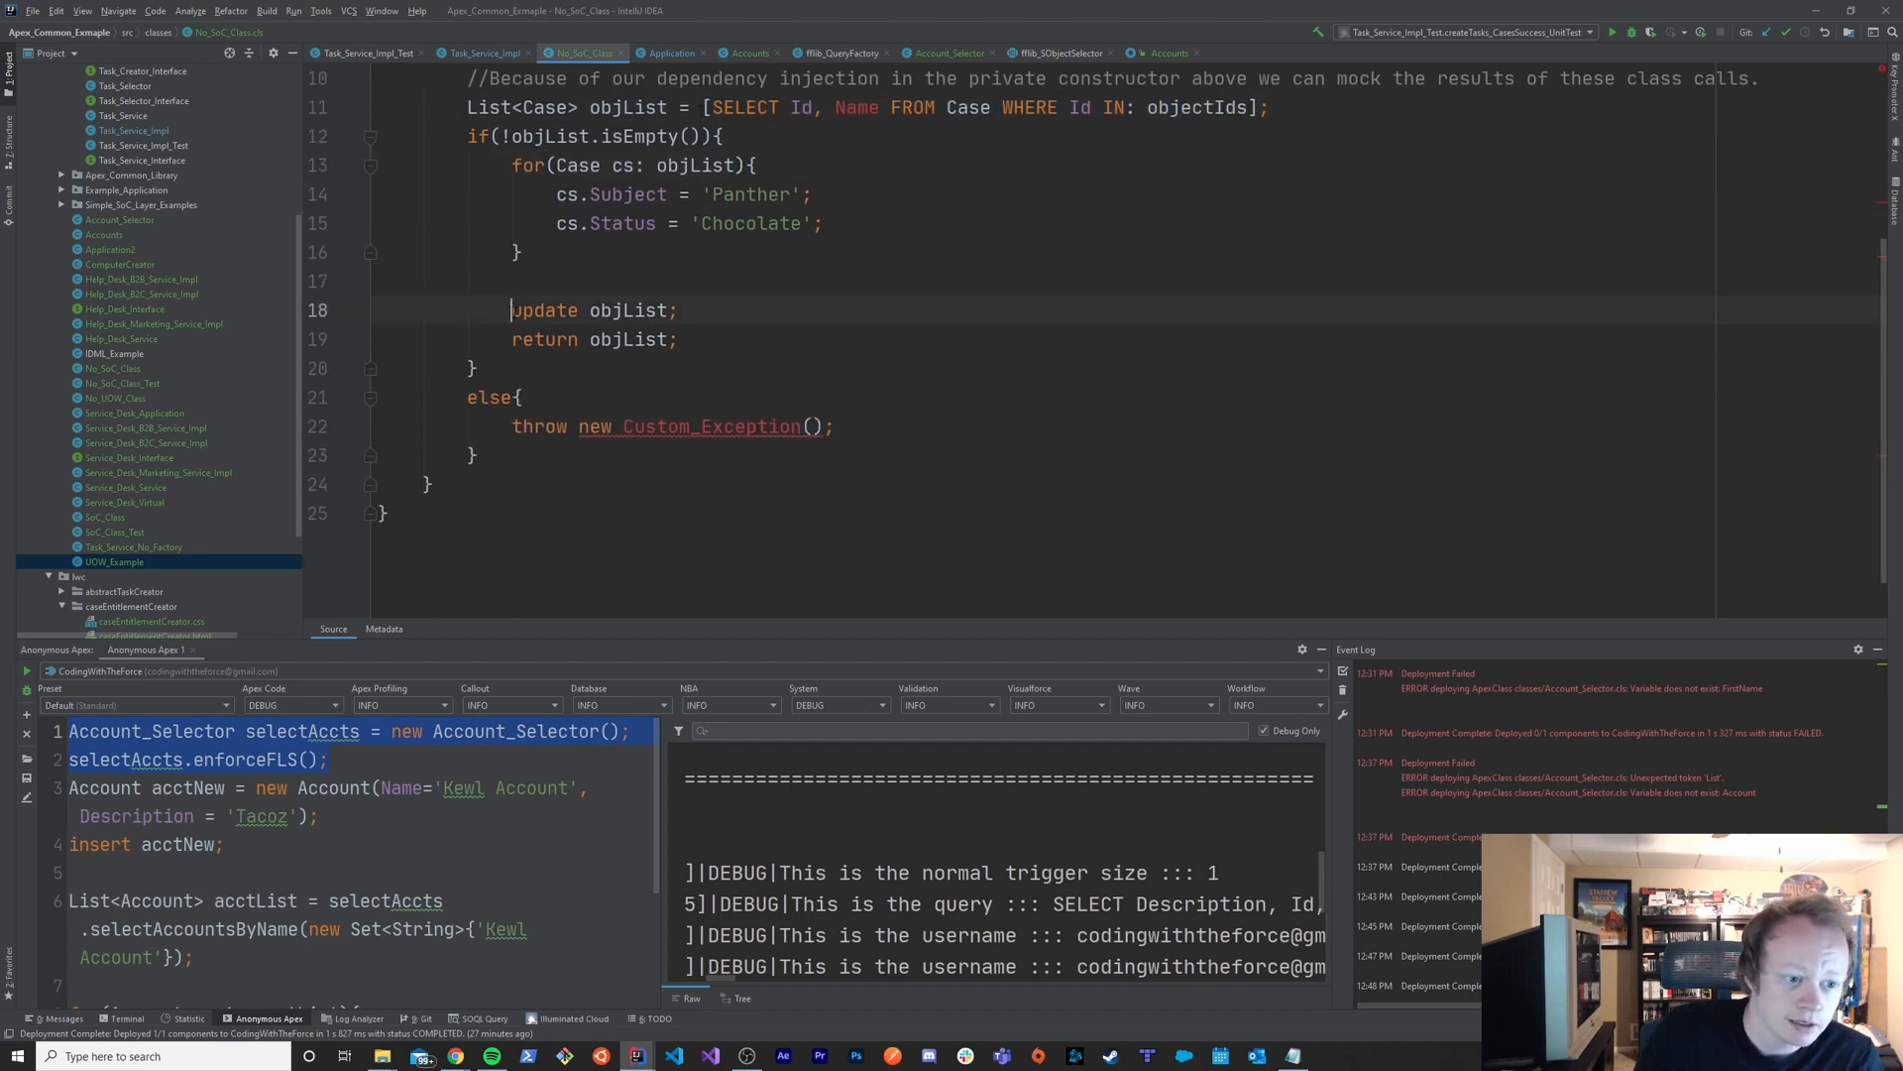
left_click(680, 310)
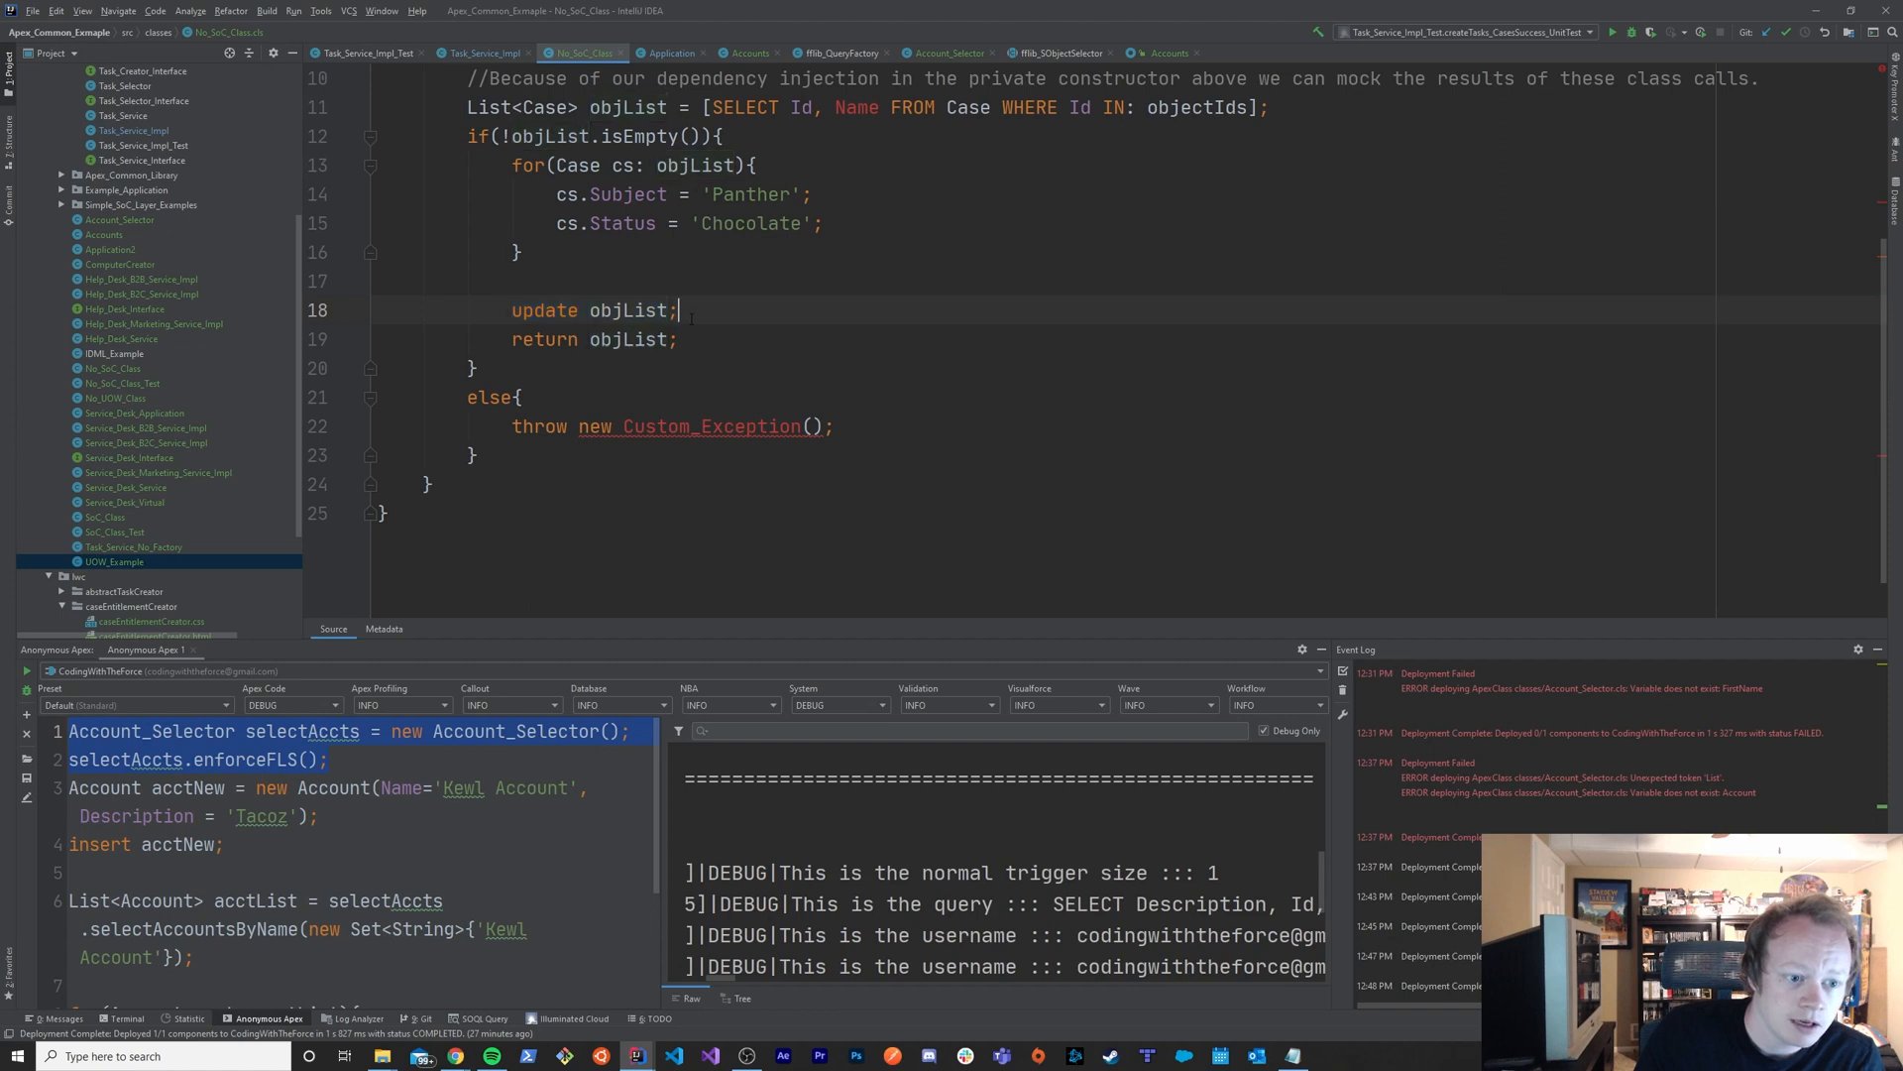
scroll("up", 3)
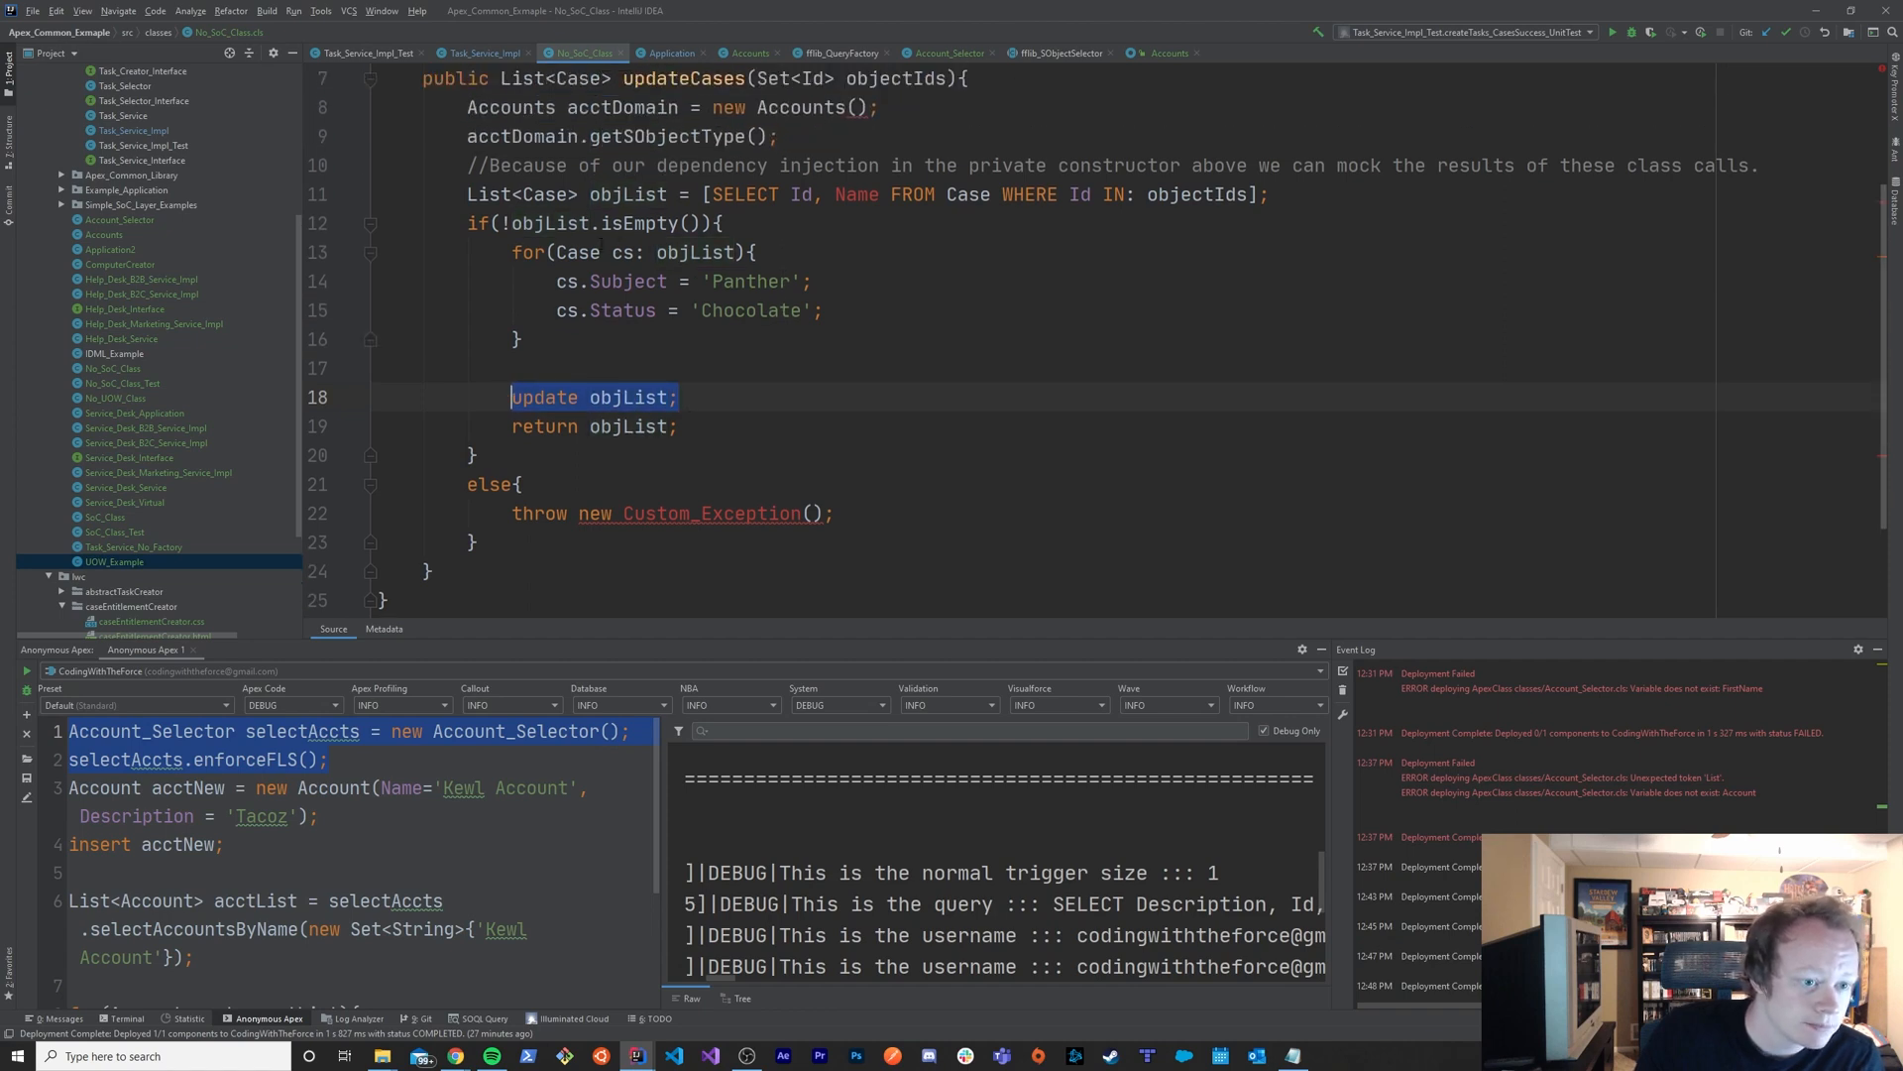
double_click(628, 194)
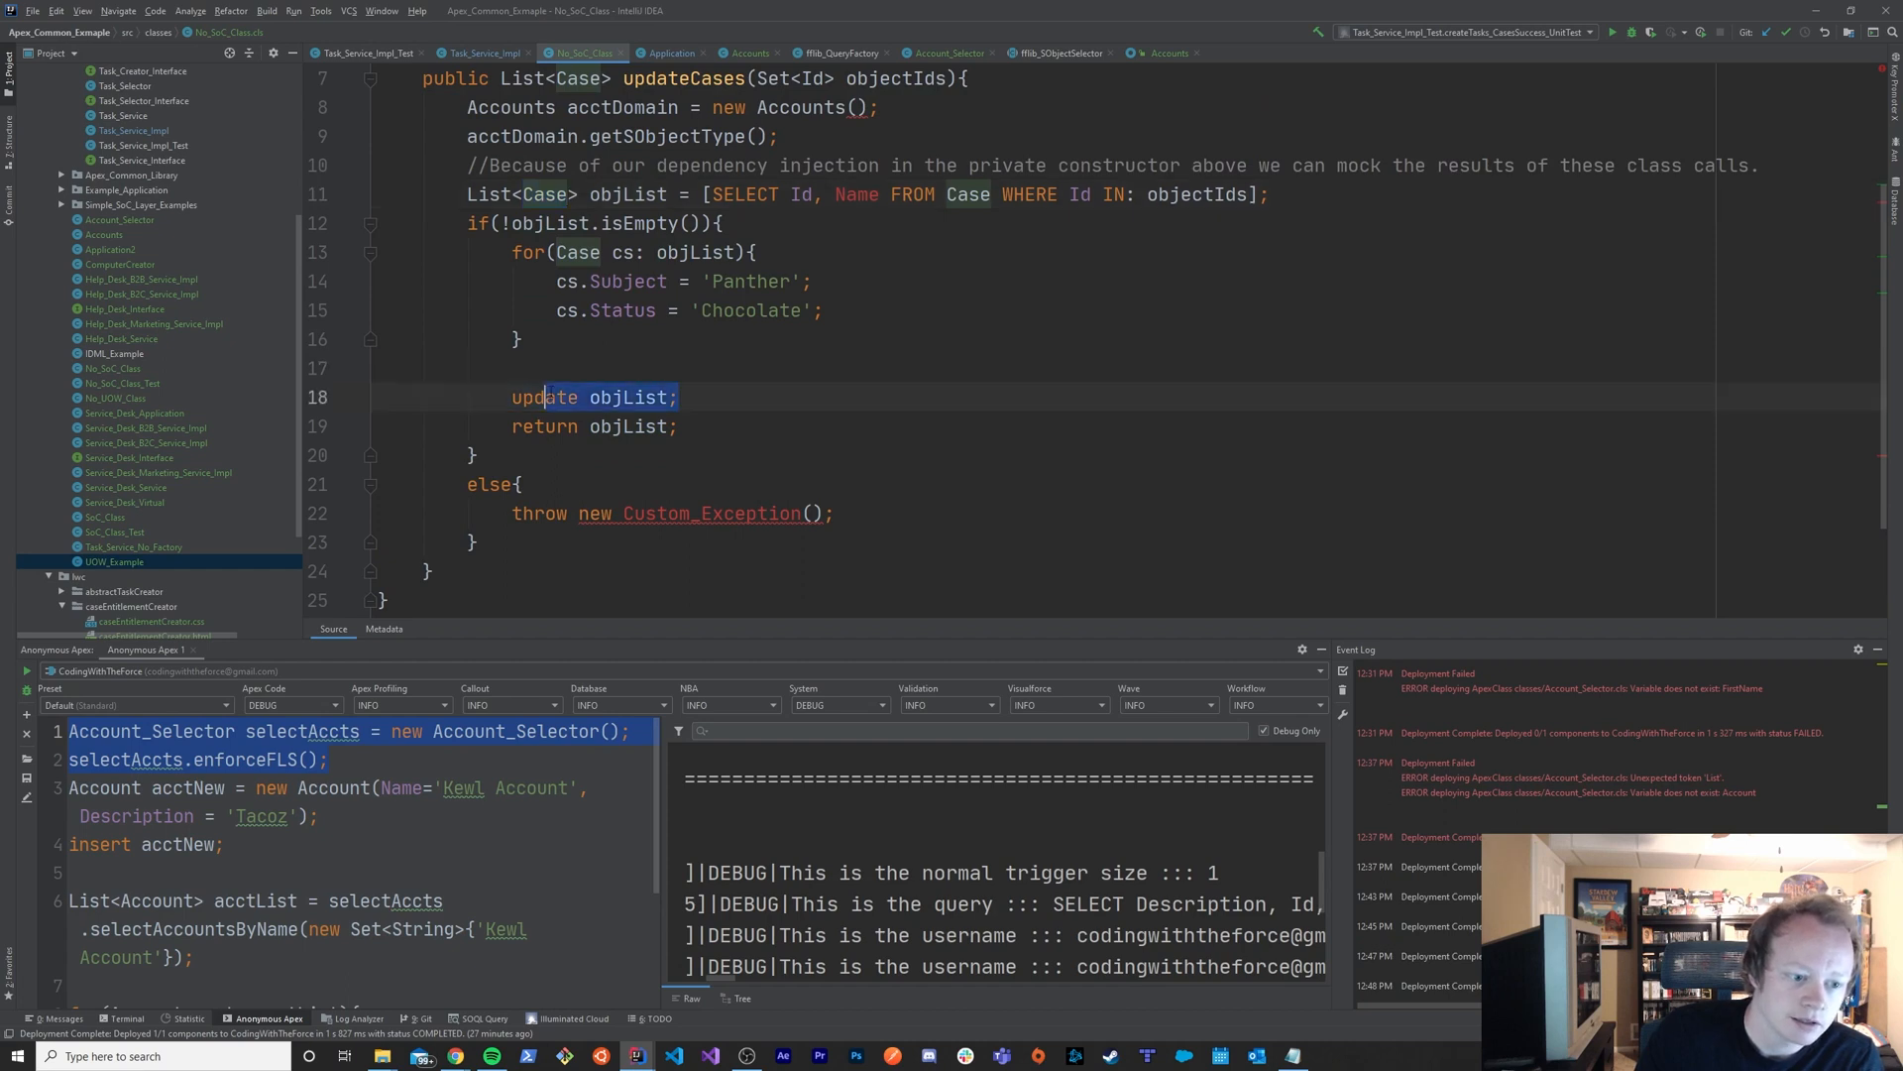
left_click(787, 409)
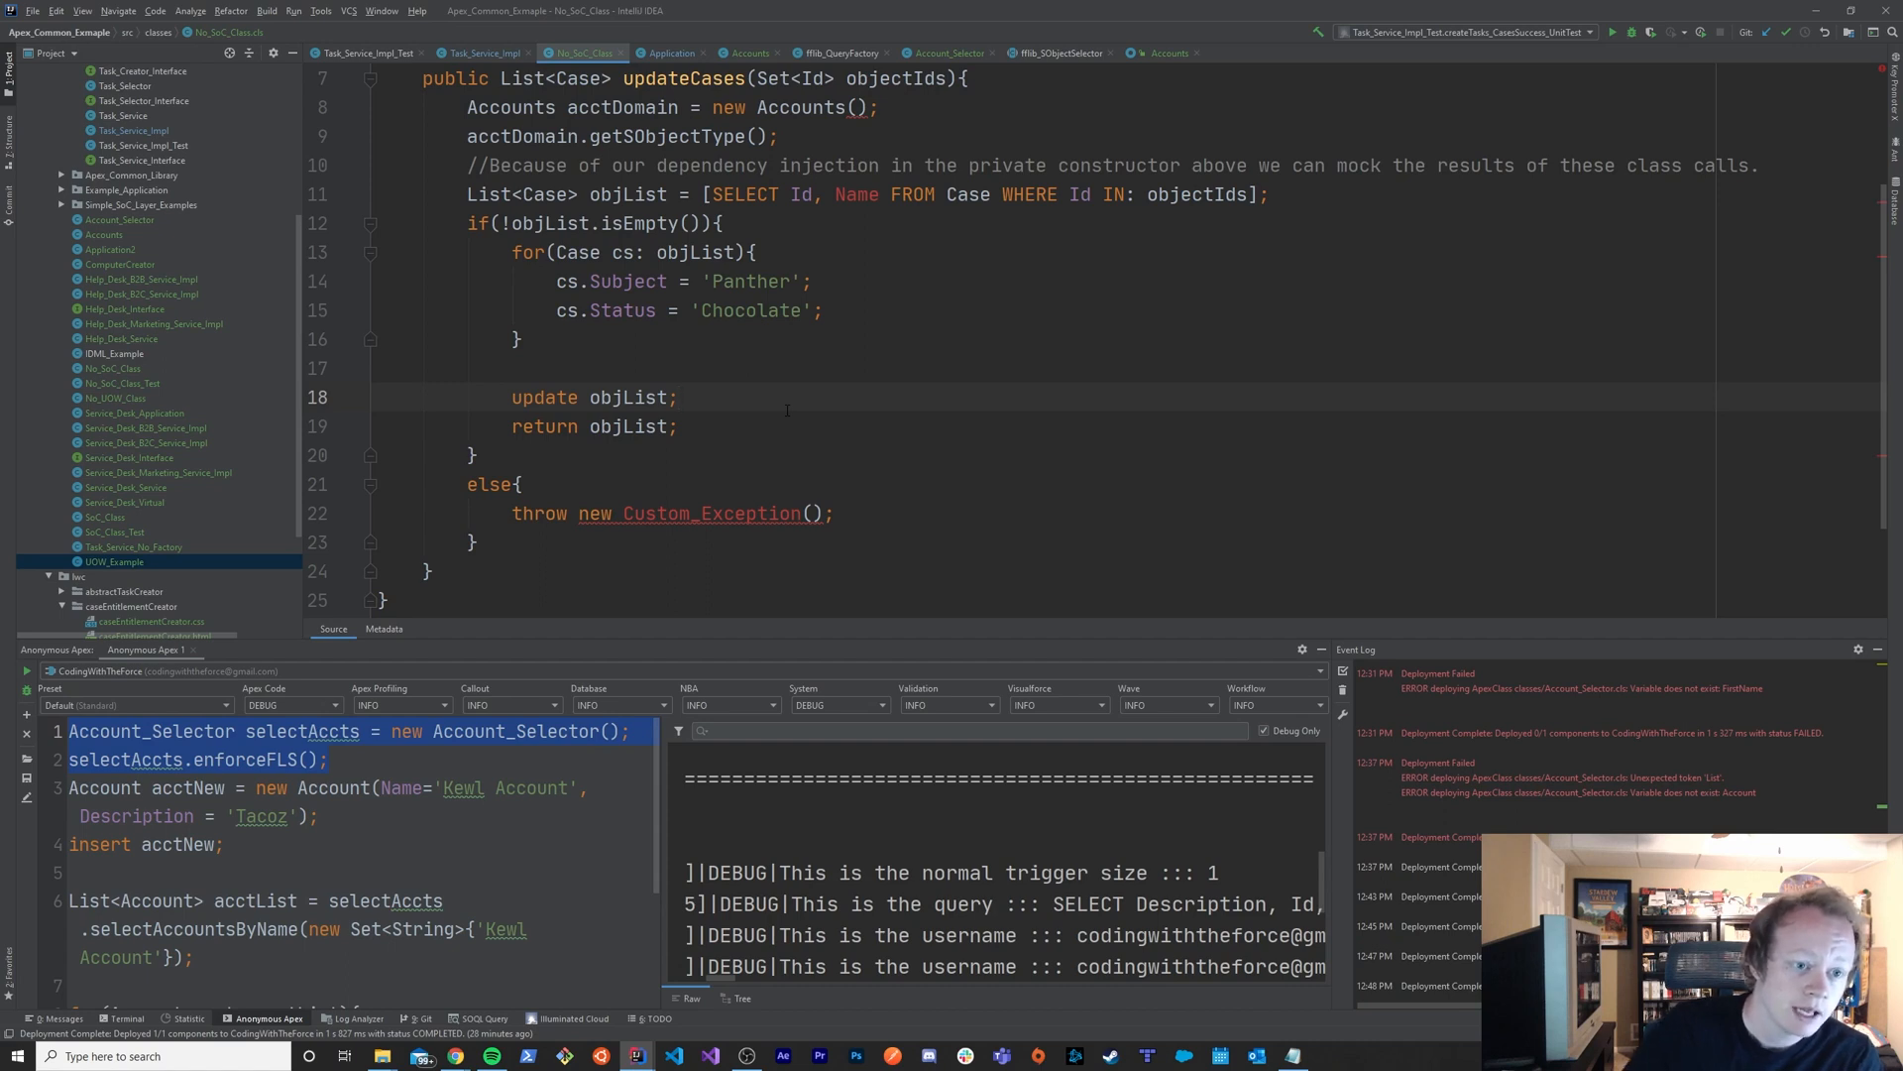
- Walk through the if statement down to the else branch that throws Custom_Exception
scroll("up", 3)
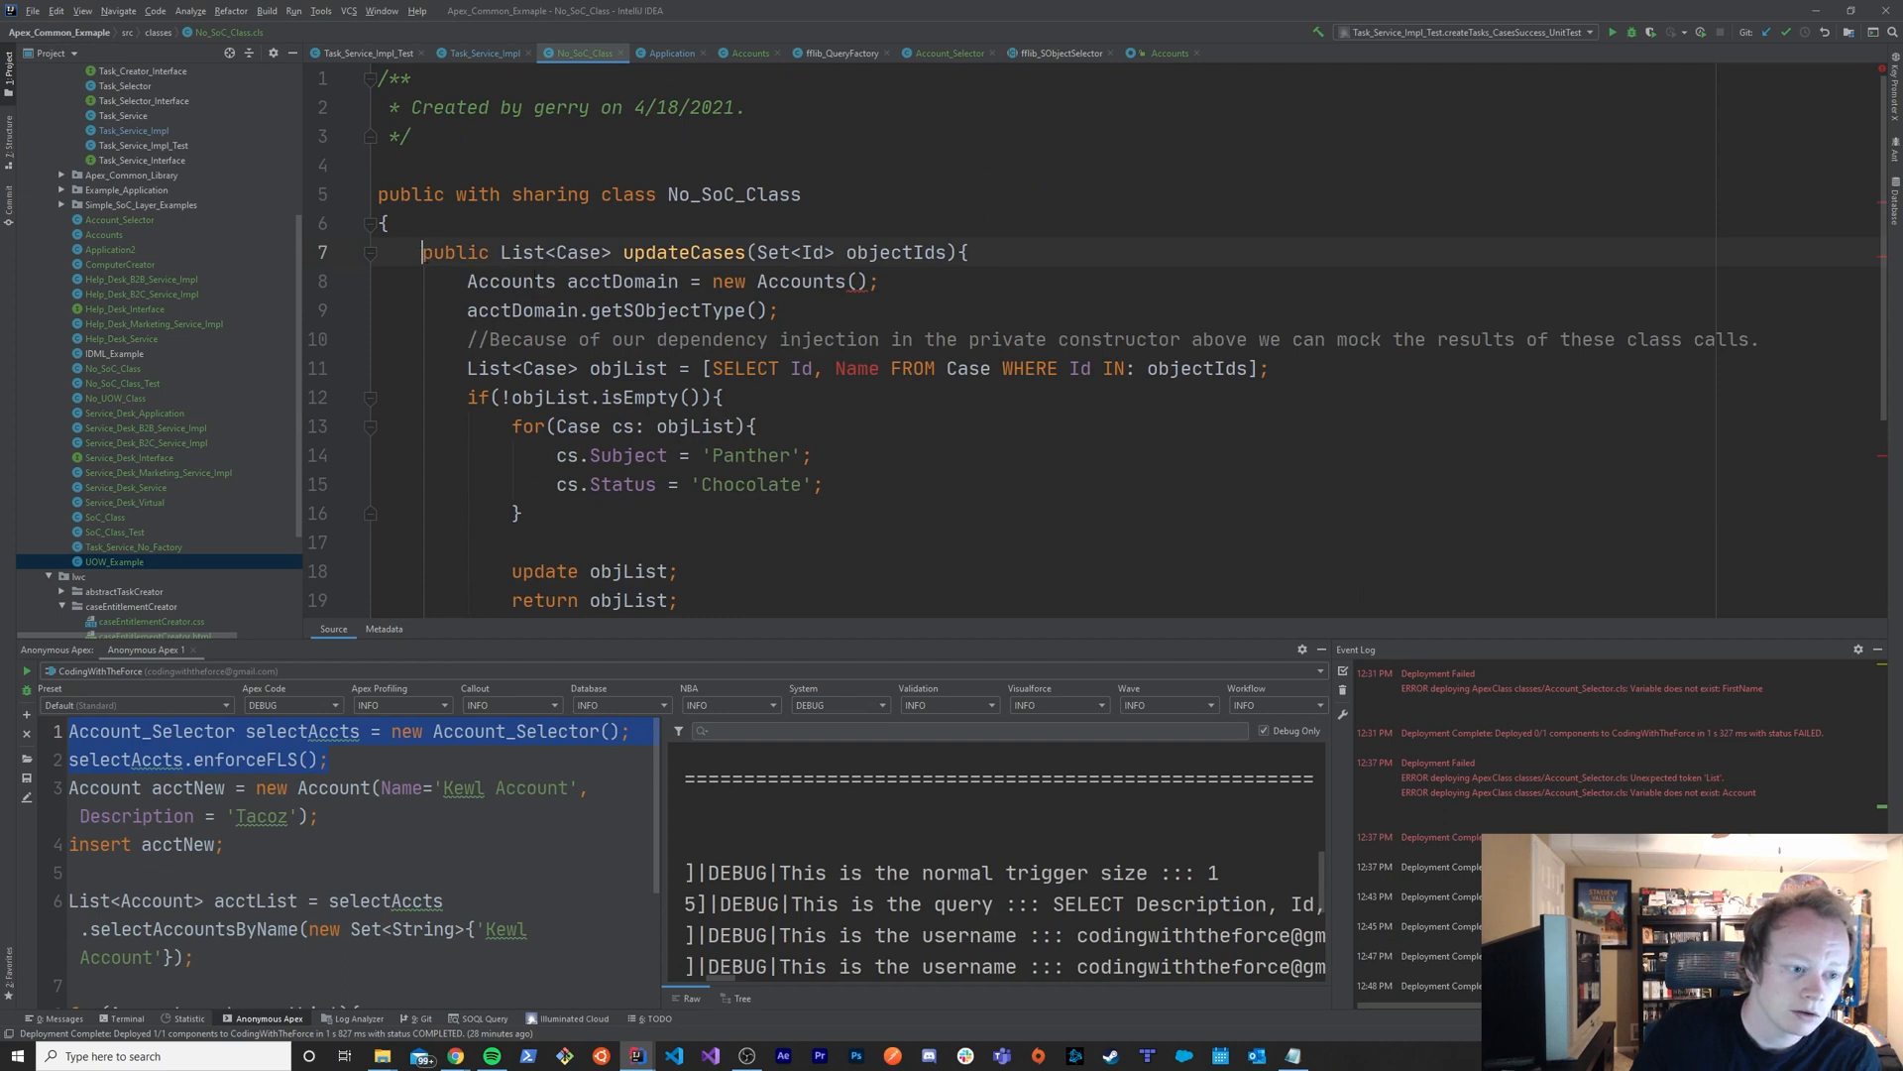
left_click(835, 251)
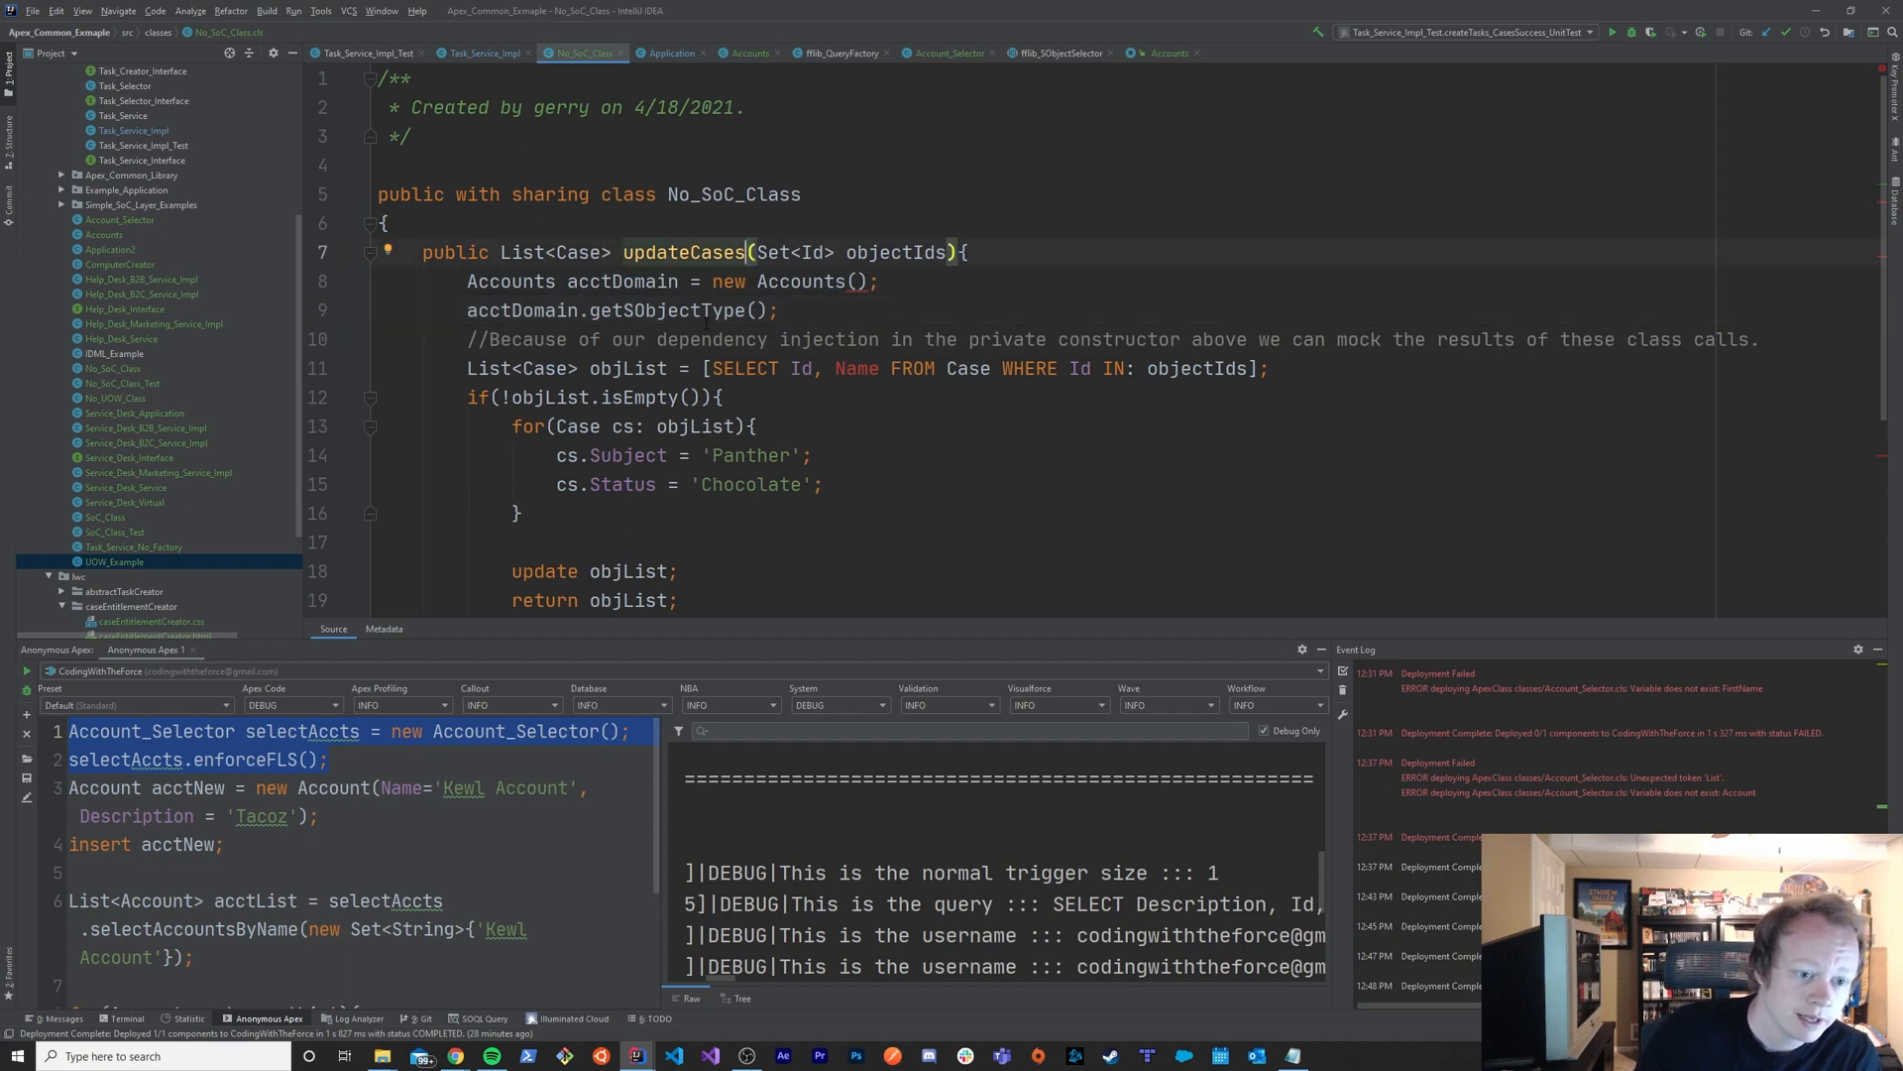
left_click(784, 310)
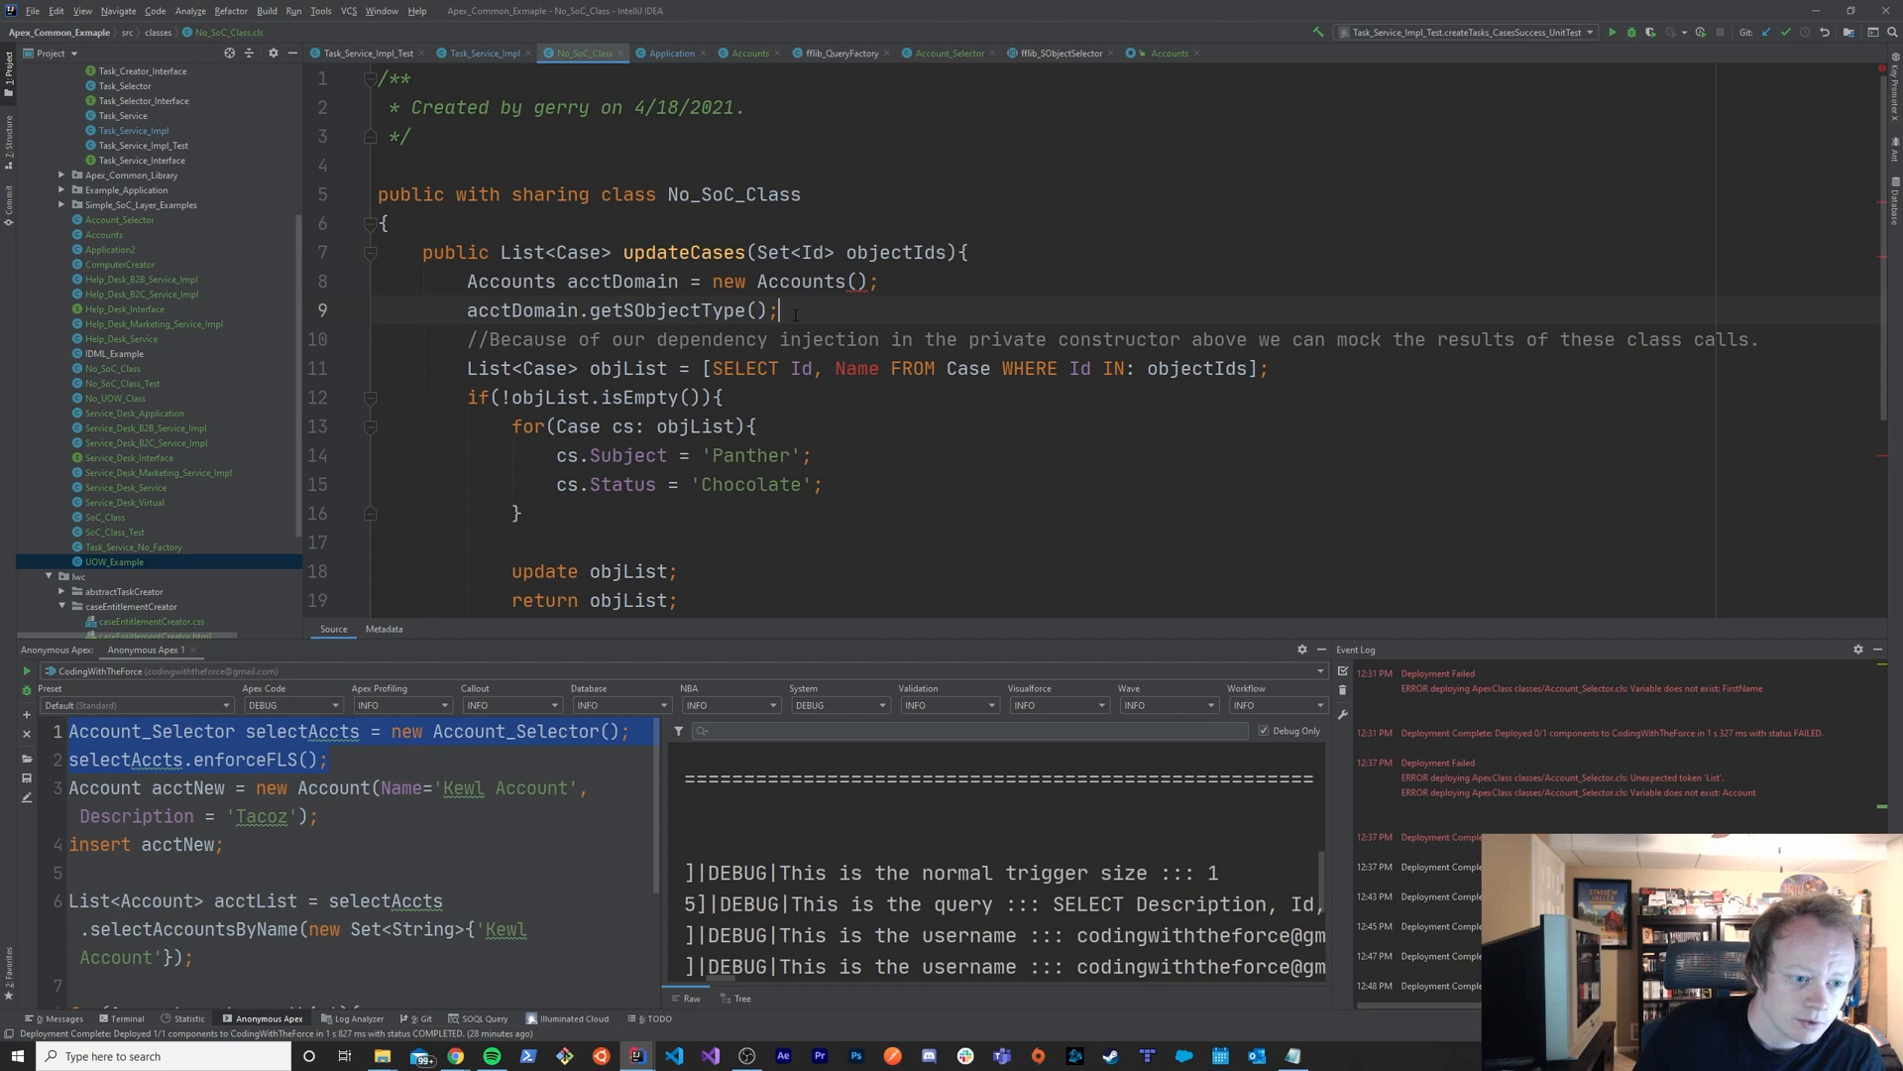
left_click(958, 339)
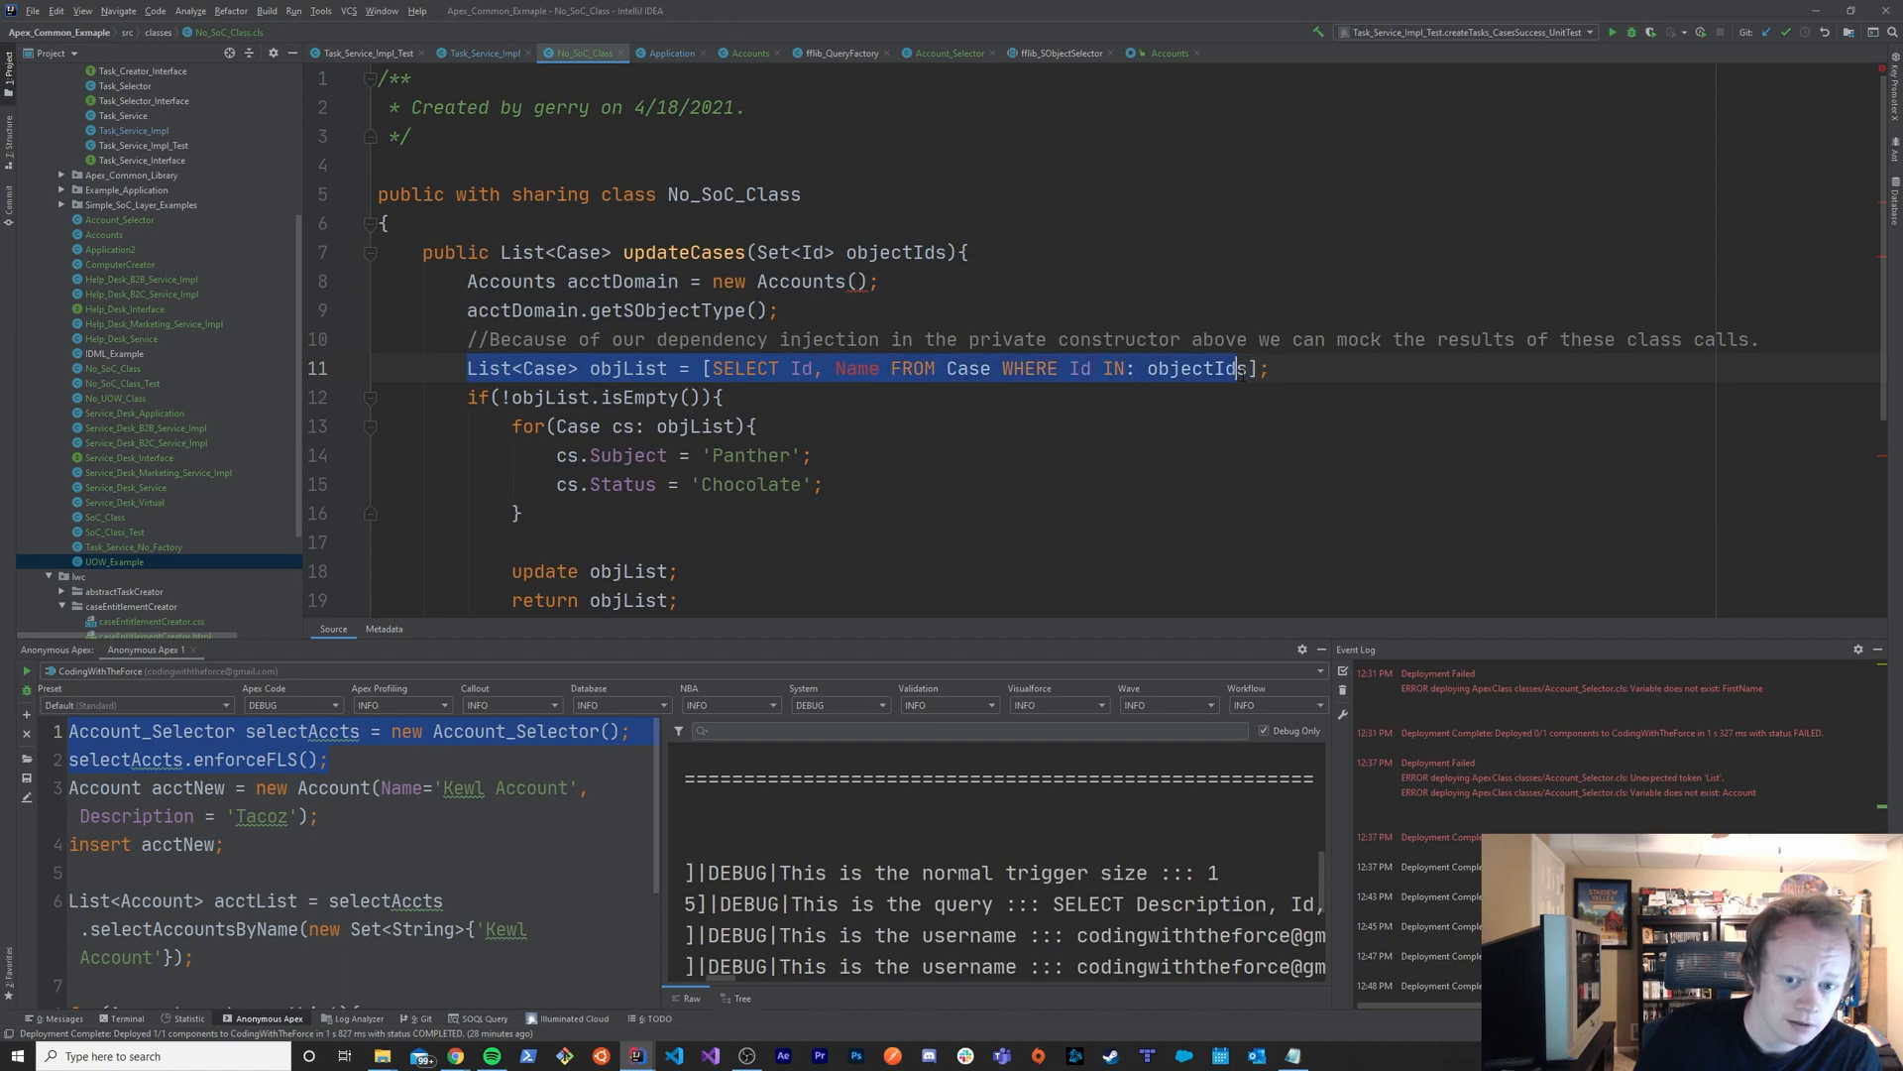
left_click(850, 368)
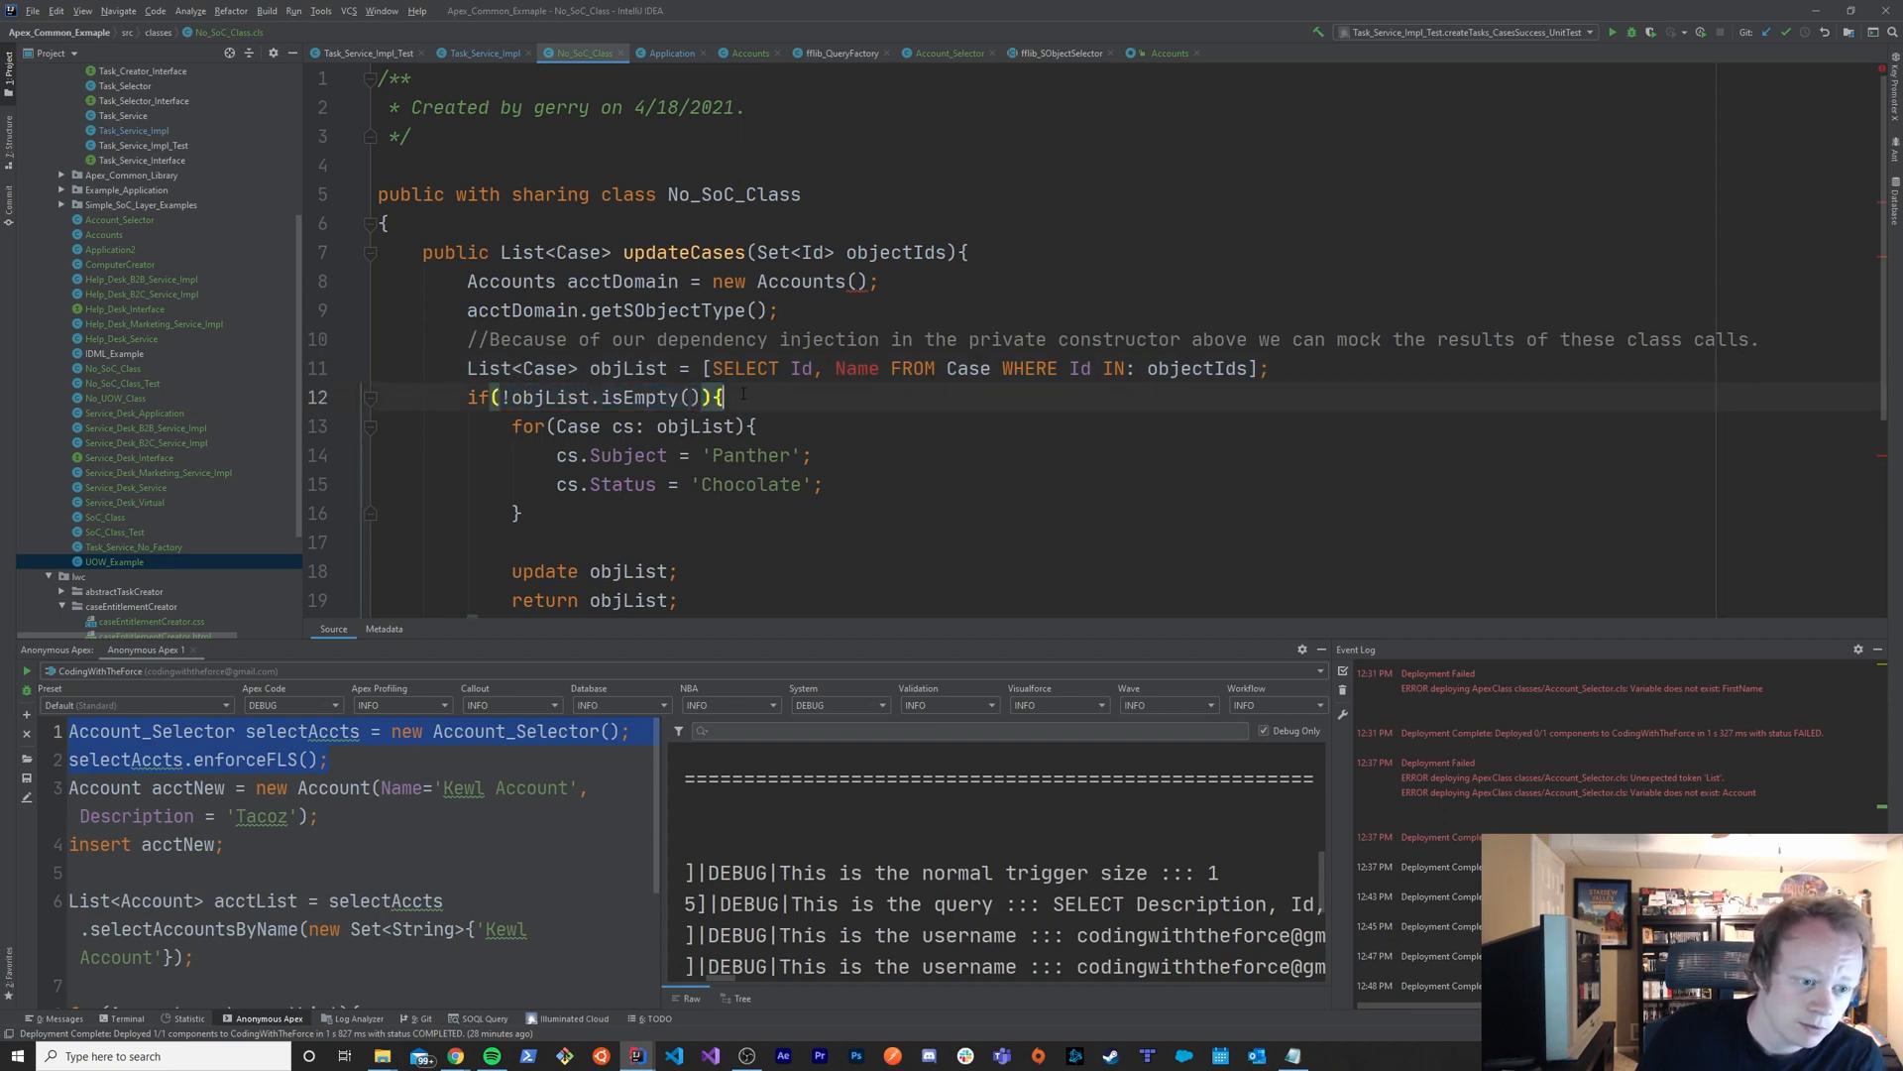
scroll("down", 3)
type("throw new Custom_Exception();")
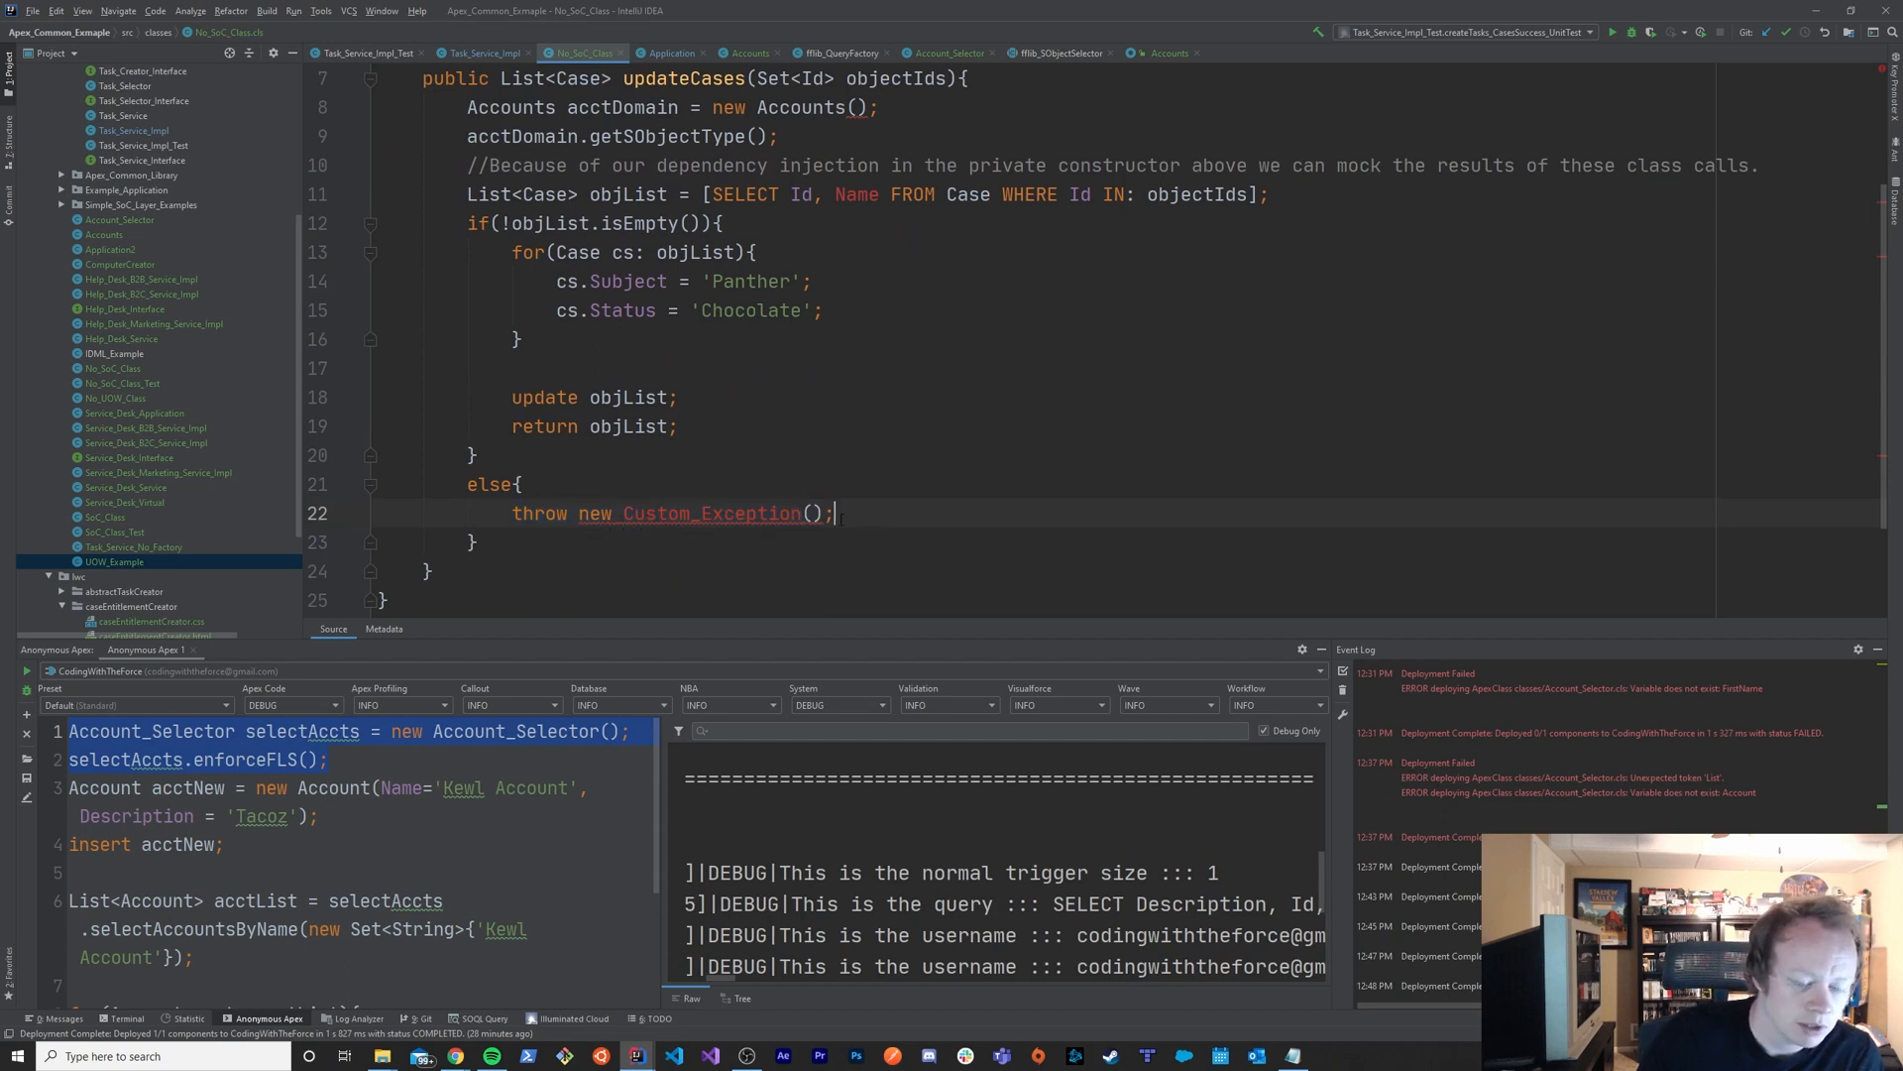
- Replace Custom_Exception with DmlException in the else branch throw
double_click(692, 512)
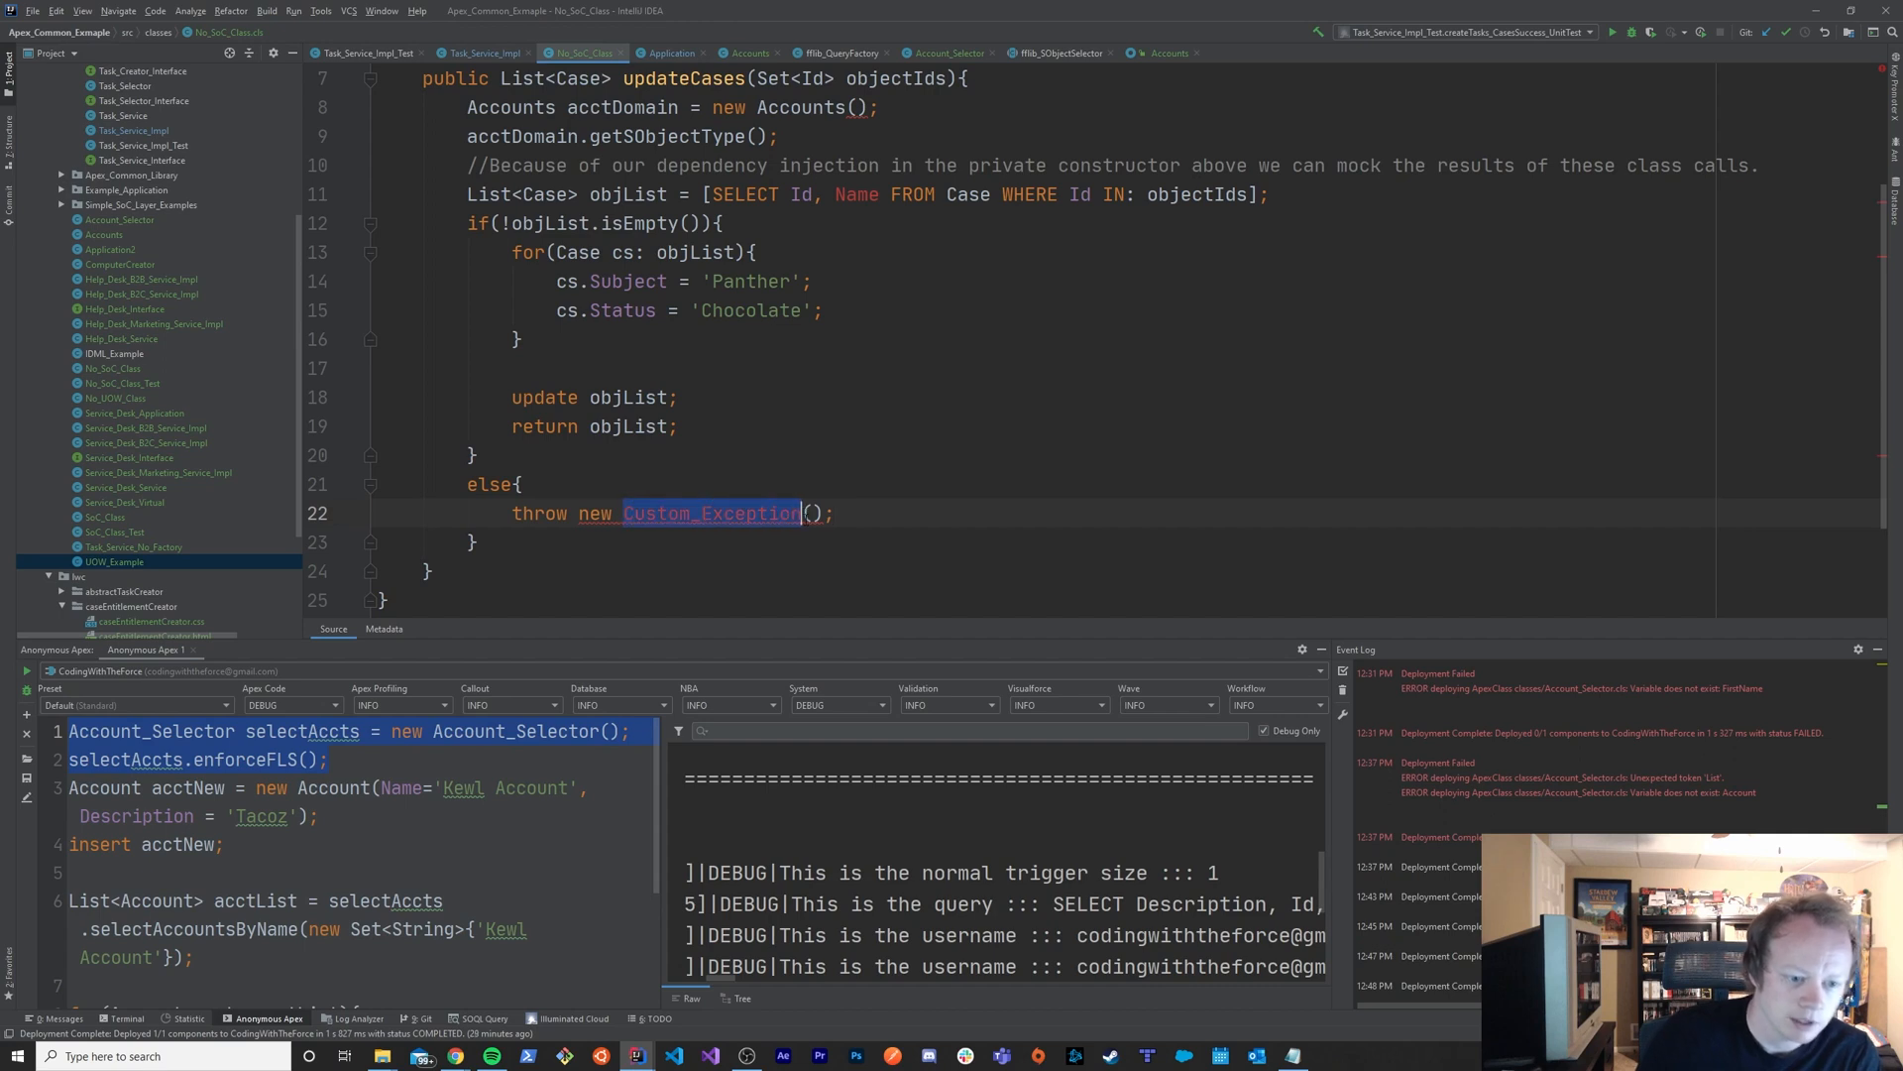
type("DML")
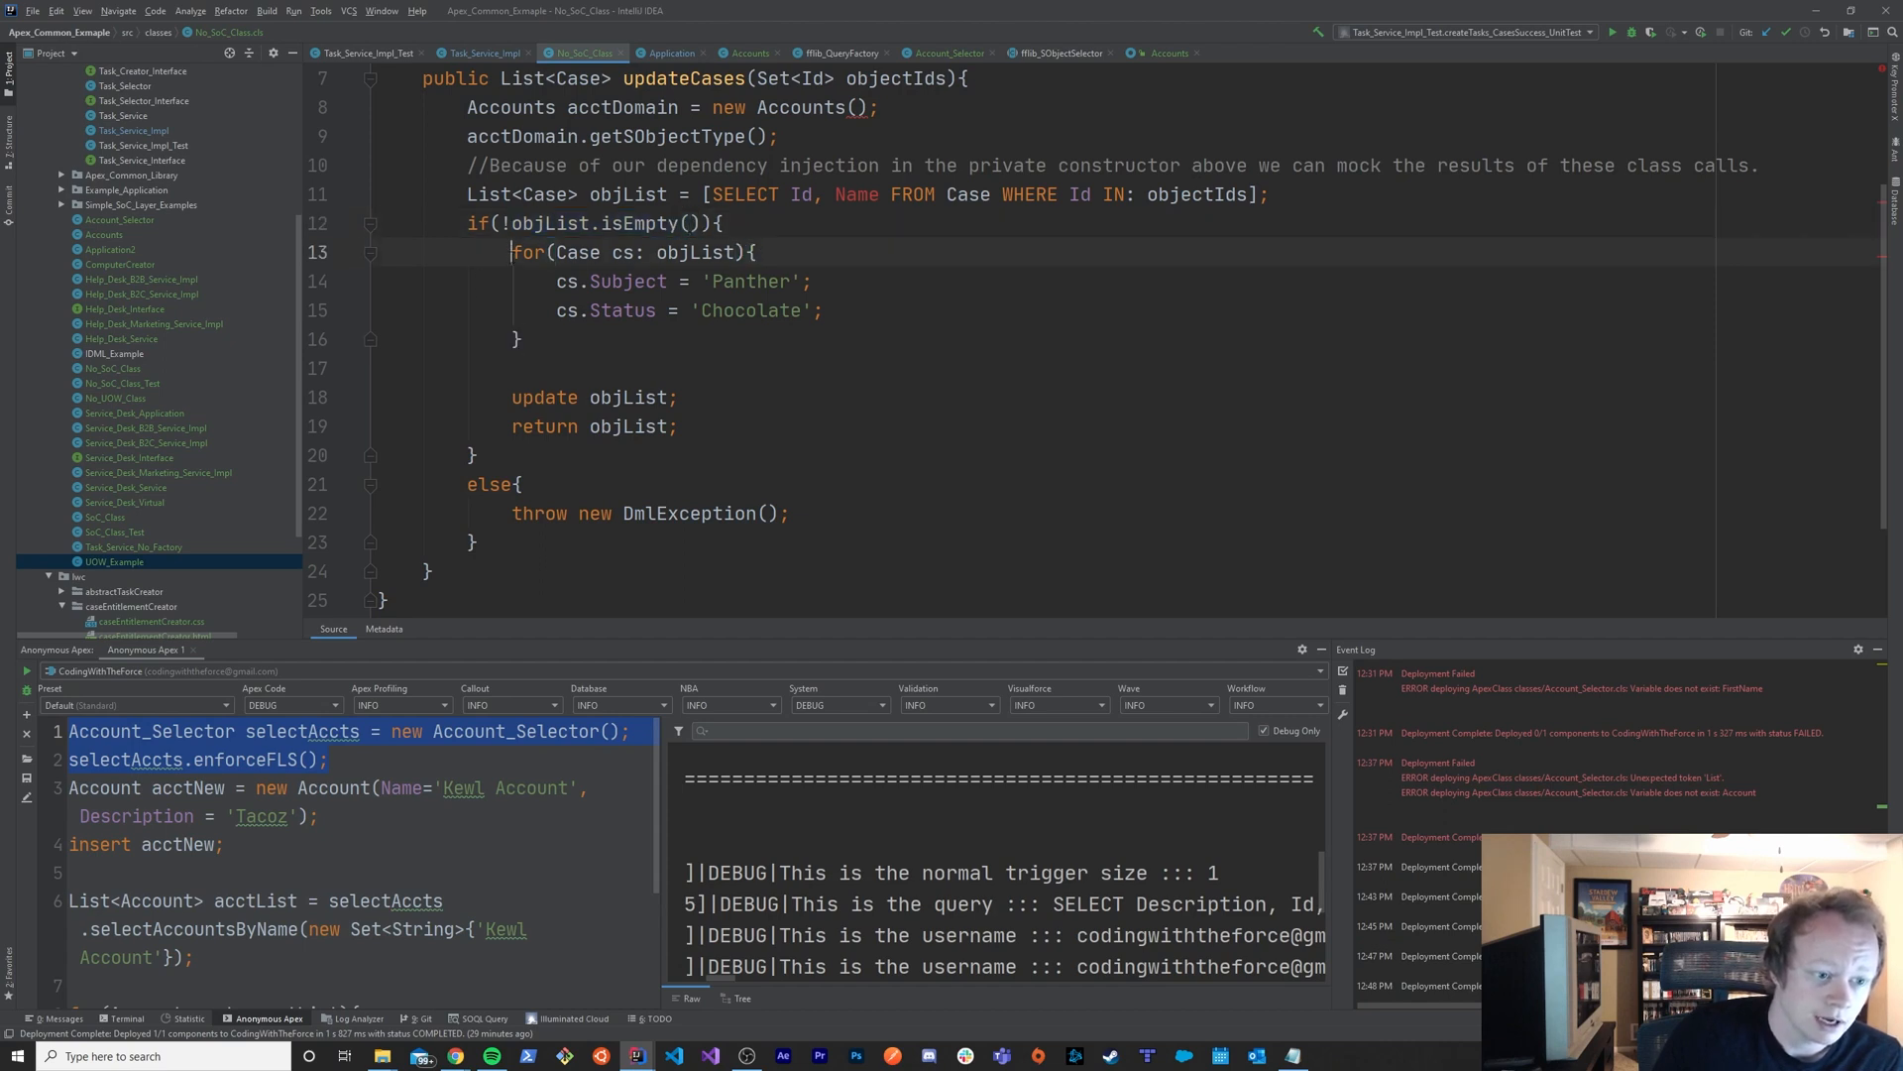
left_click_drag(510, 251, 822, 310)
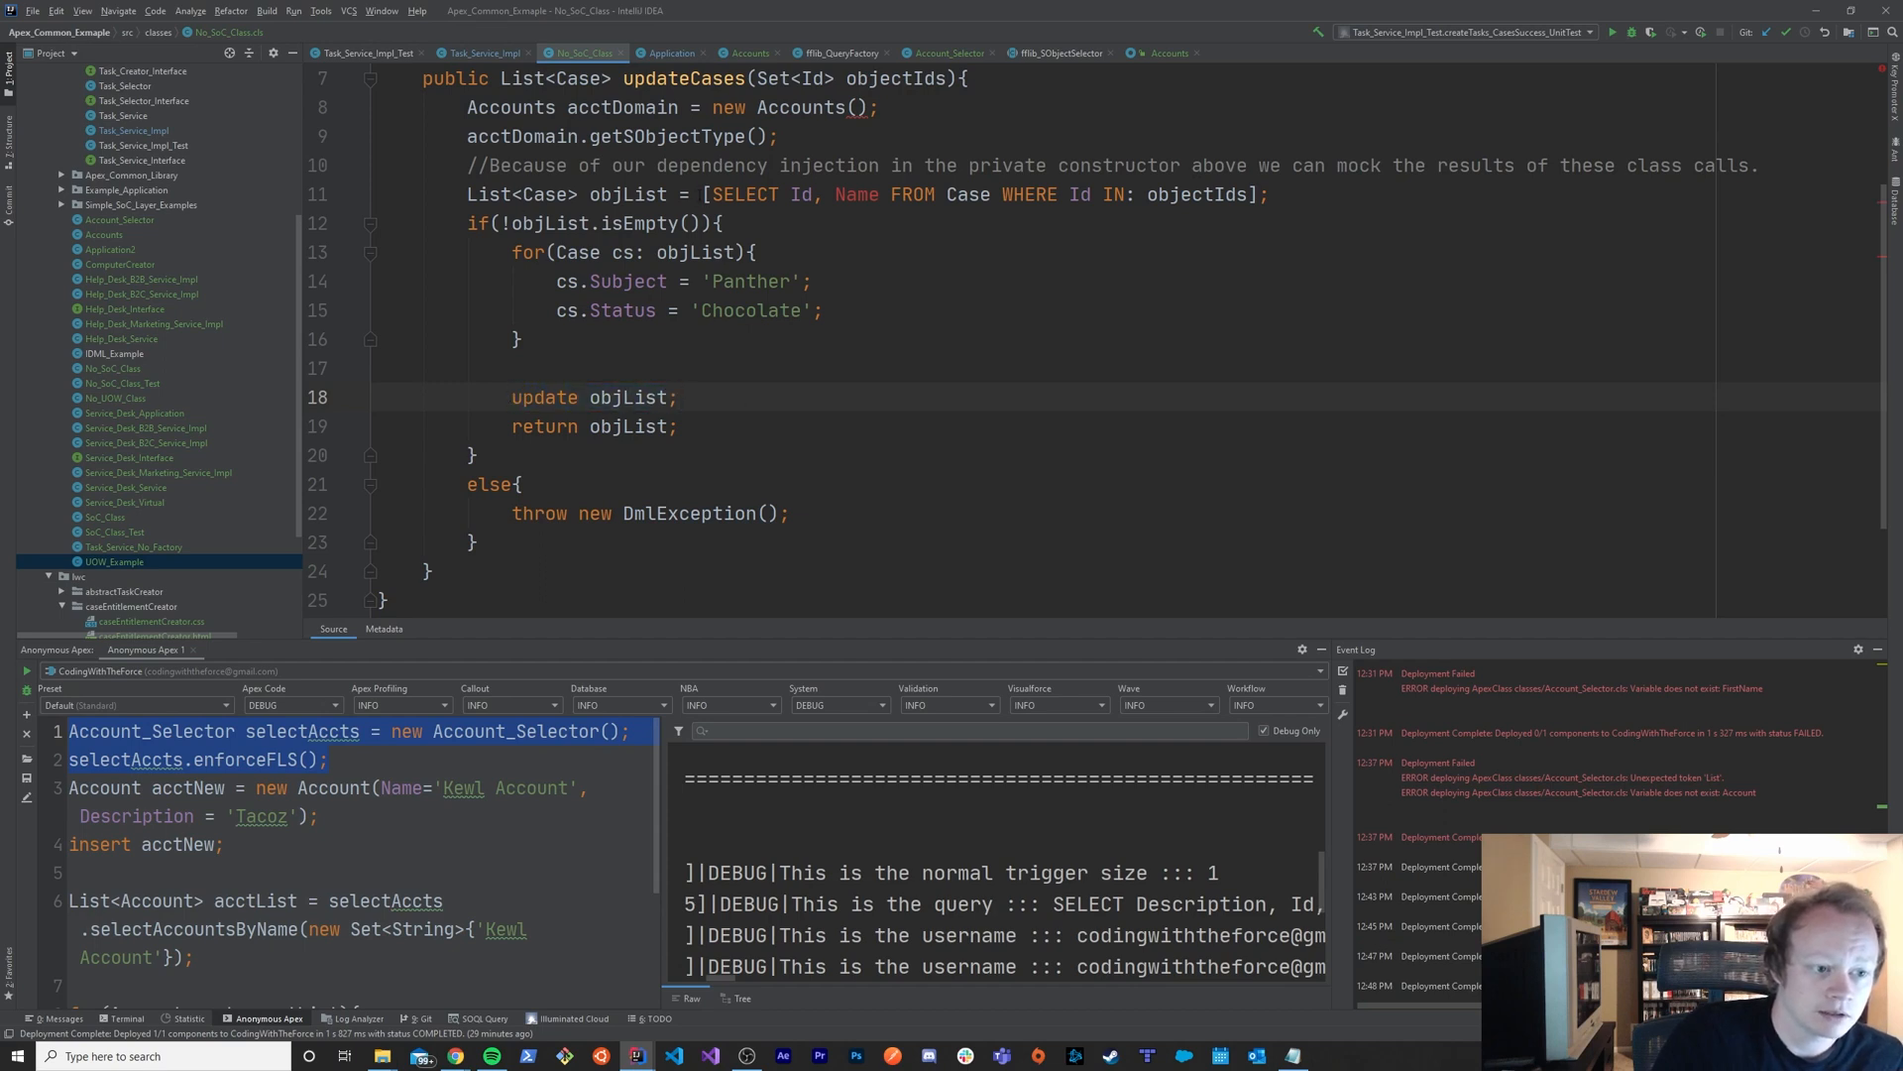
double_click(983, 194)
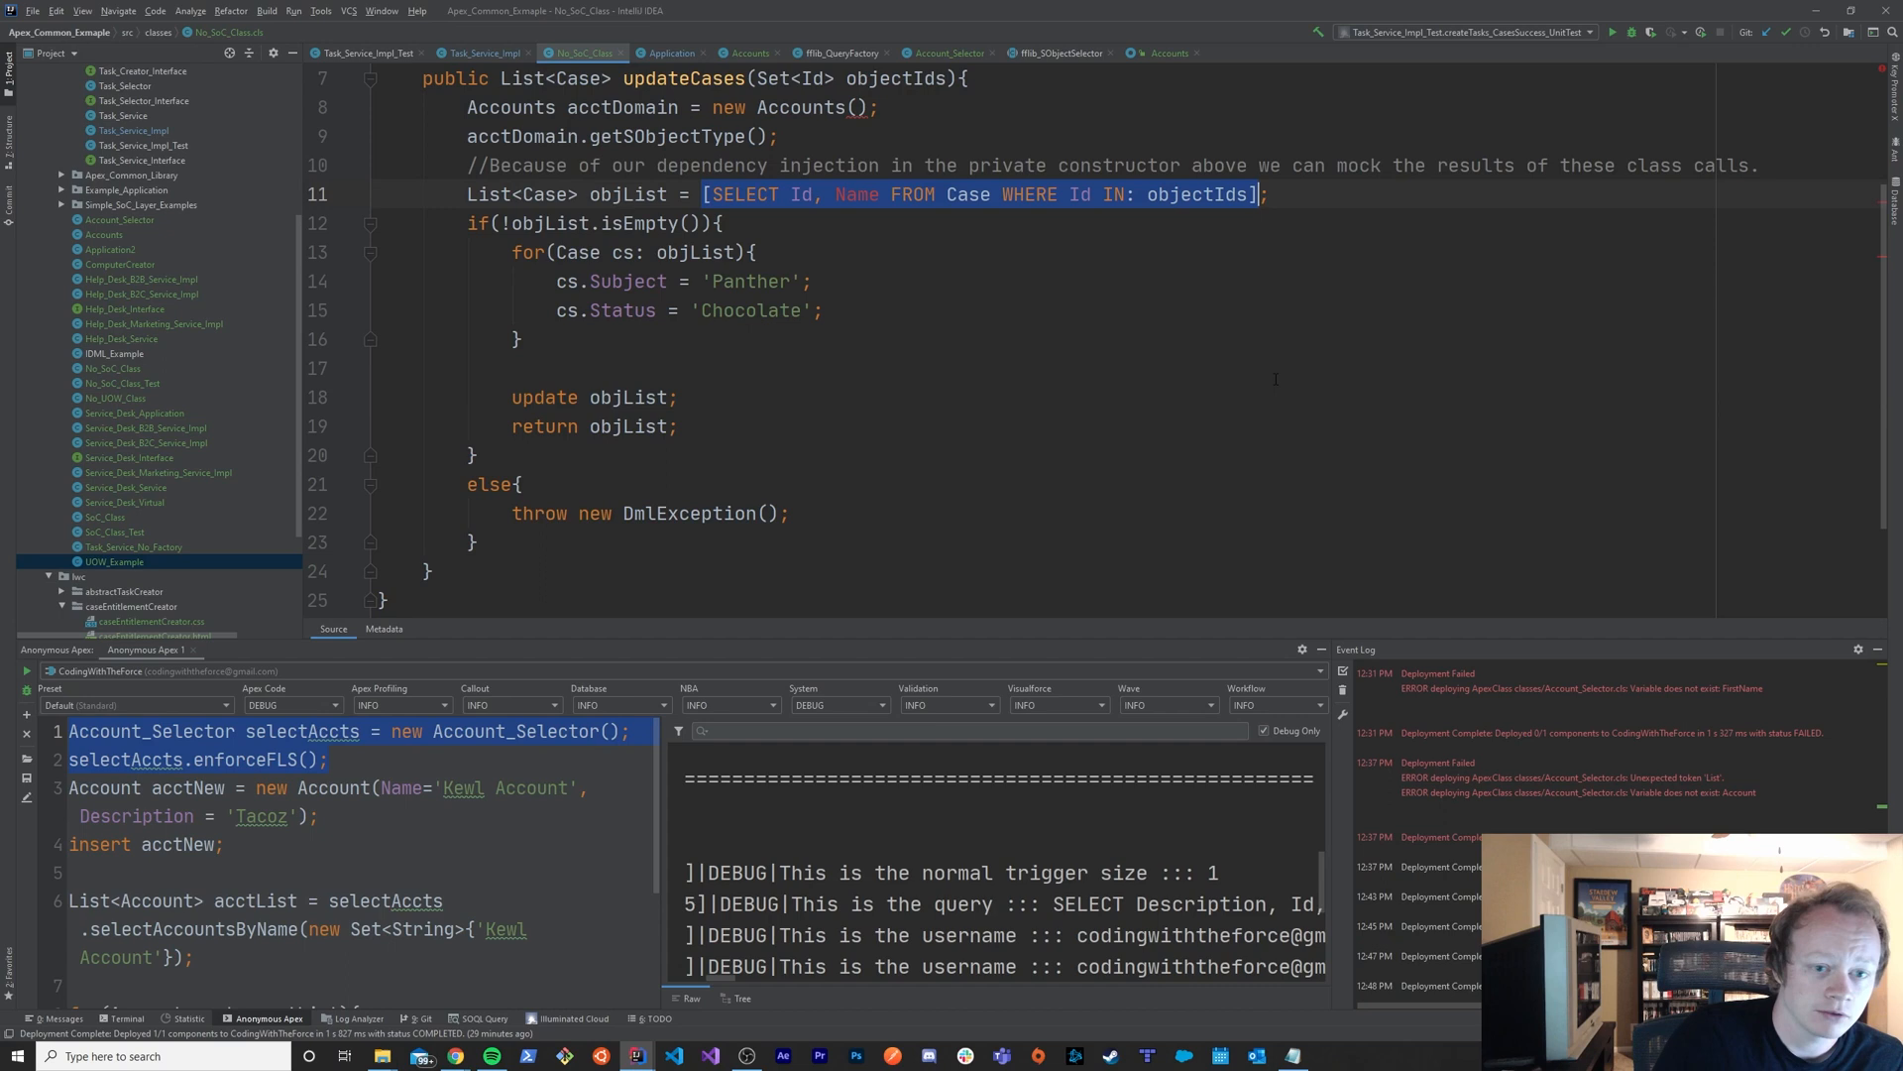
scroll("up", 3)
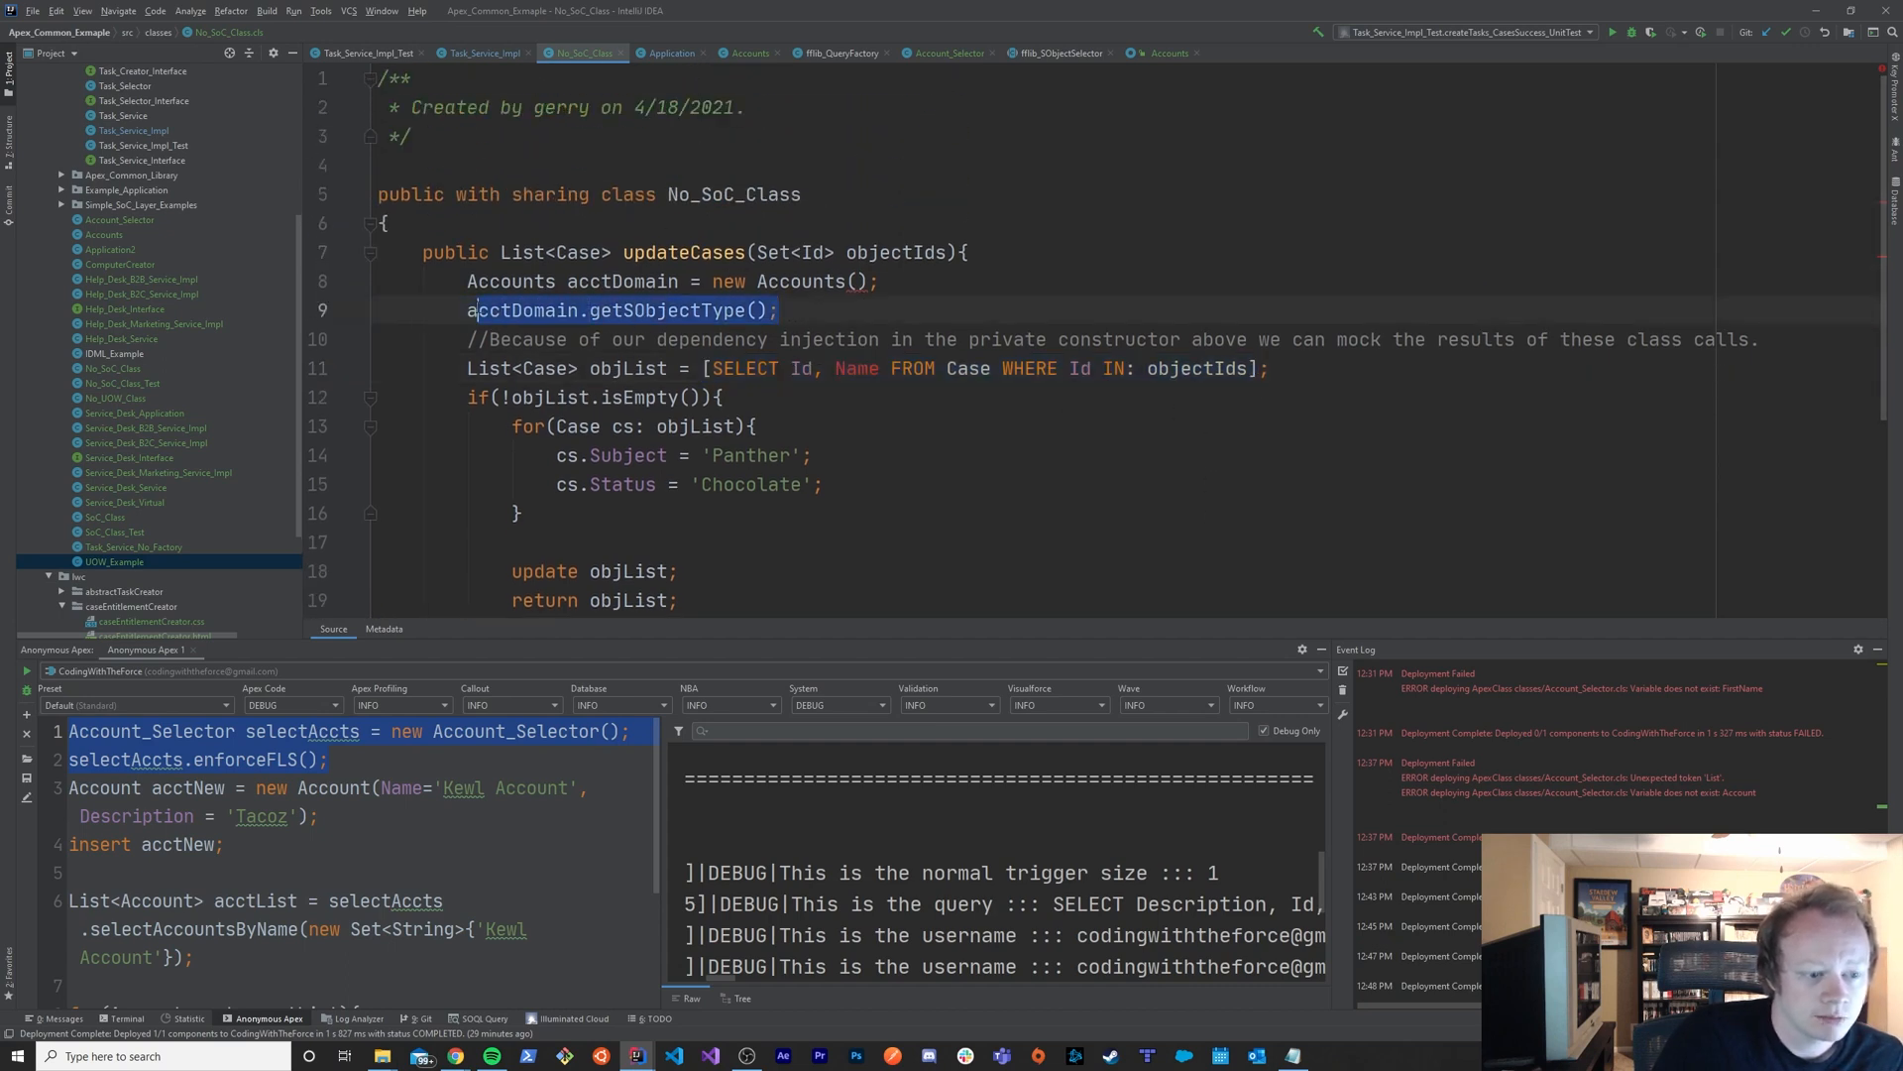
left_click(780, 309)
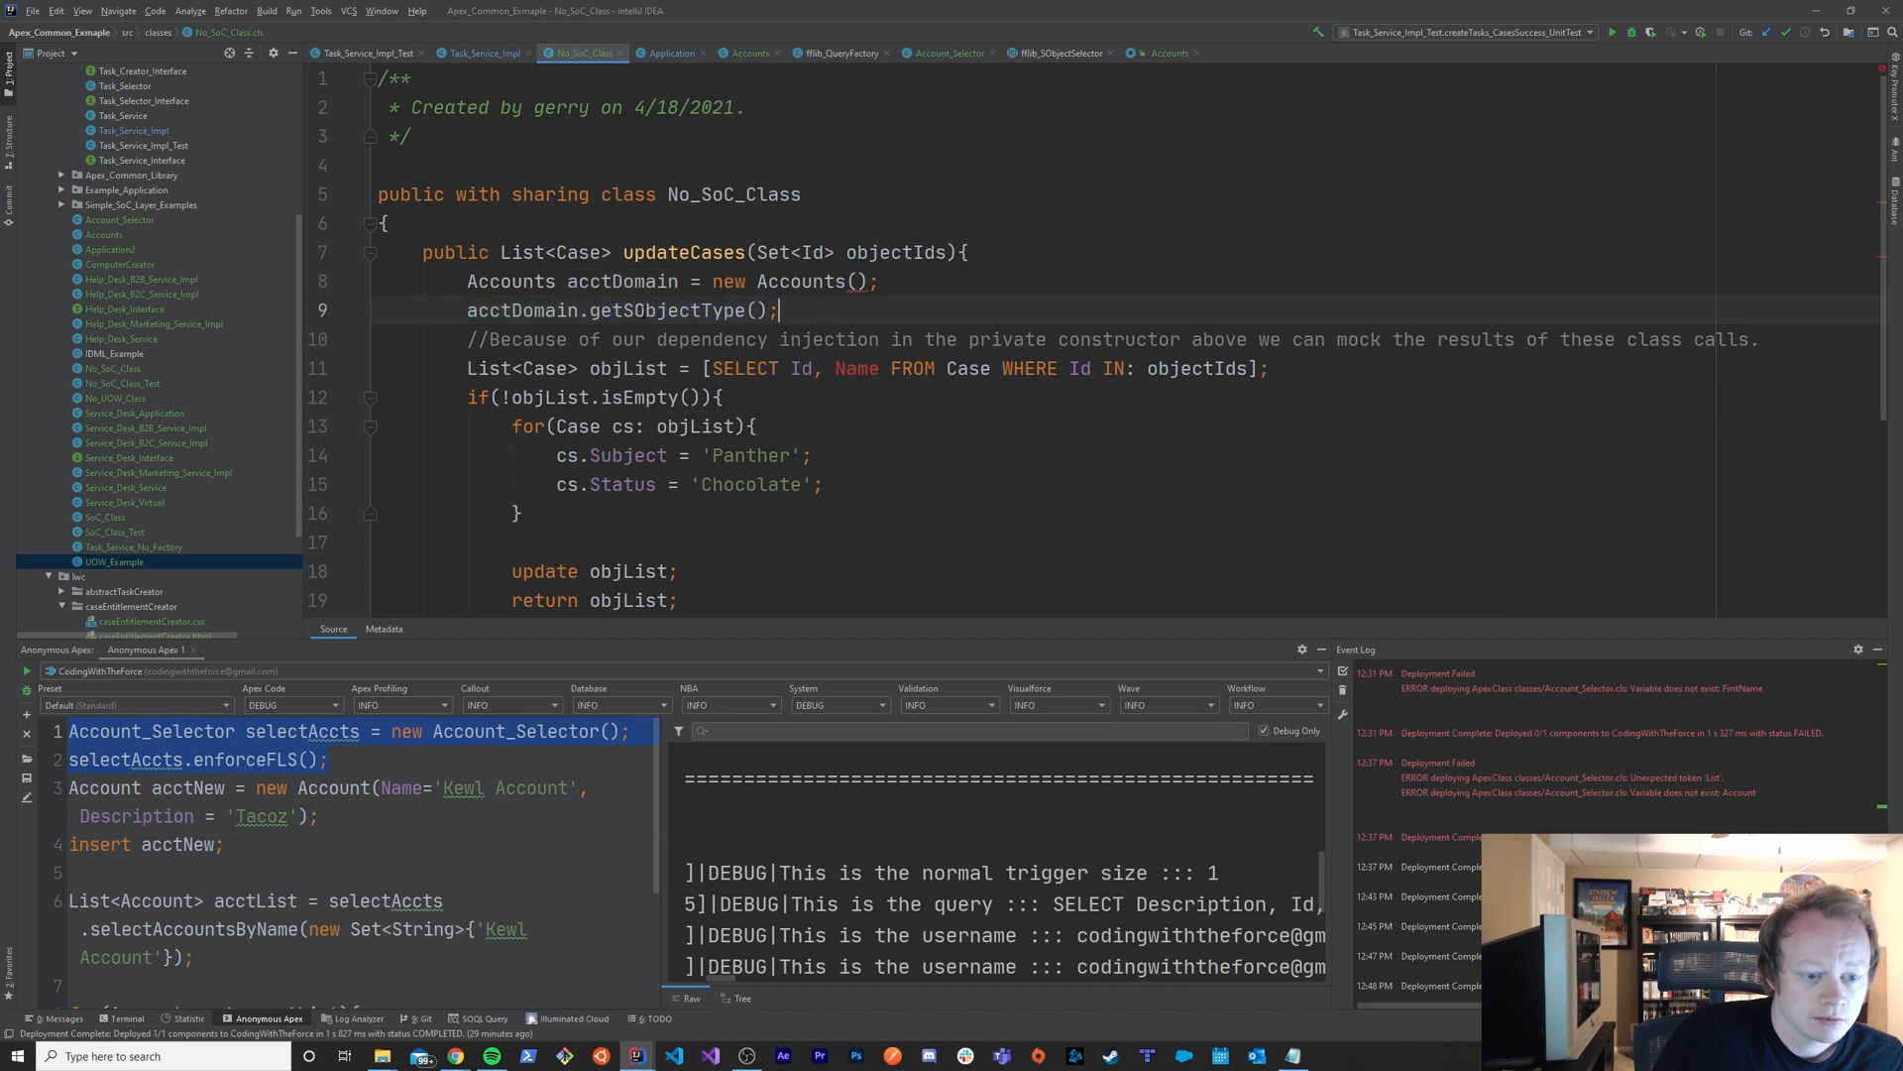
double_click(620, 310)
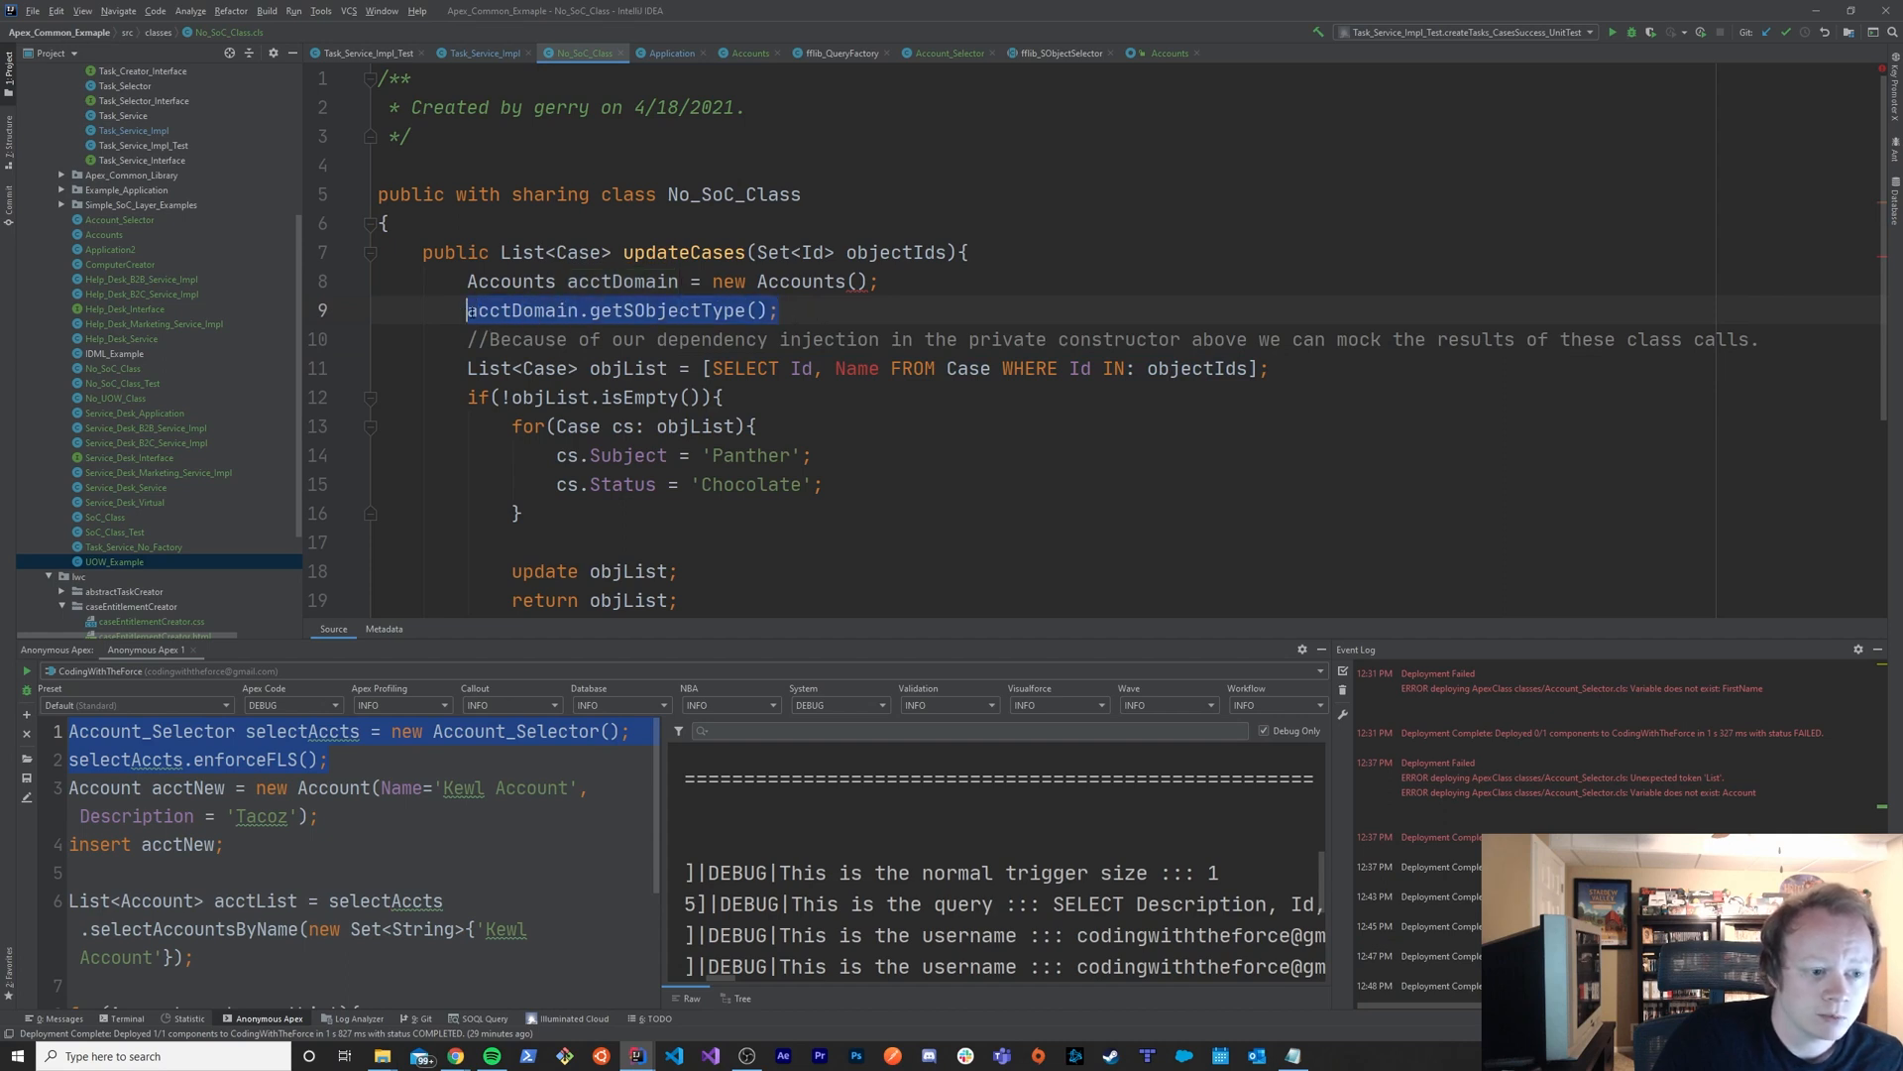
left_click(780, 309)
type(" && ")
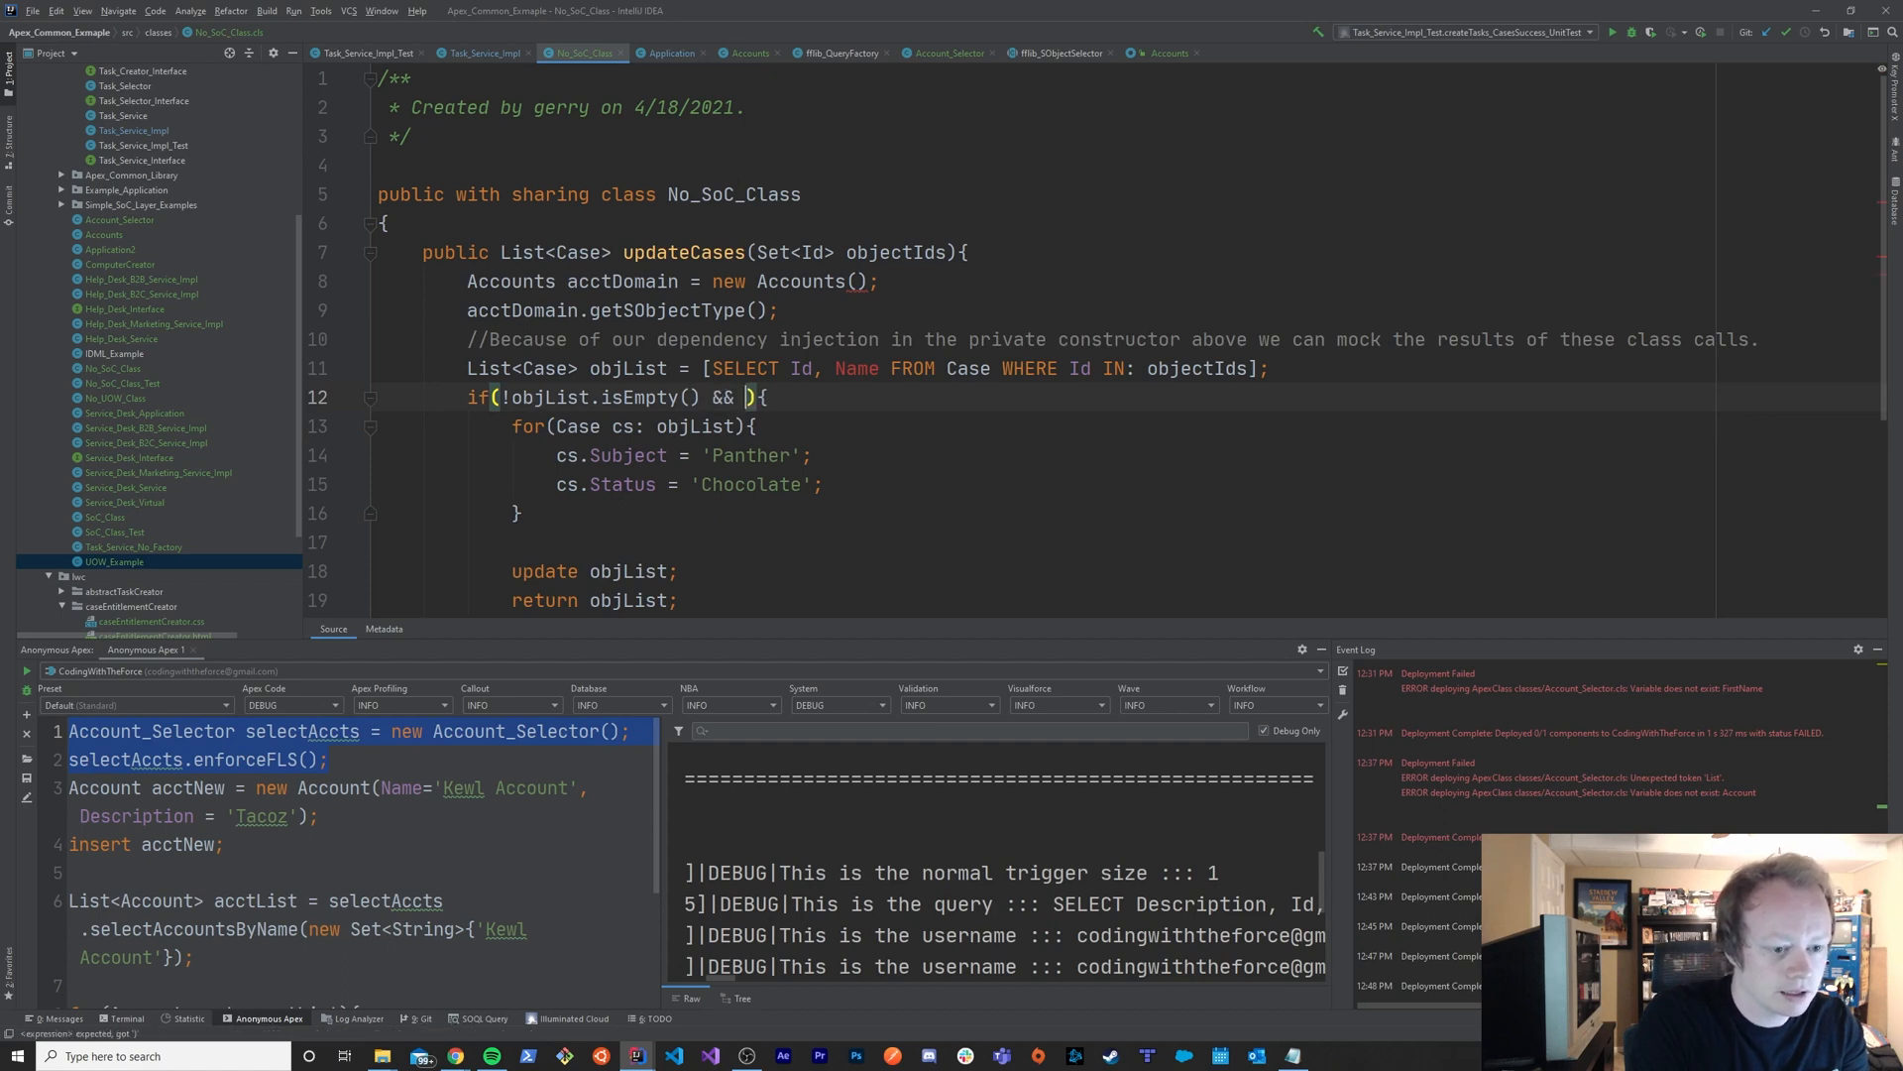
- Extend the if condition with acctDomain.getSObjectType() != Case.SObjectType
type("acctDomain")
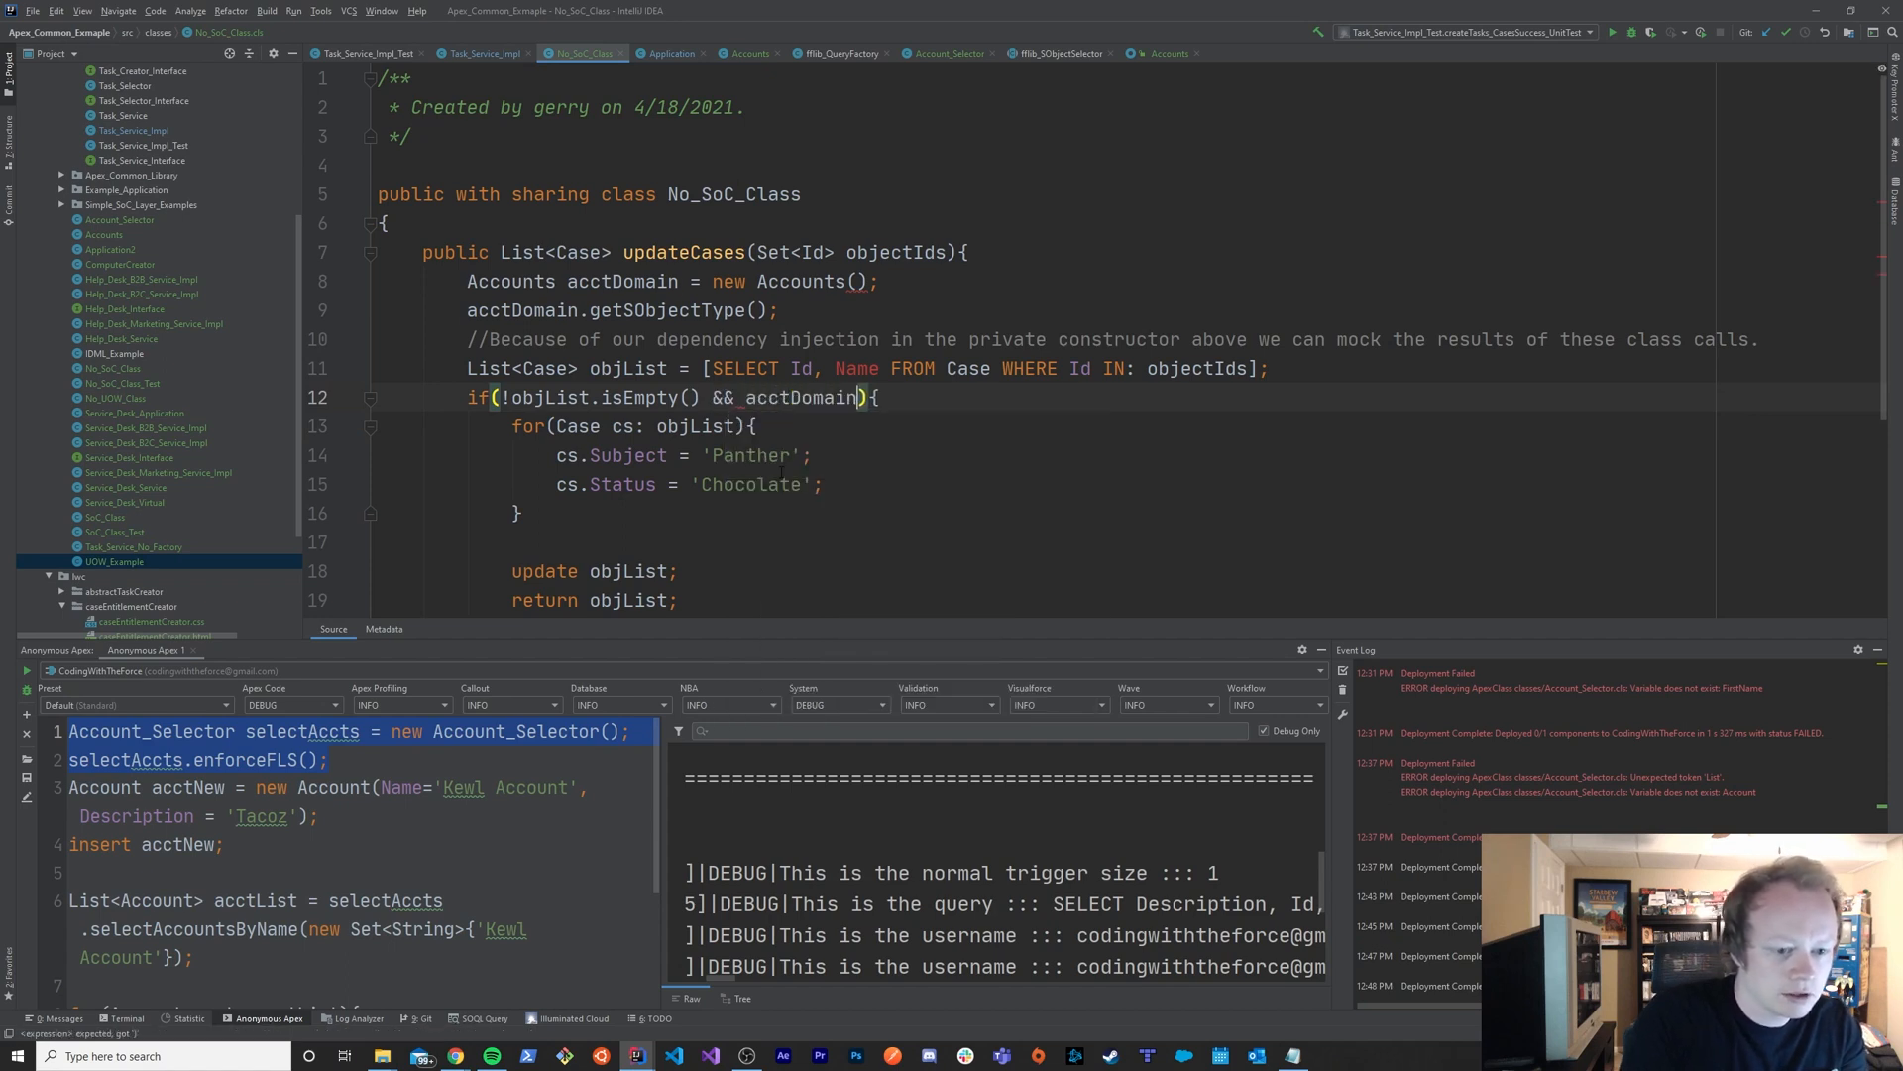
type(".getSObjectType()")
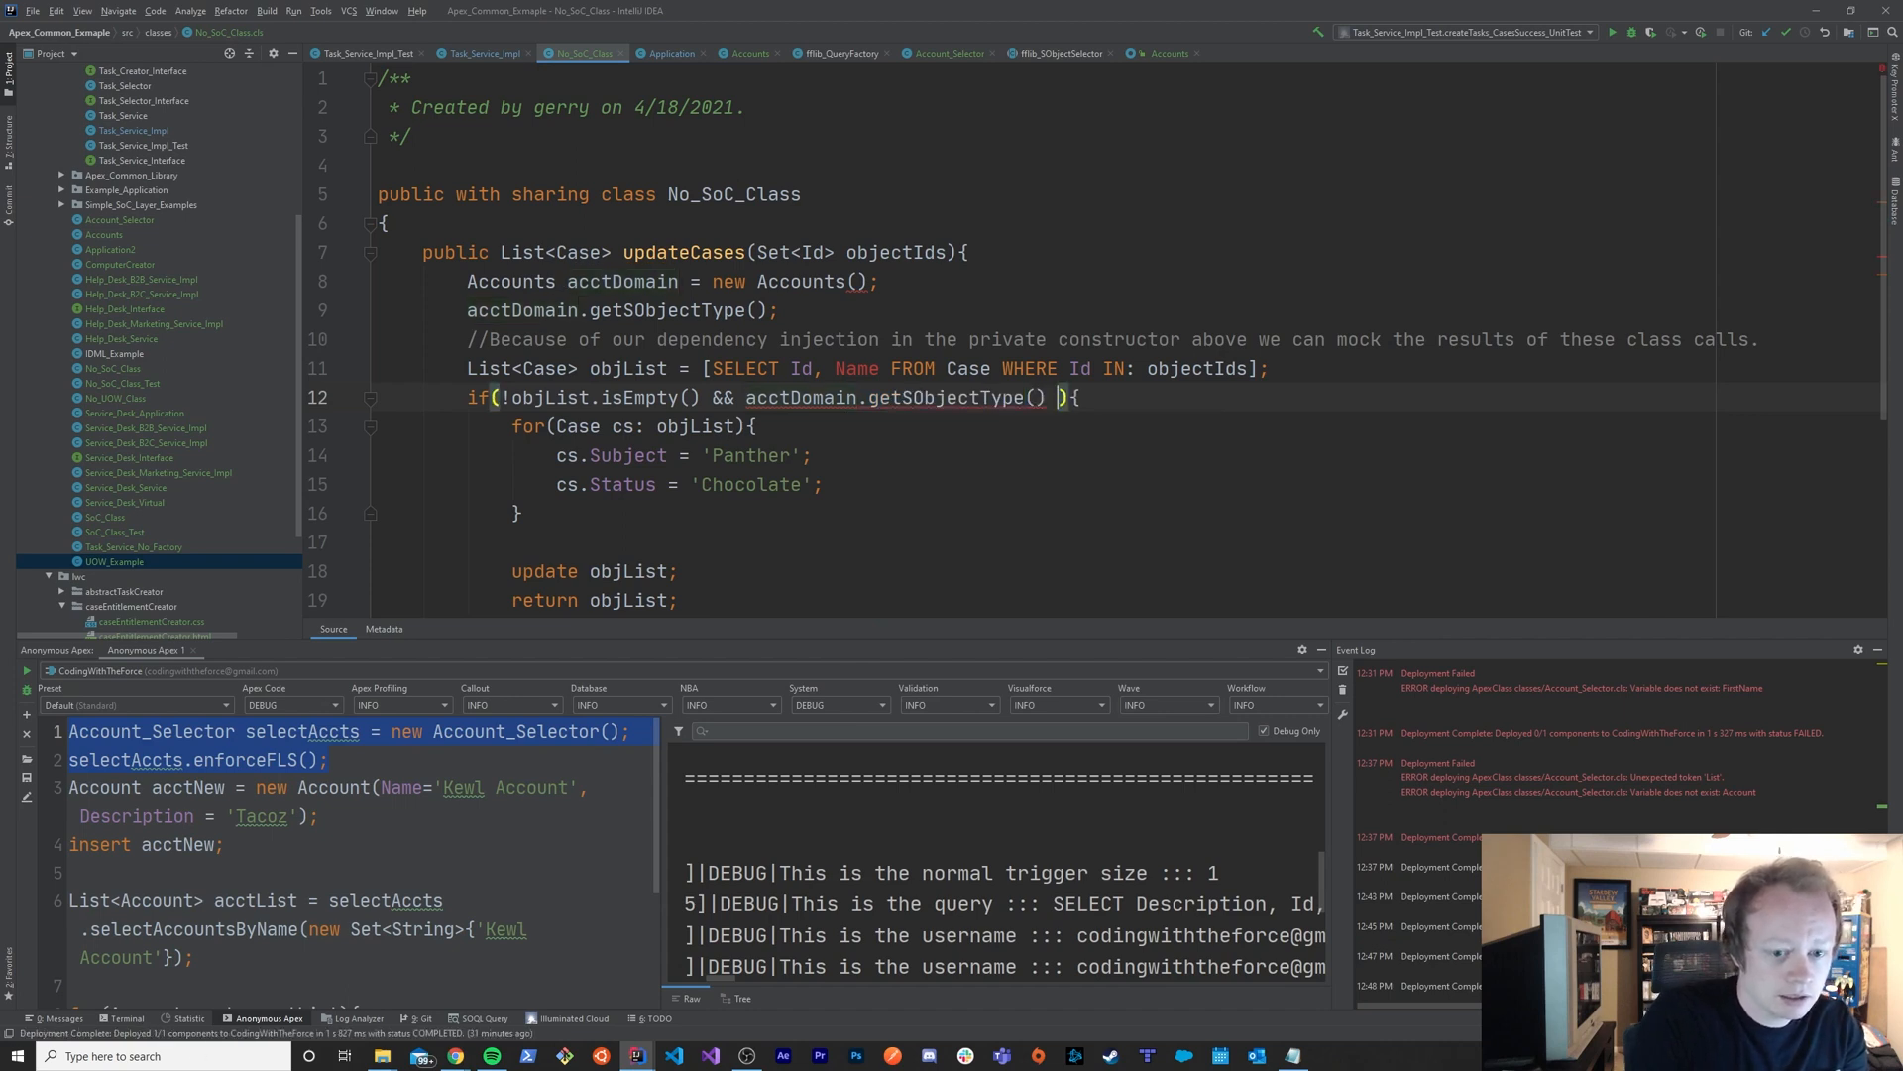
type("!= C")
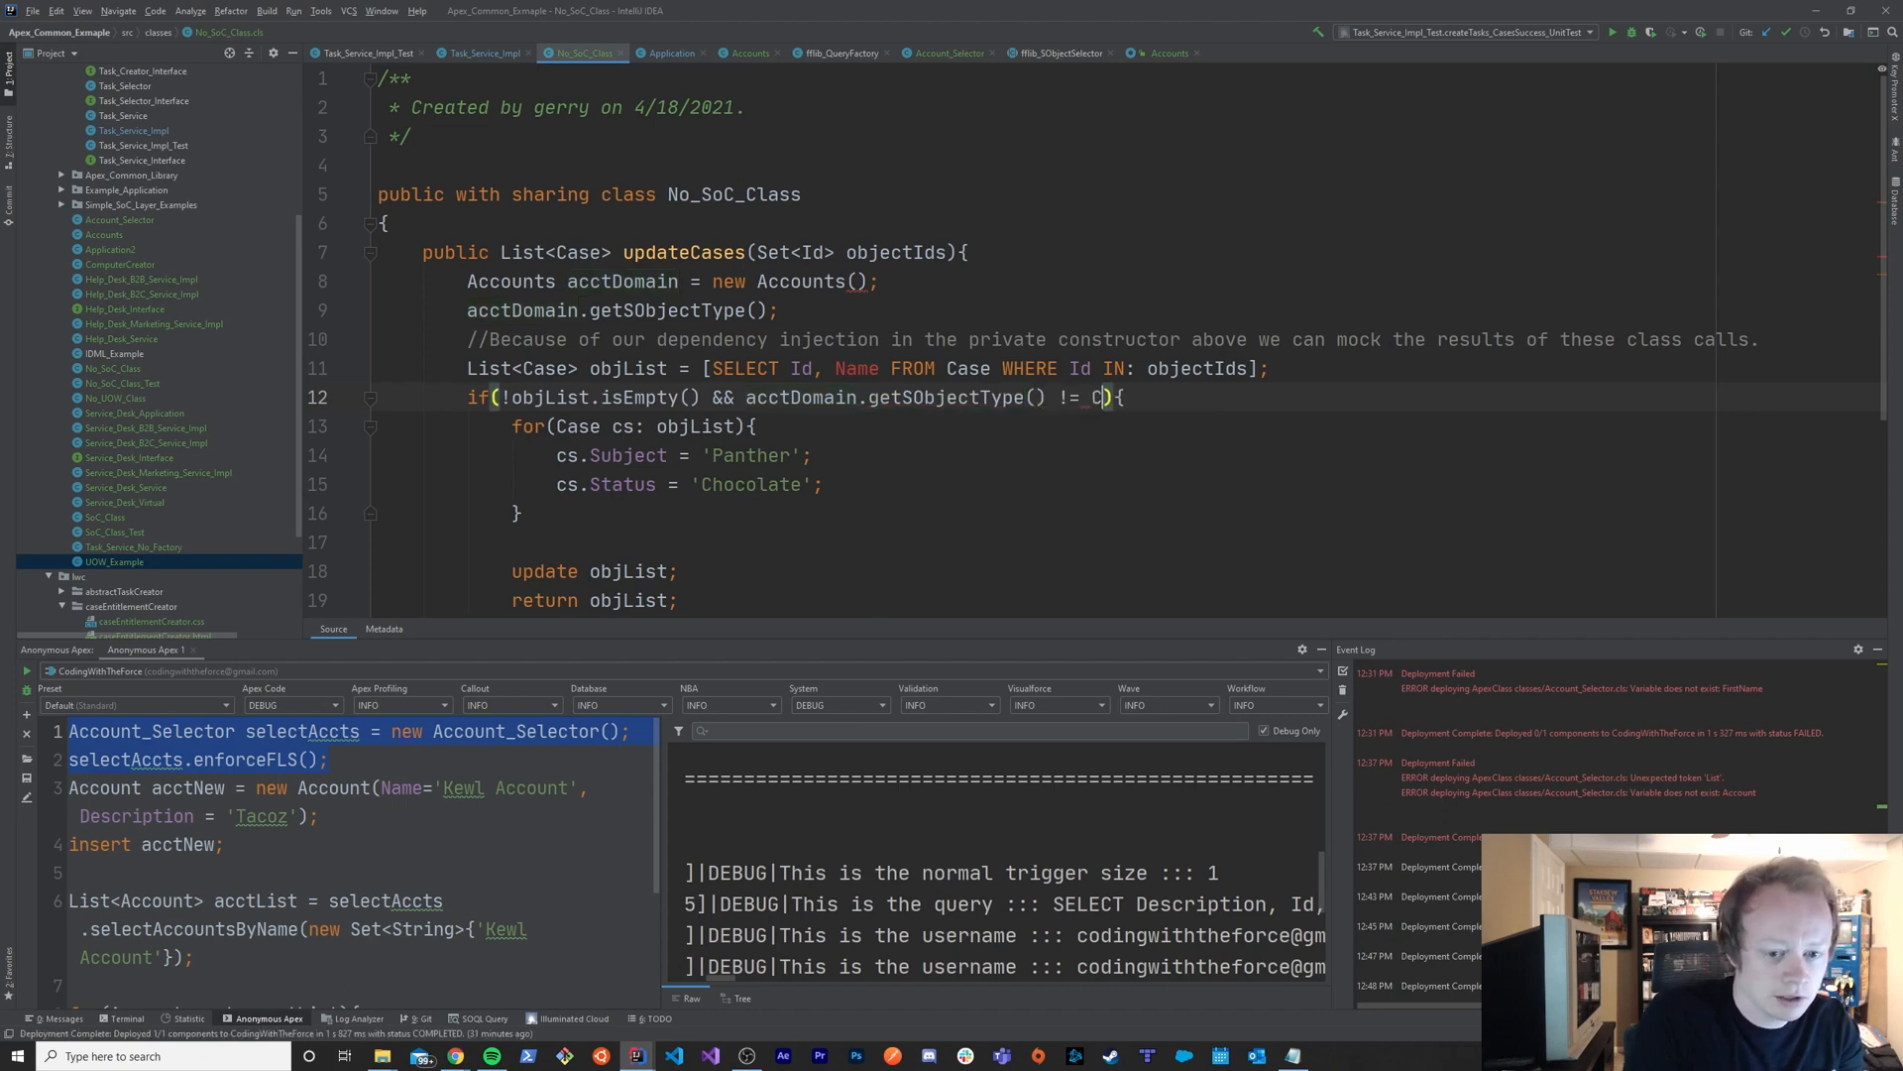
key("Backspace")
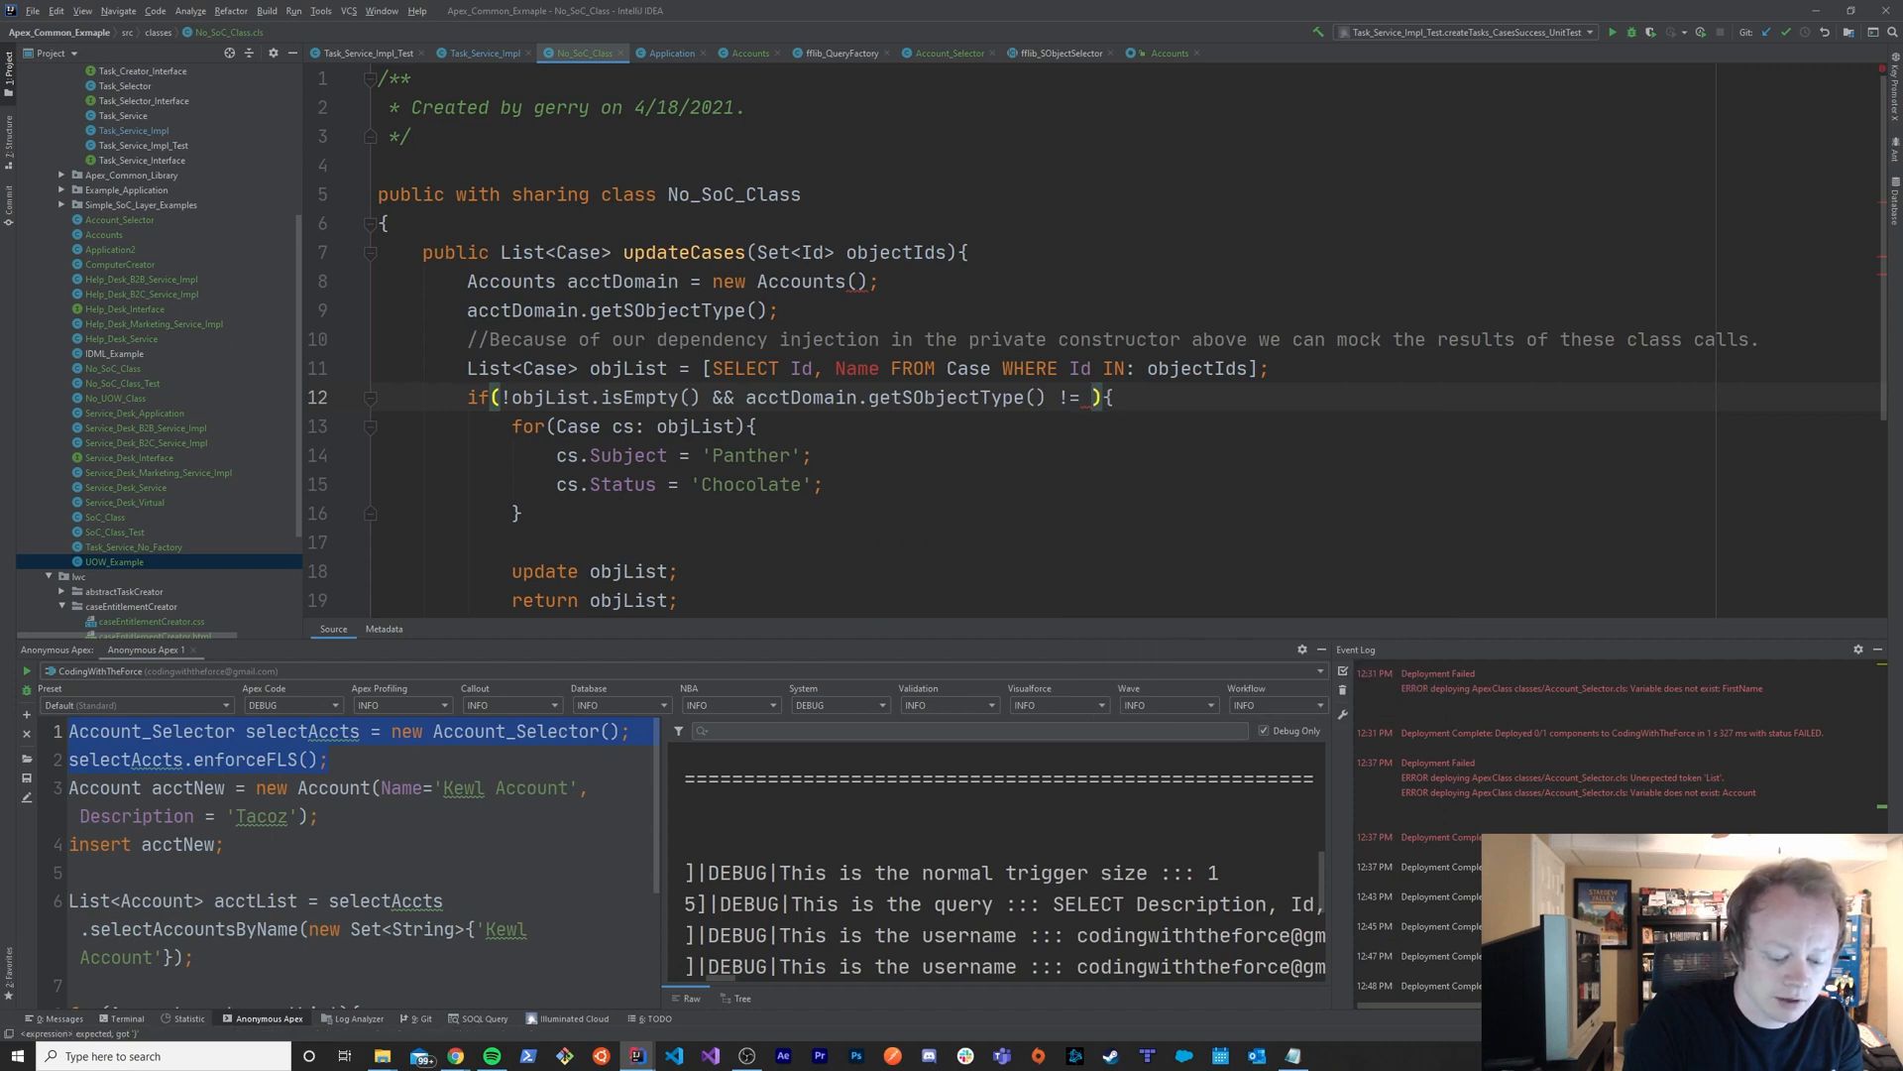
type("Case.SObjectType")
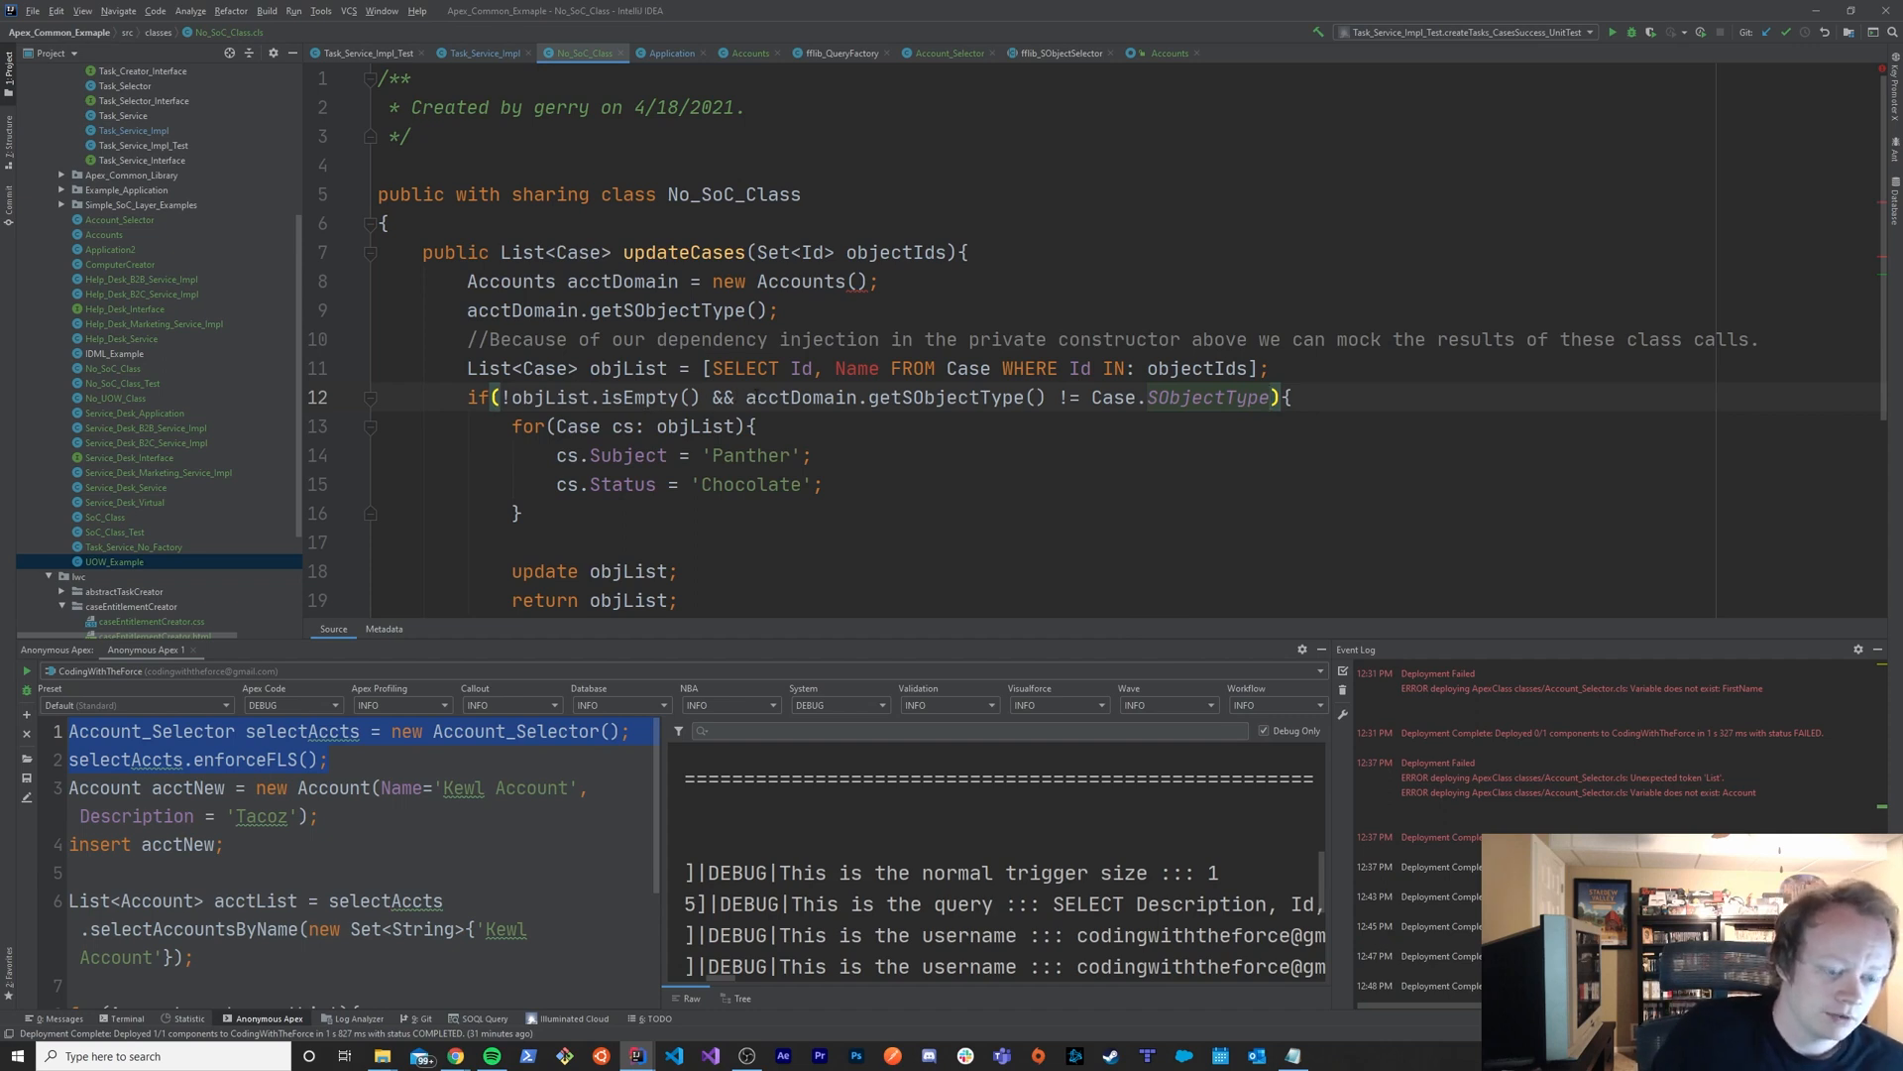
mouse_move(707, 426)
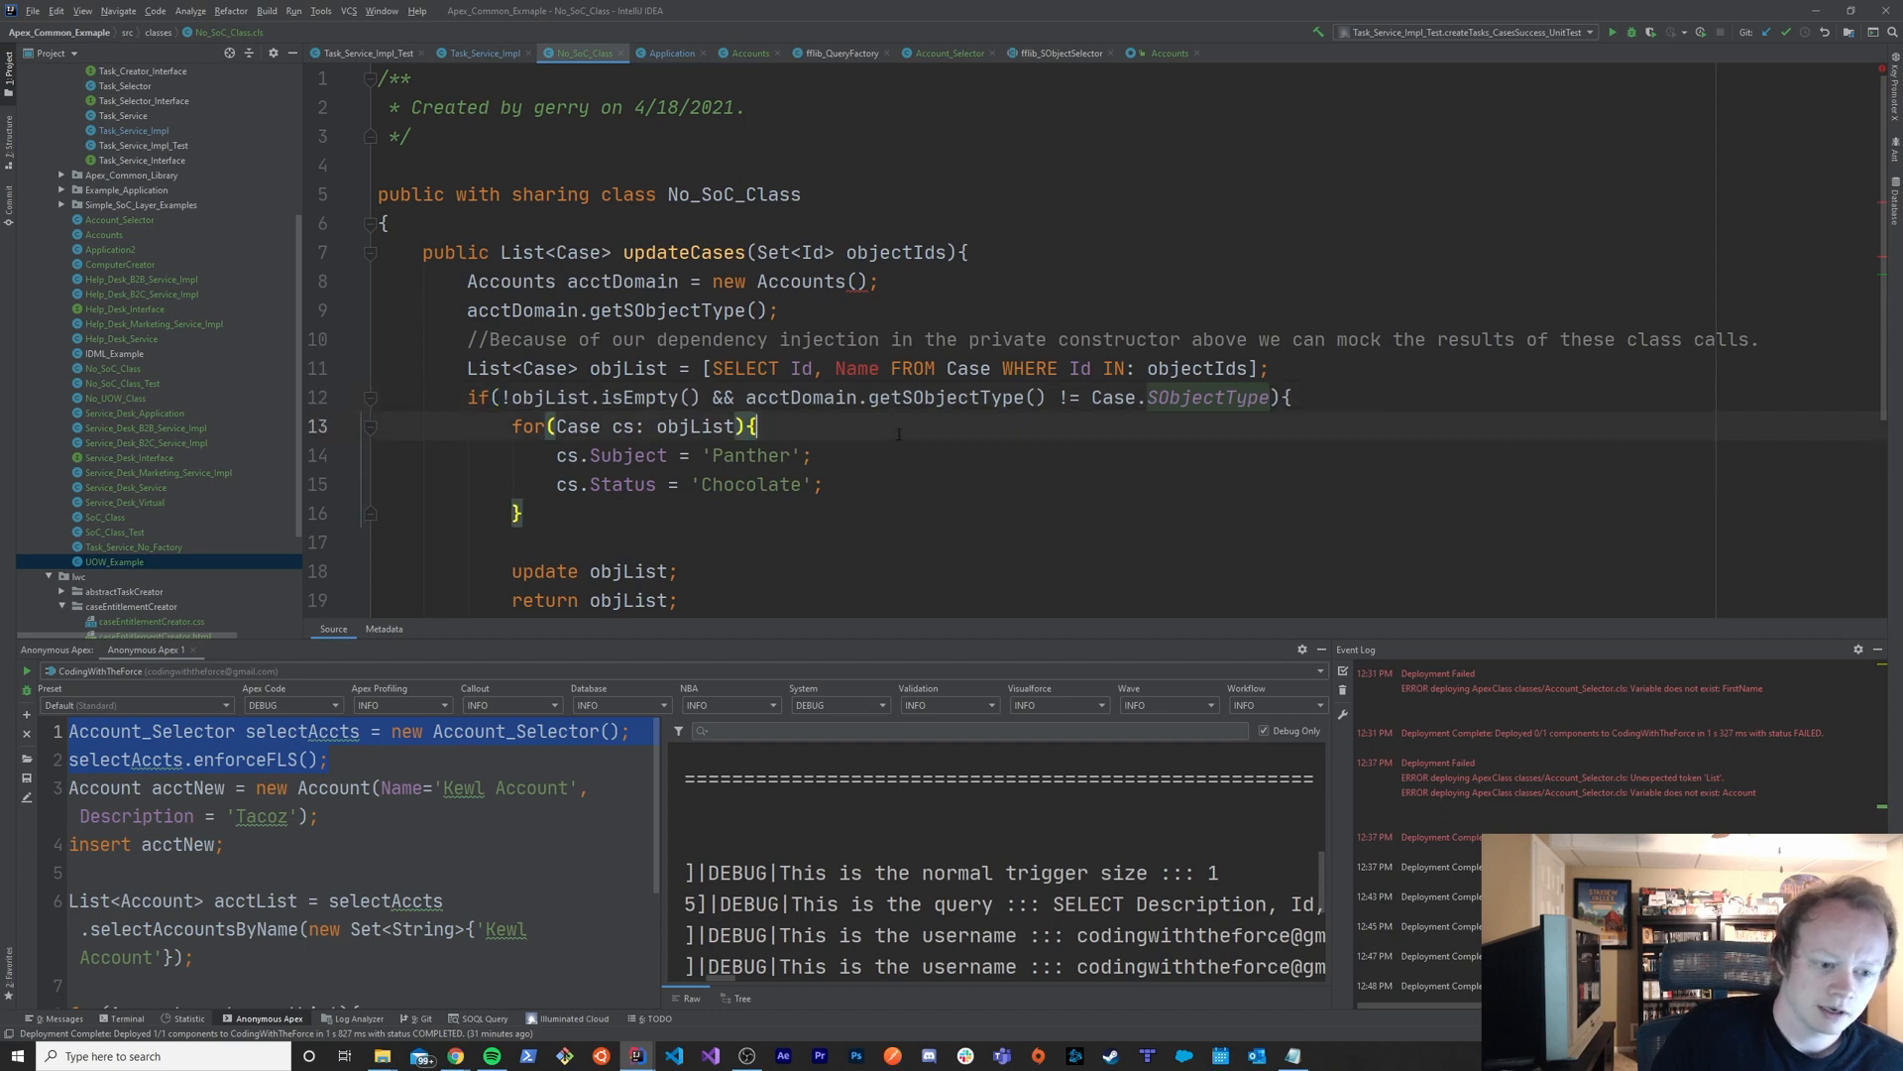
double_click(524, 396)
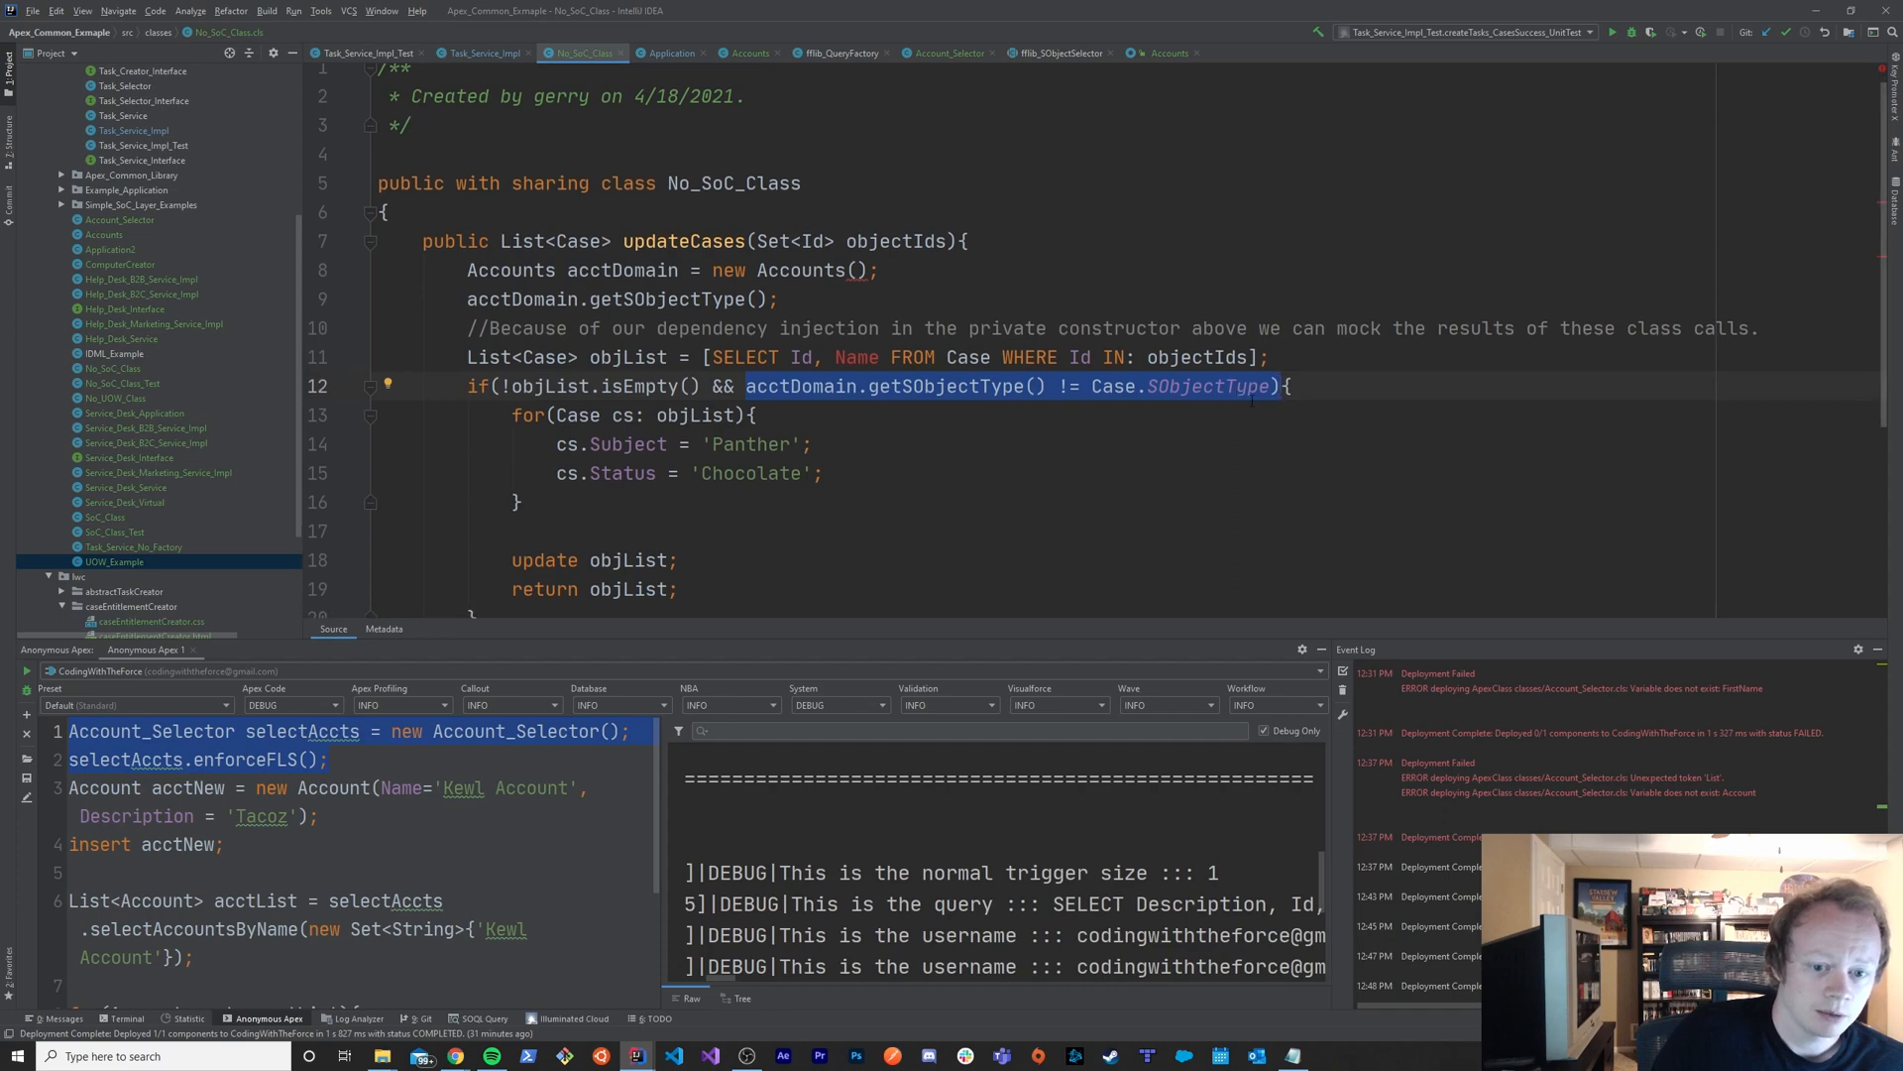
scroll("down", 3)
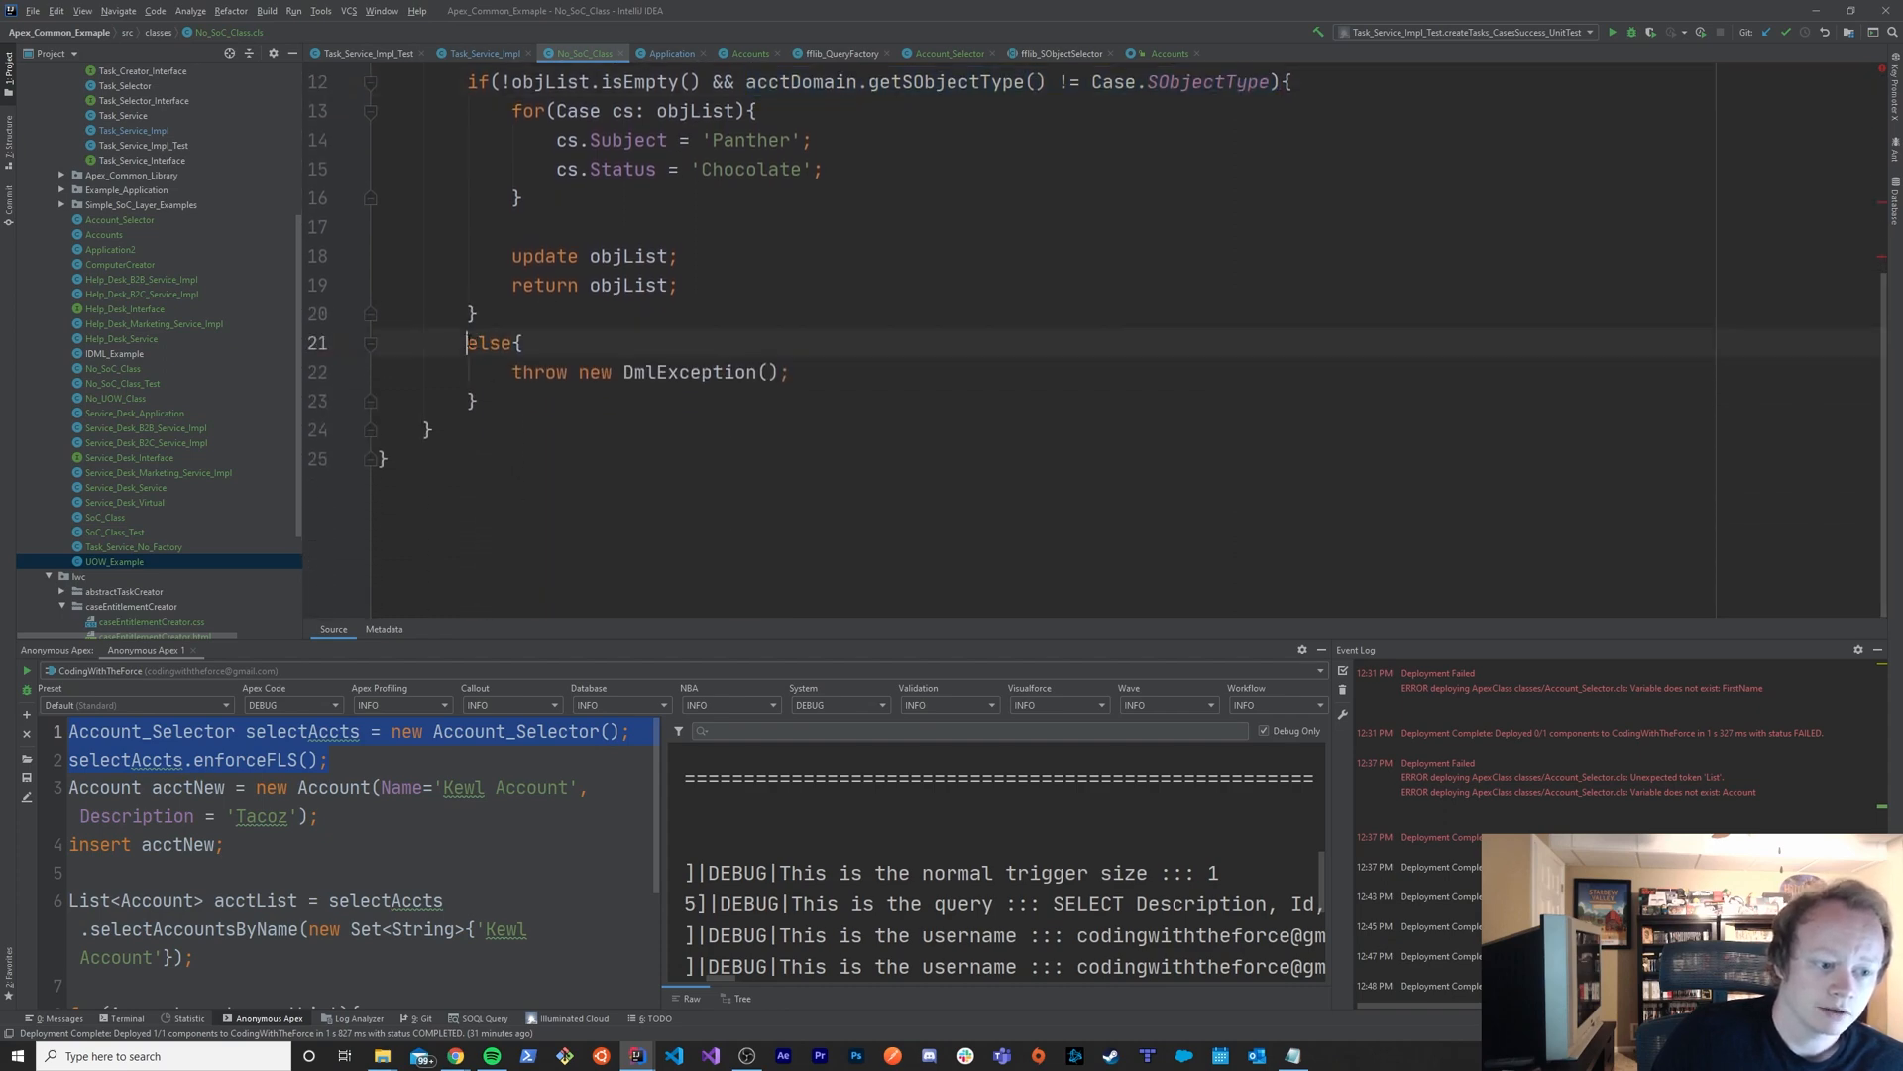
scroll("up", 3)
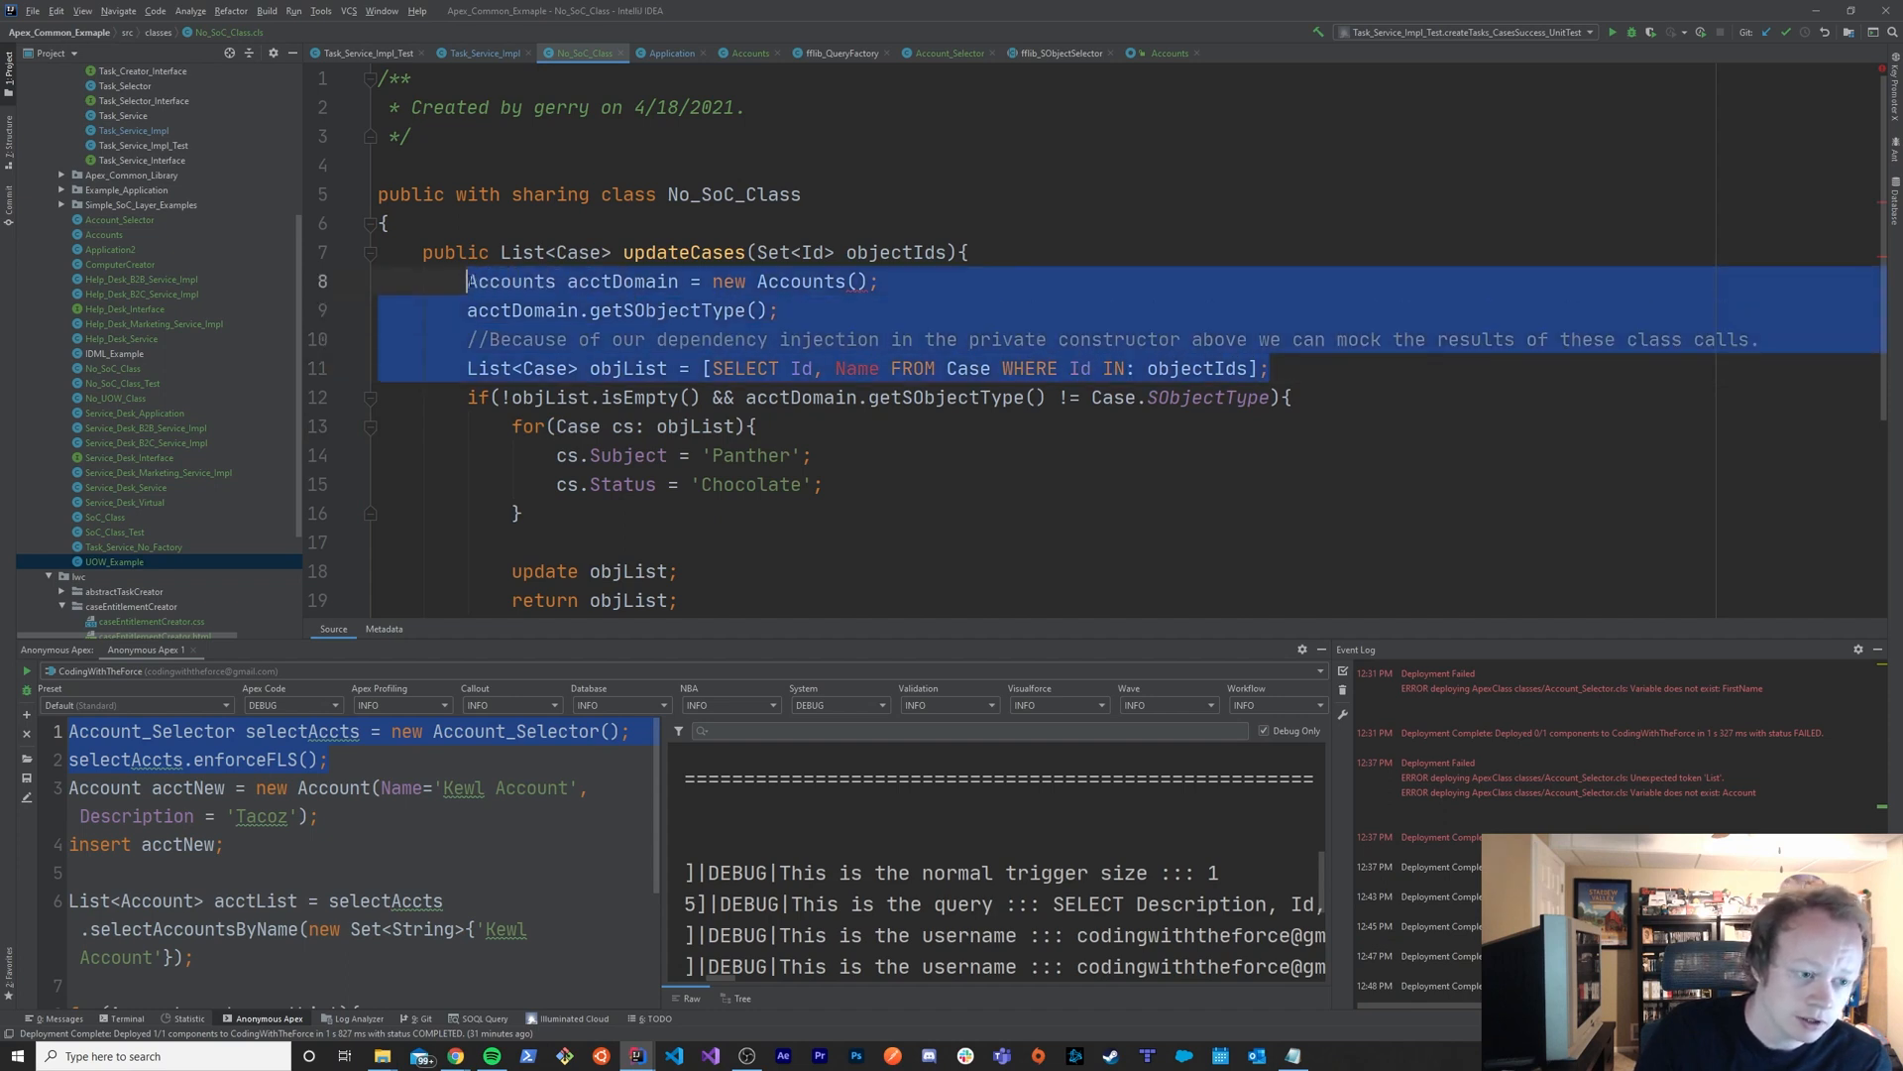
mouse_move(789, 313)
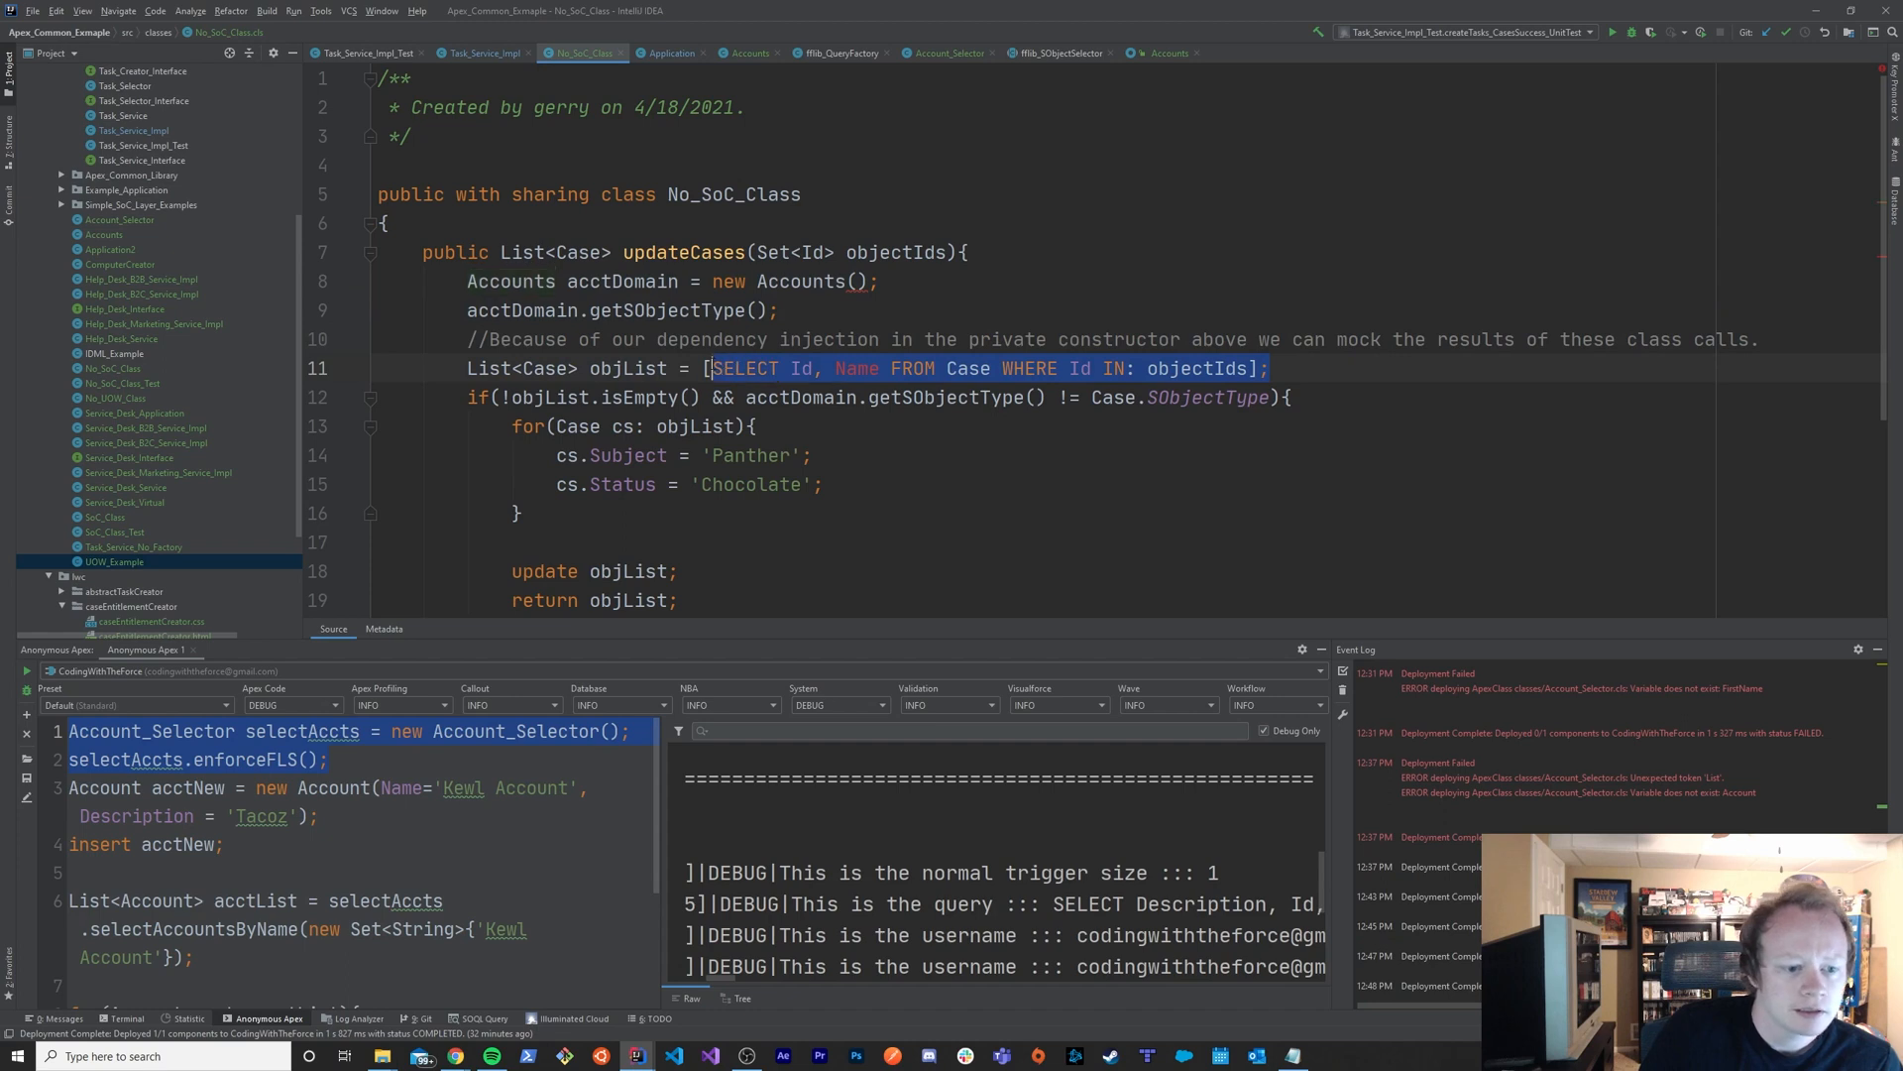
scroll("down", 3)
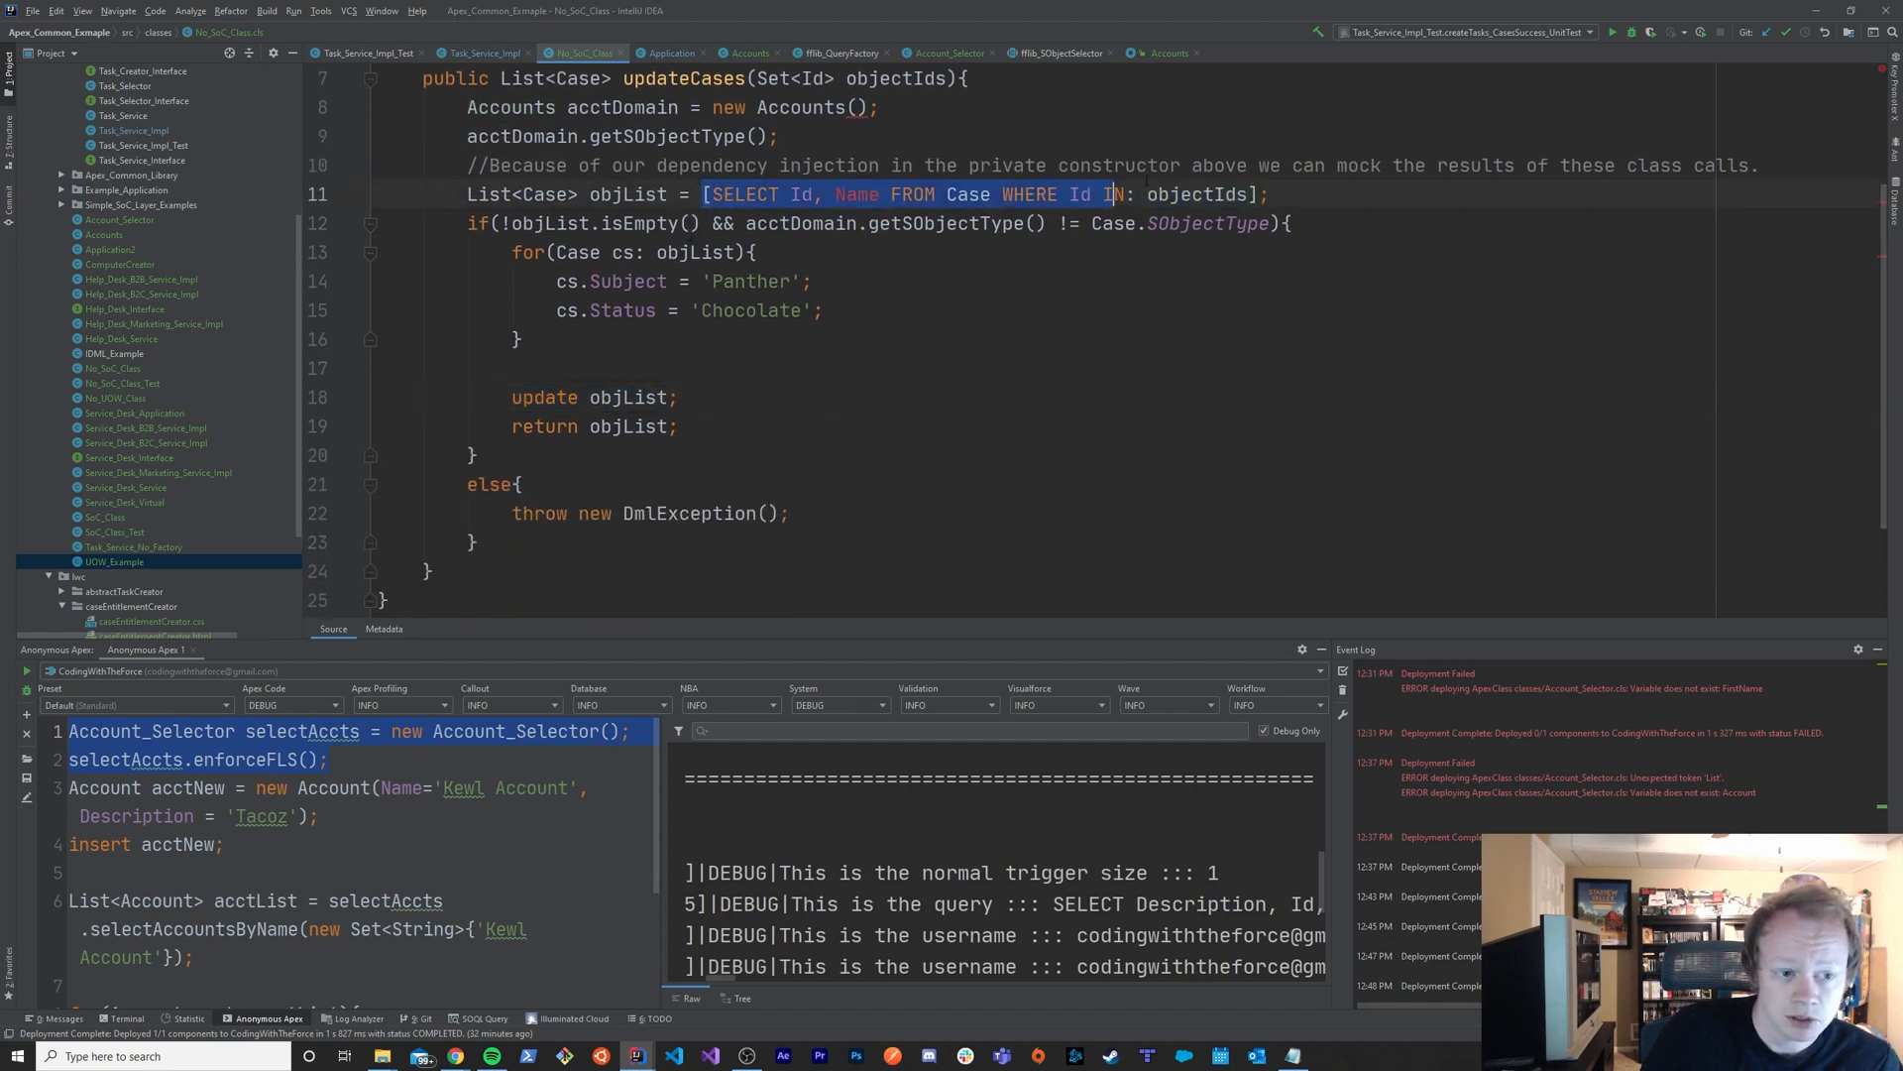
left_click(683, 397)
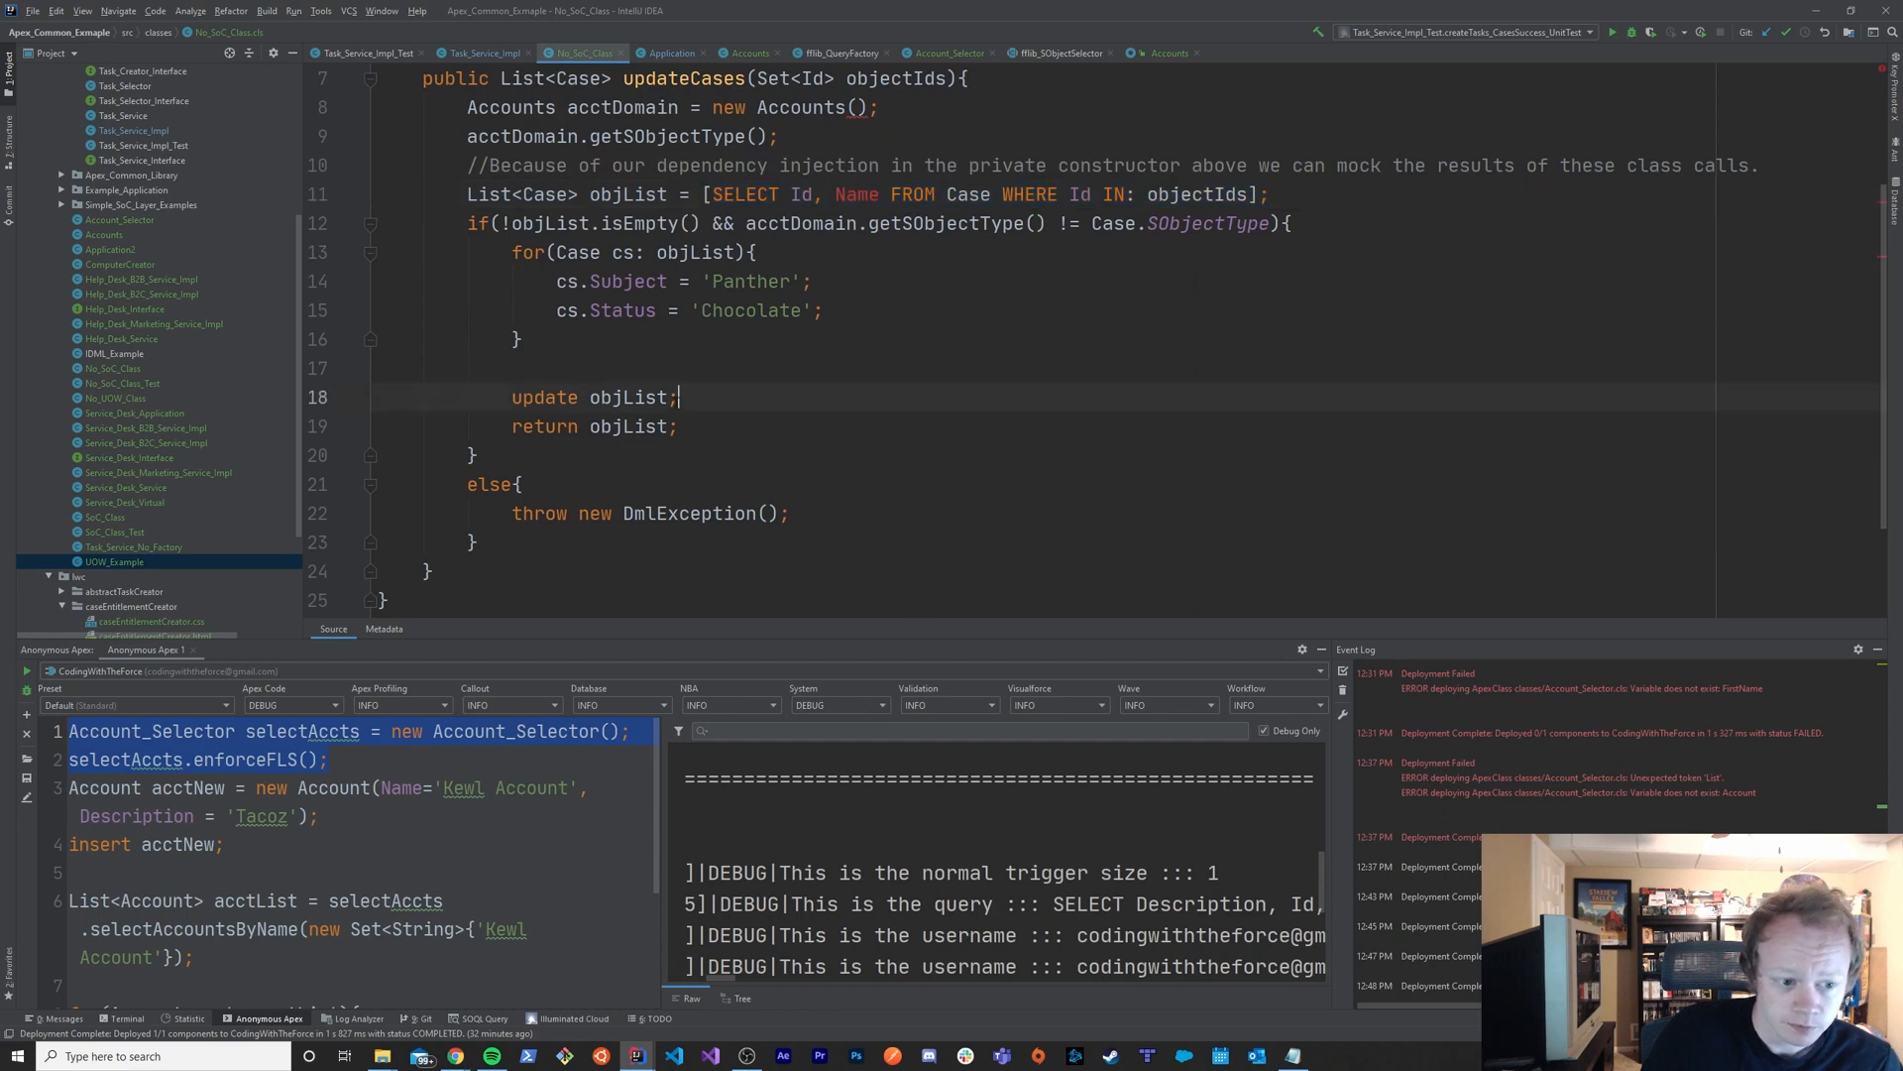
left_click(546, 367)
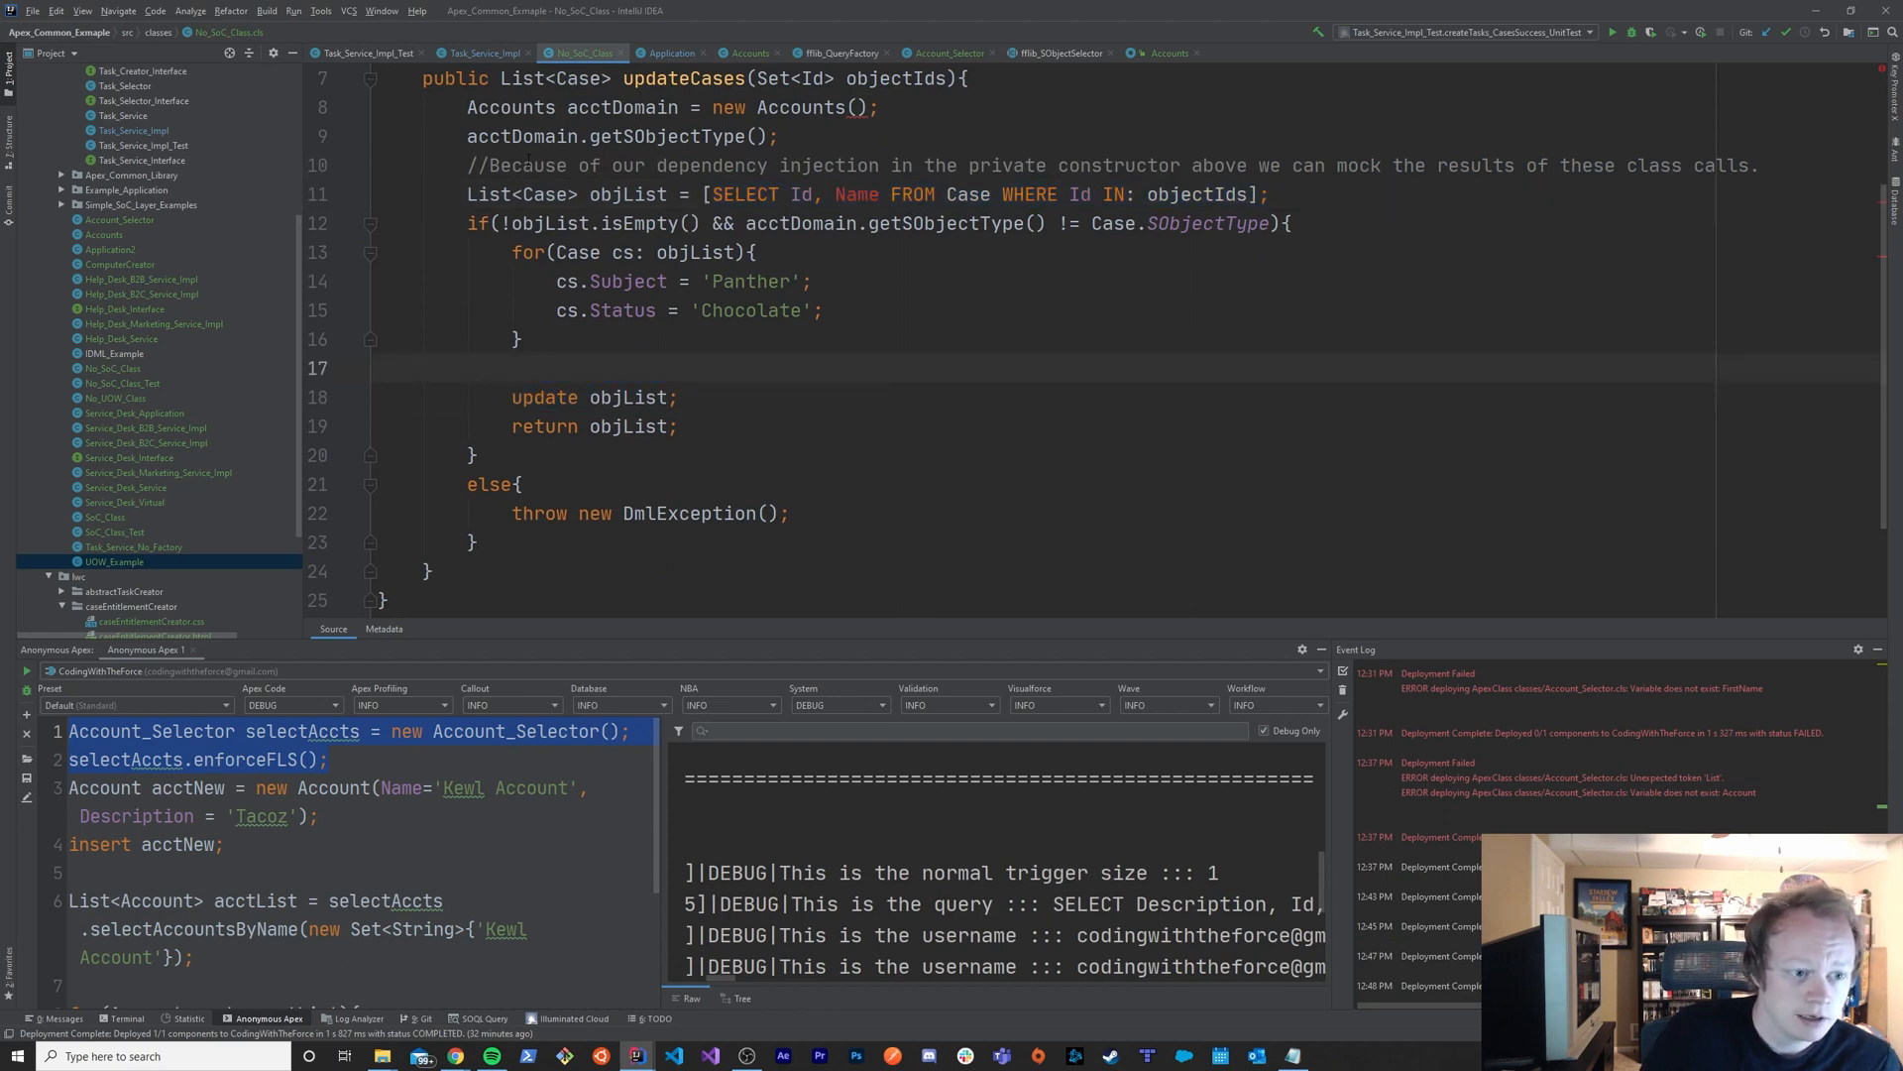
scroll("up", 3)
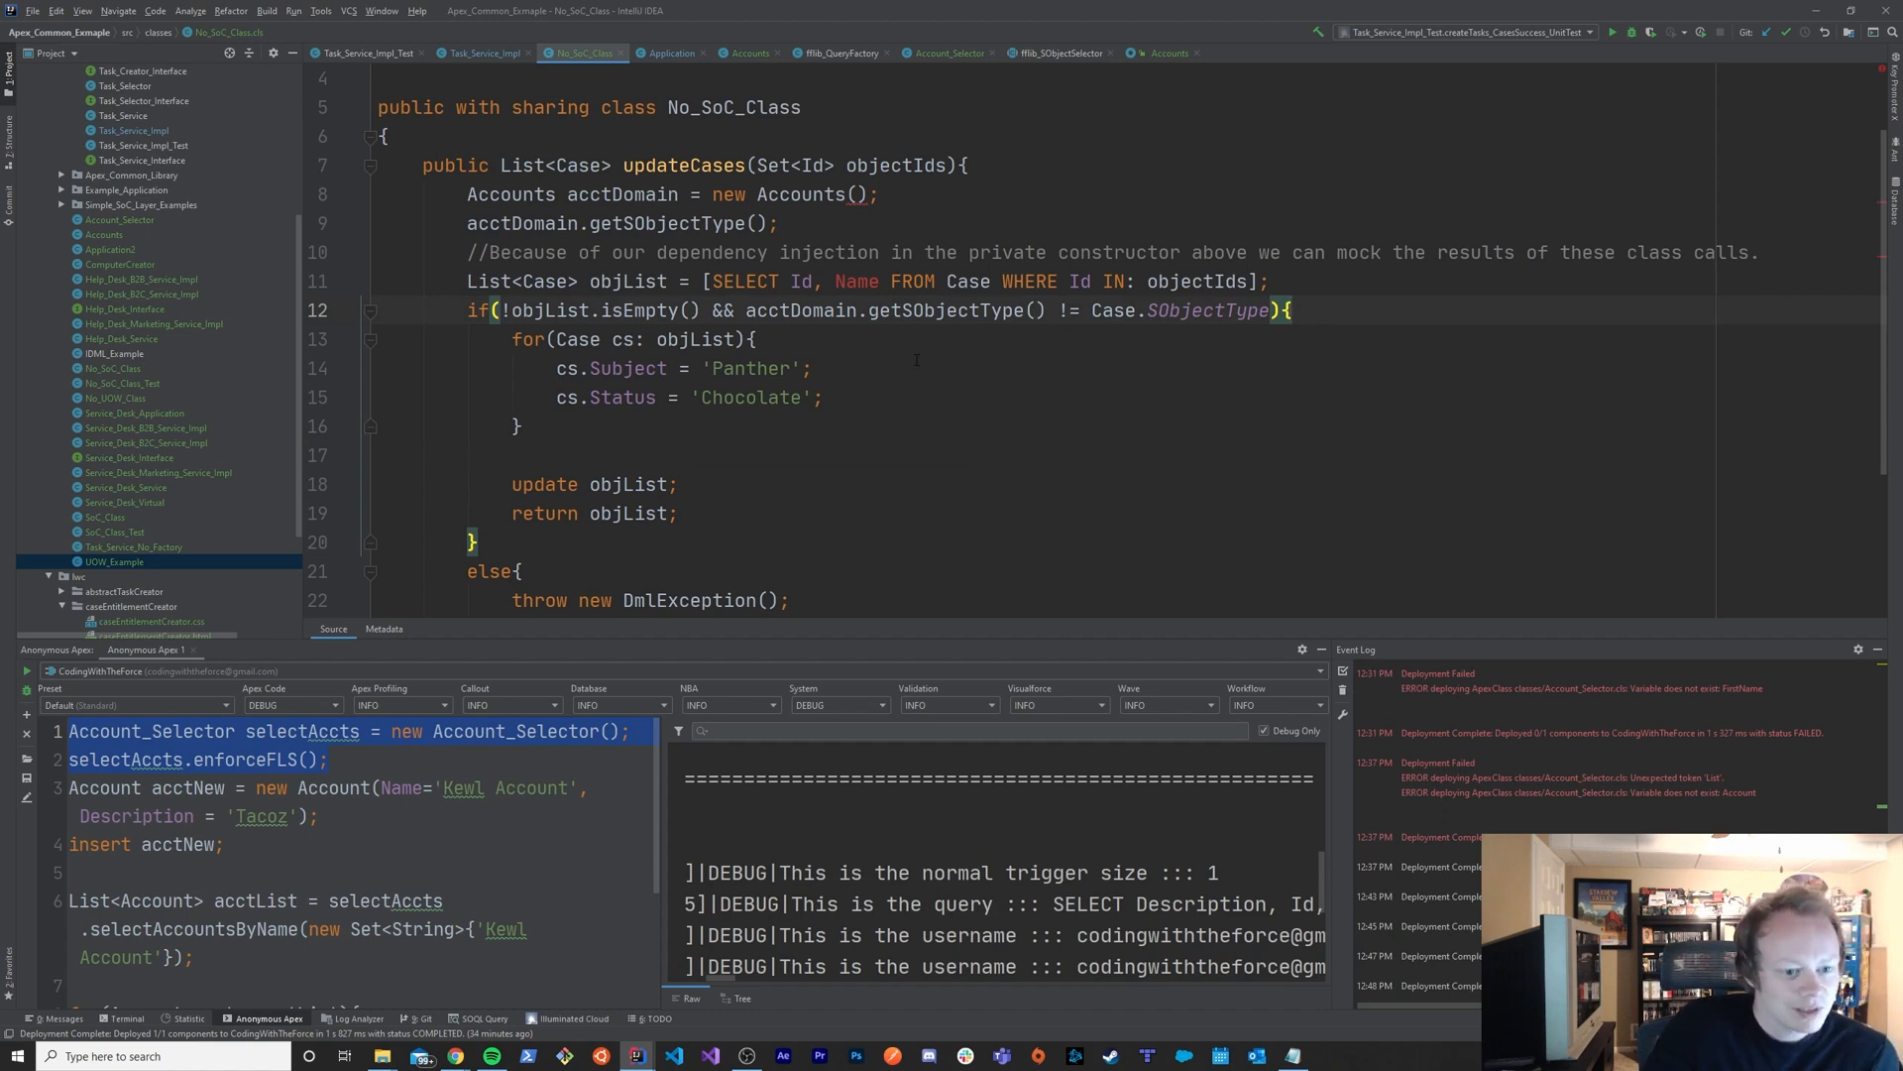
left_click(680, 513)
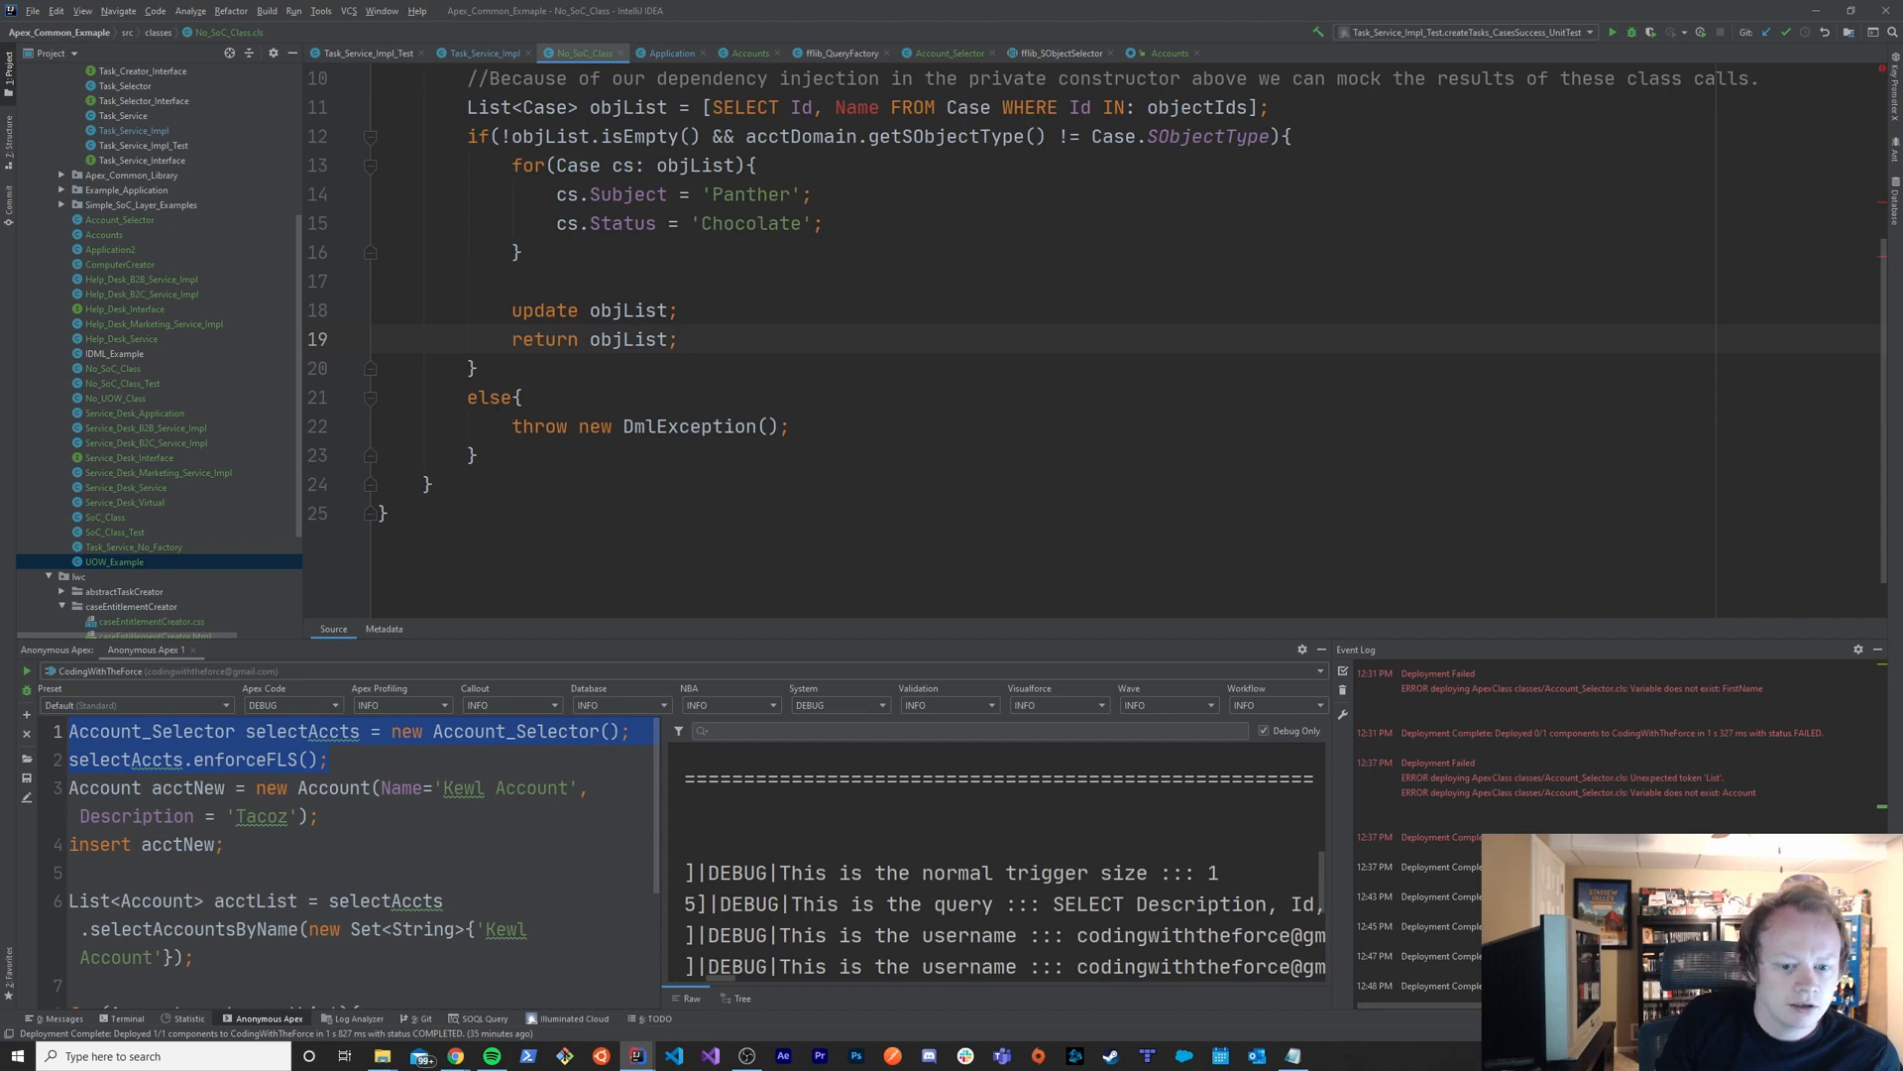
left_click(677, 339)
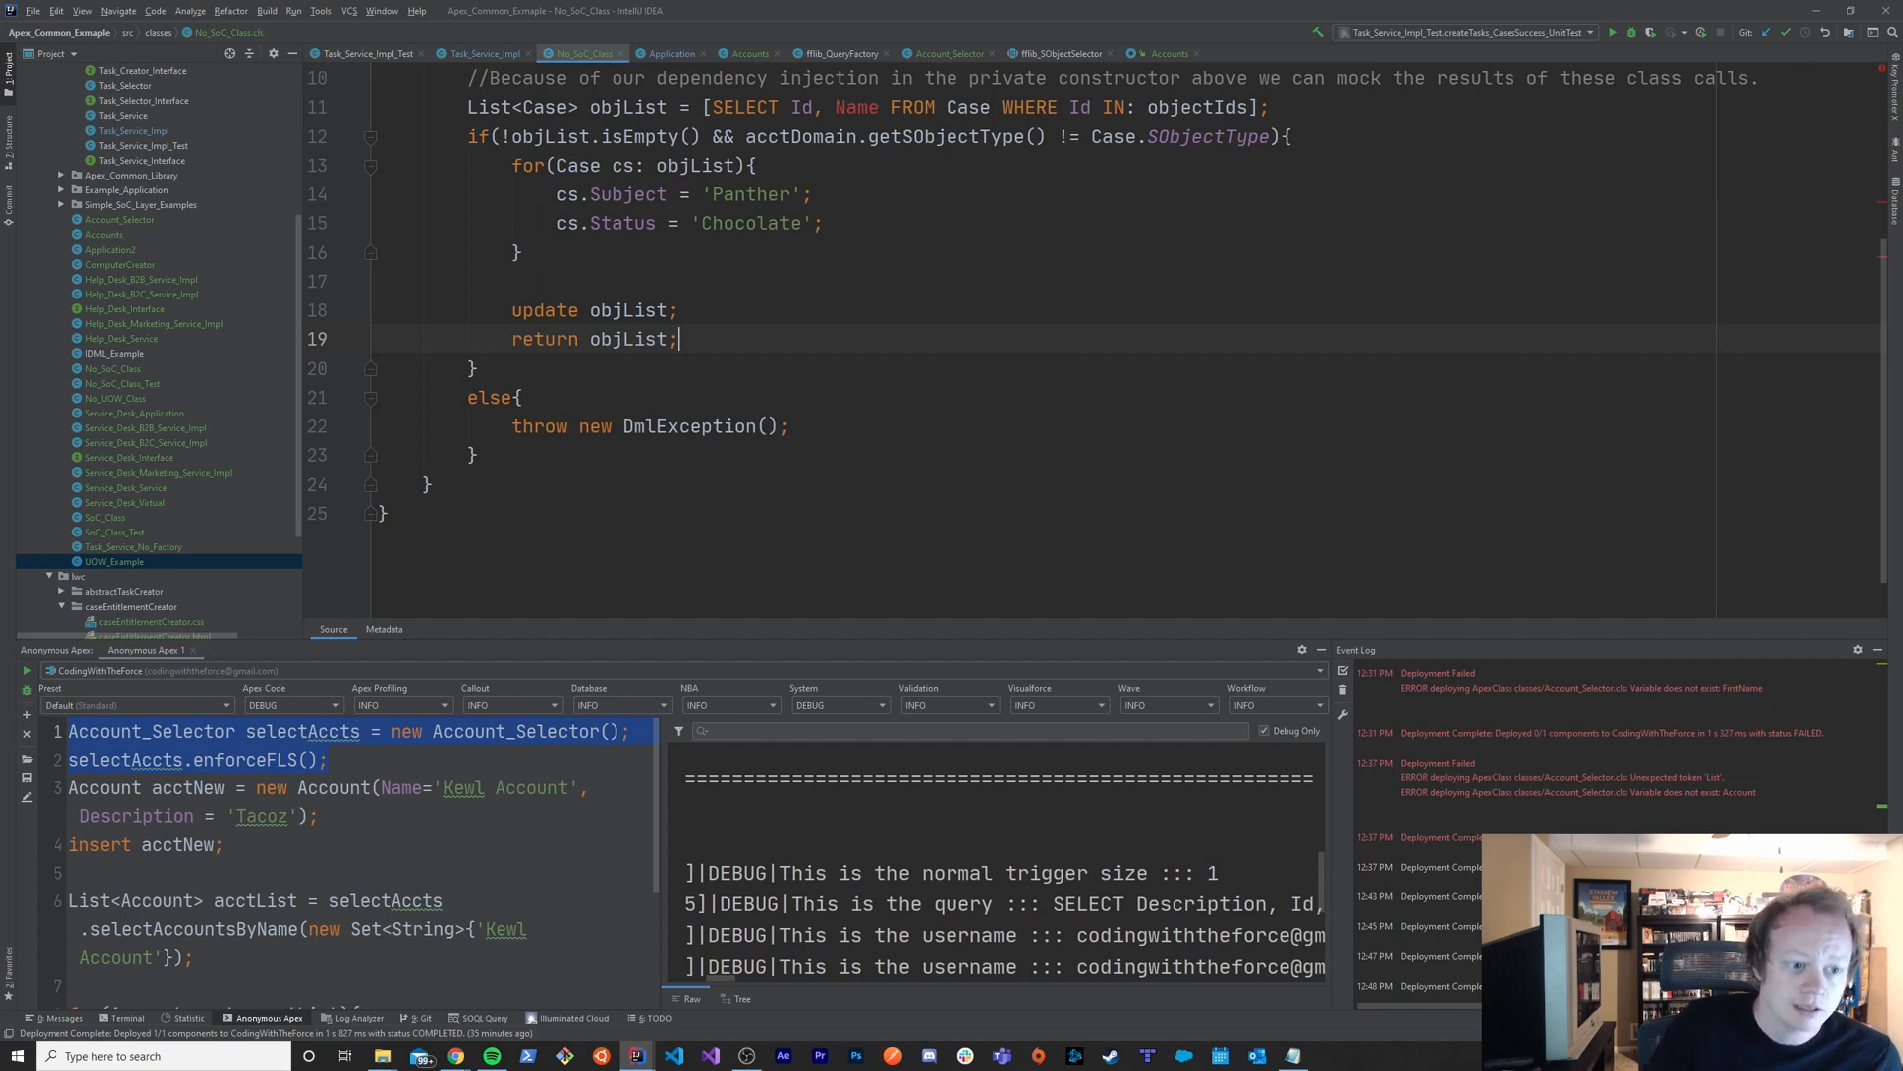
scroll("up", 3)
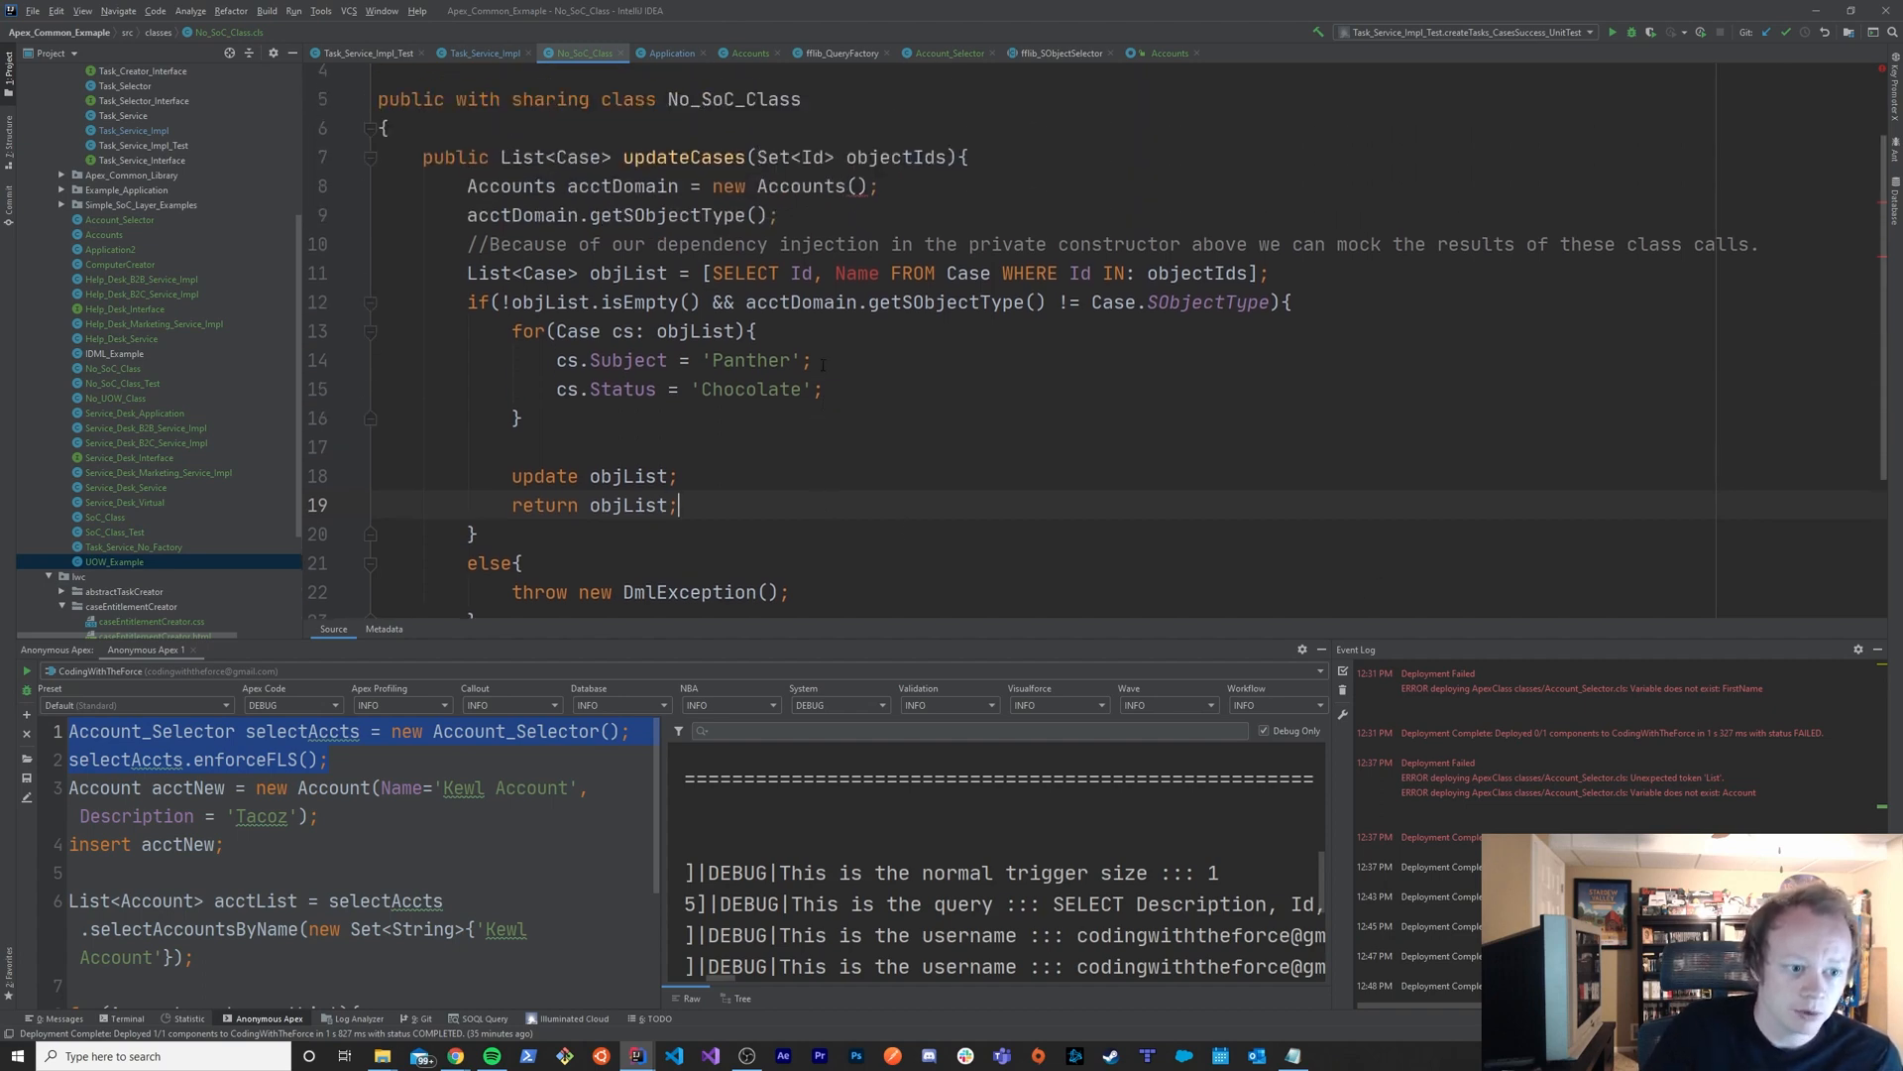
scroll("up", 3)
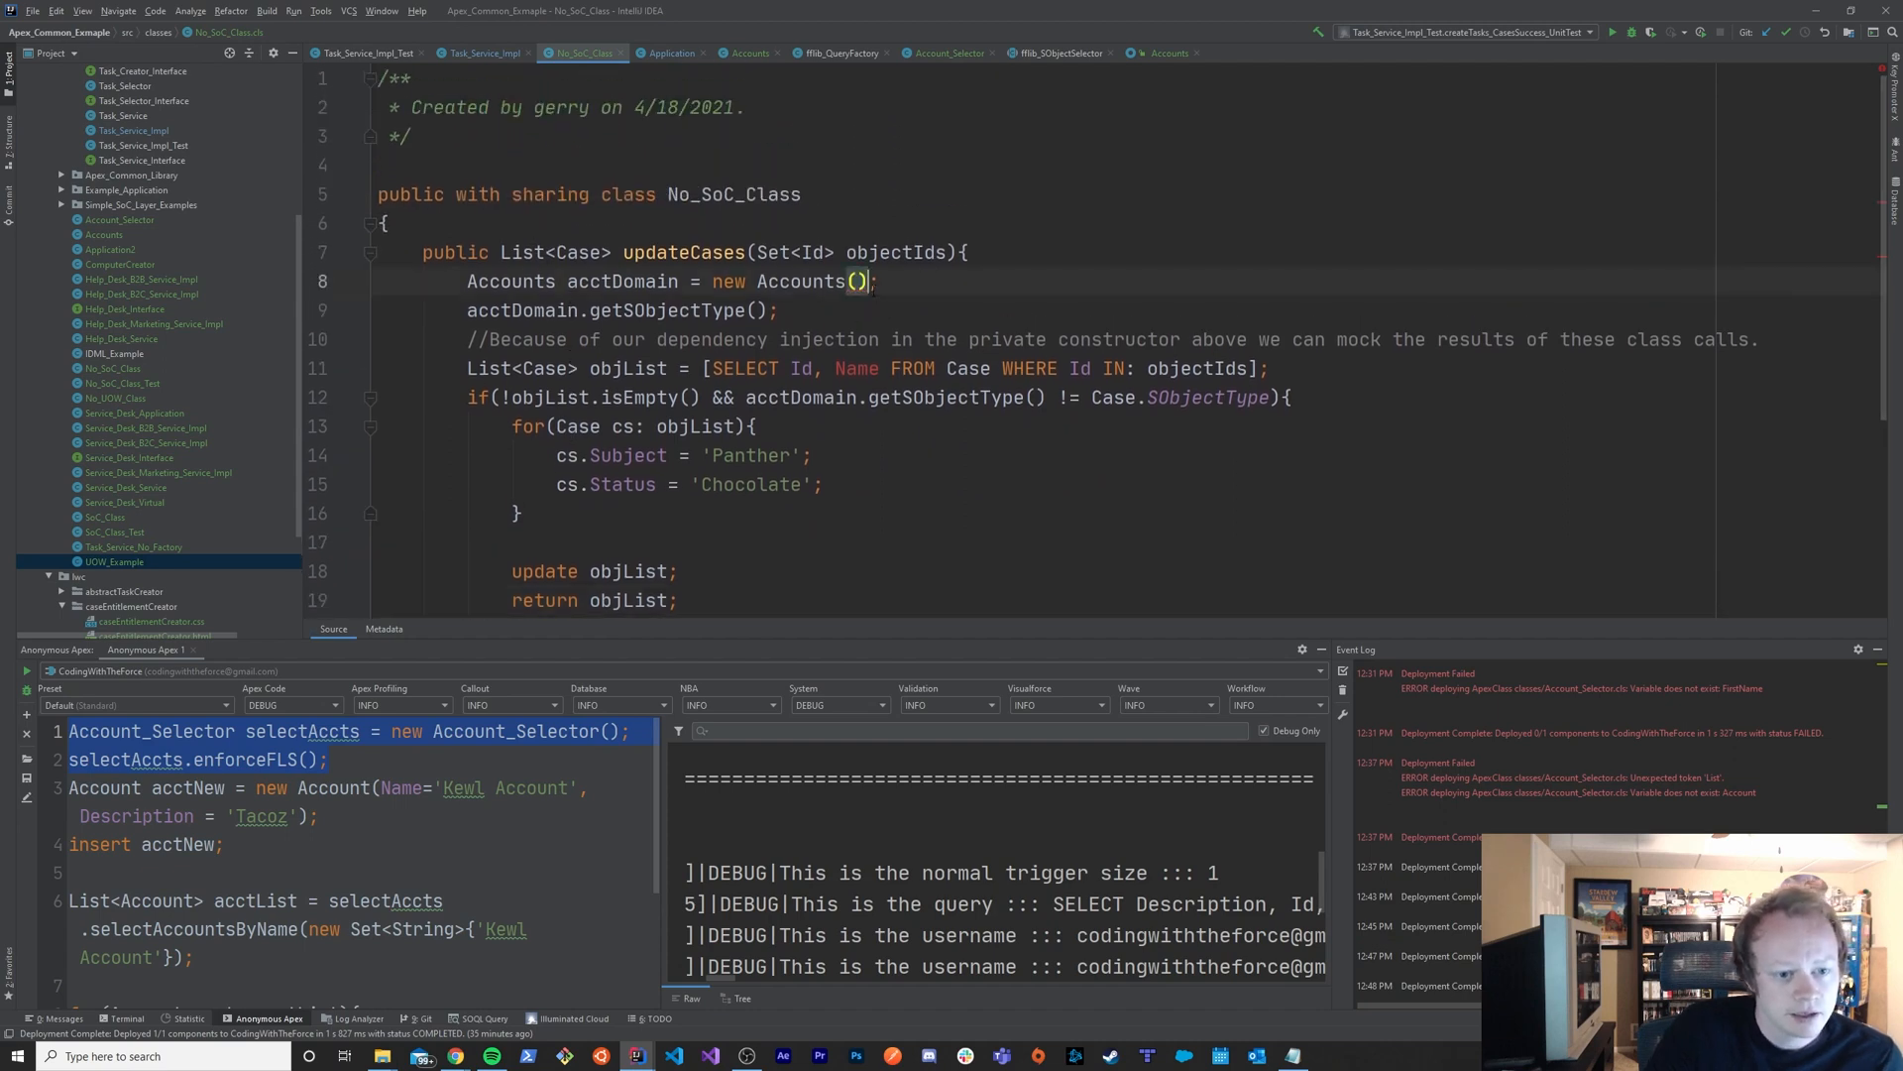
left_click(486, 281)
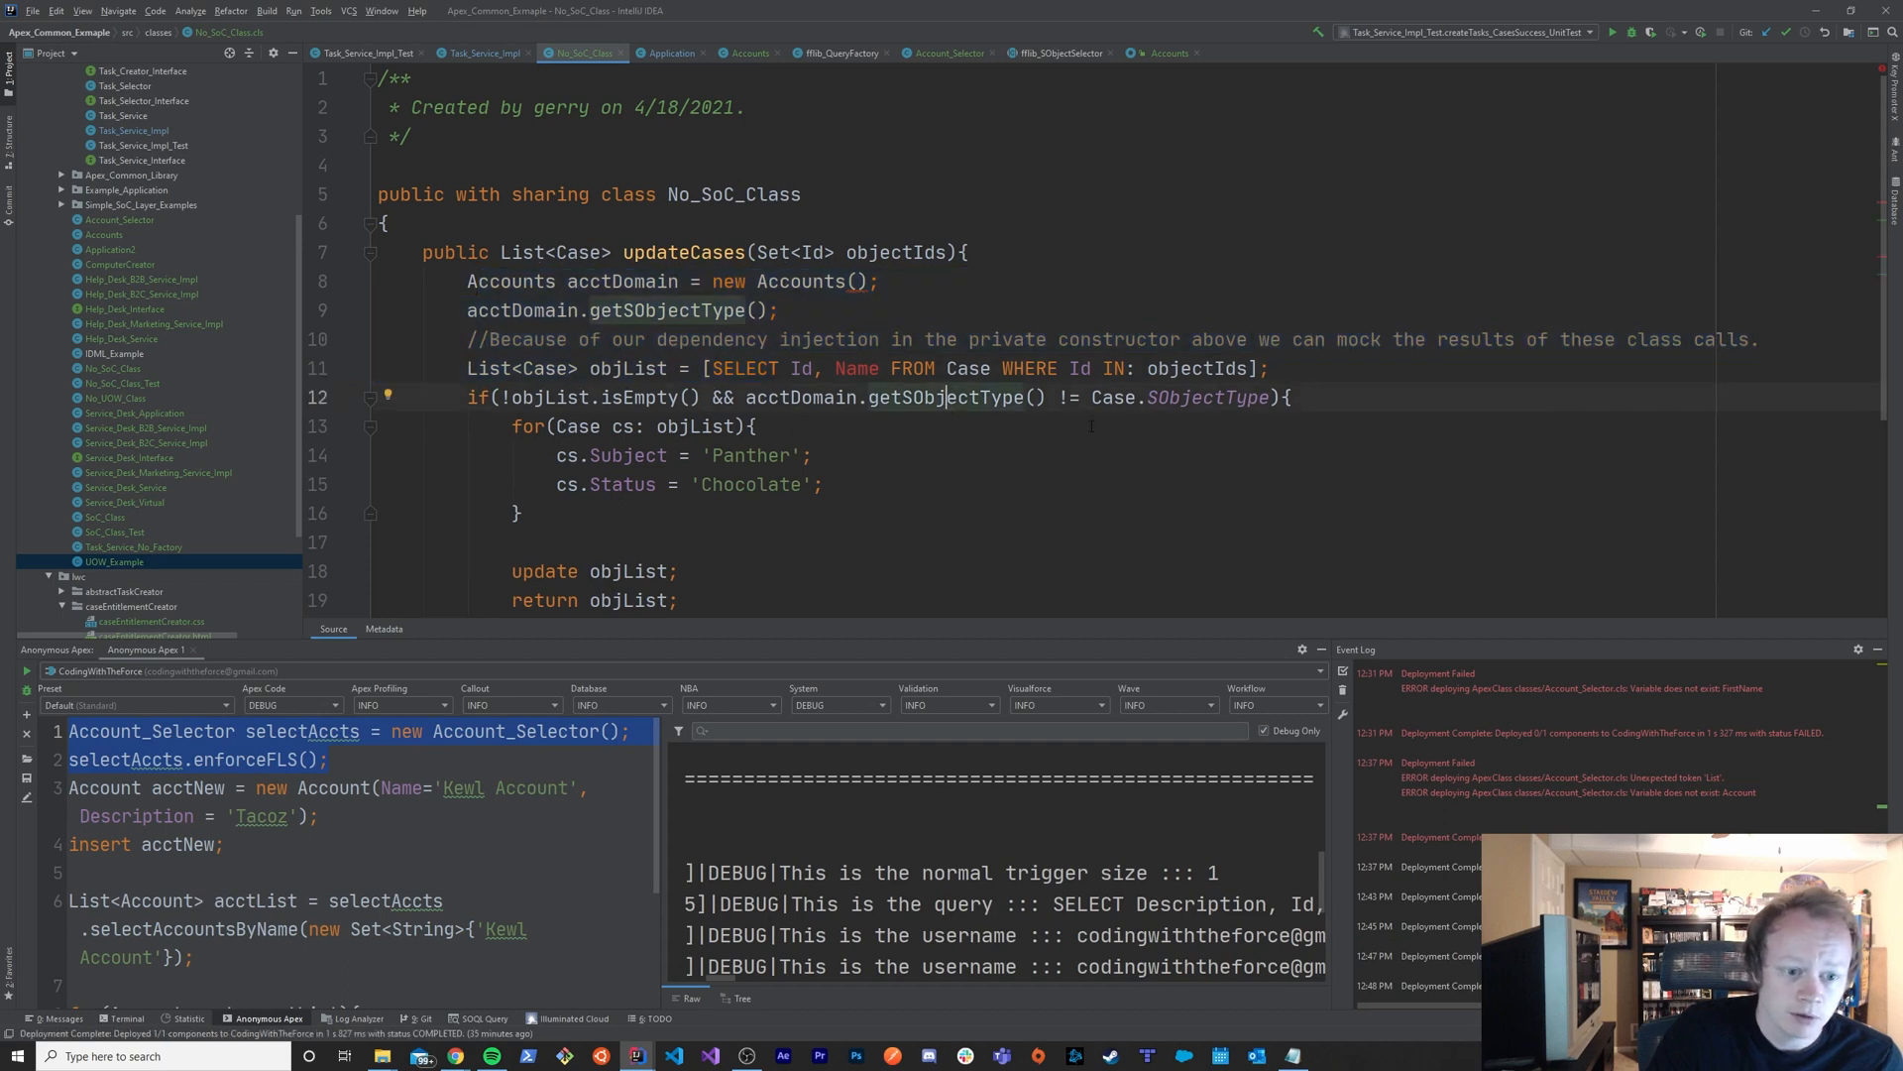
scroll("down", 3)
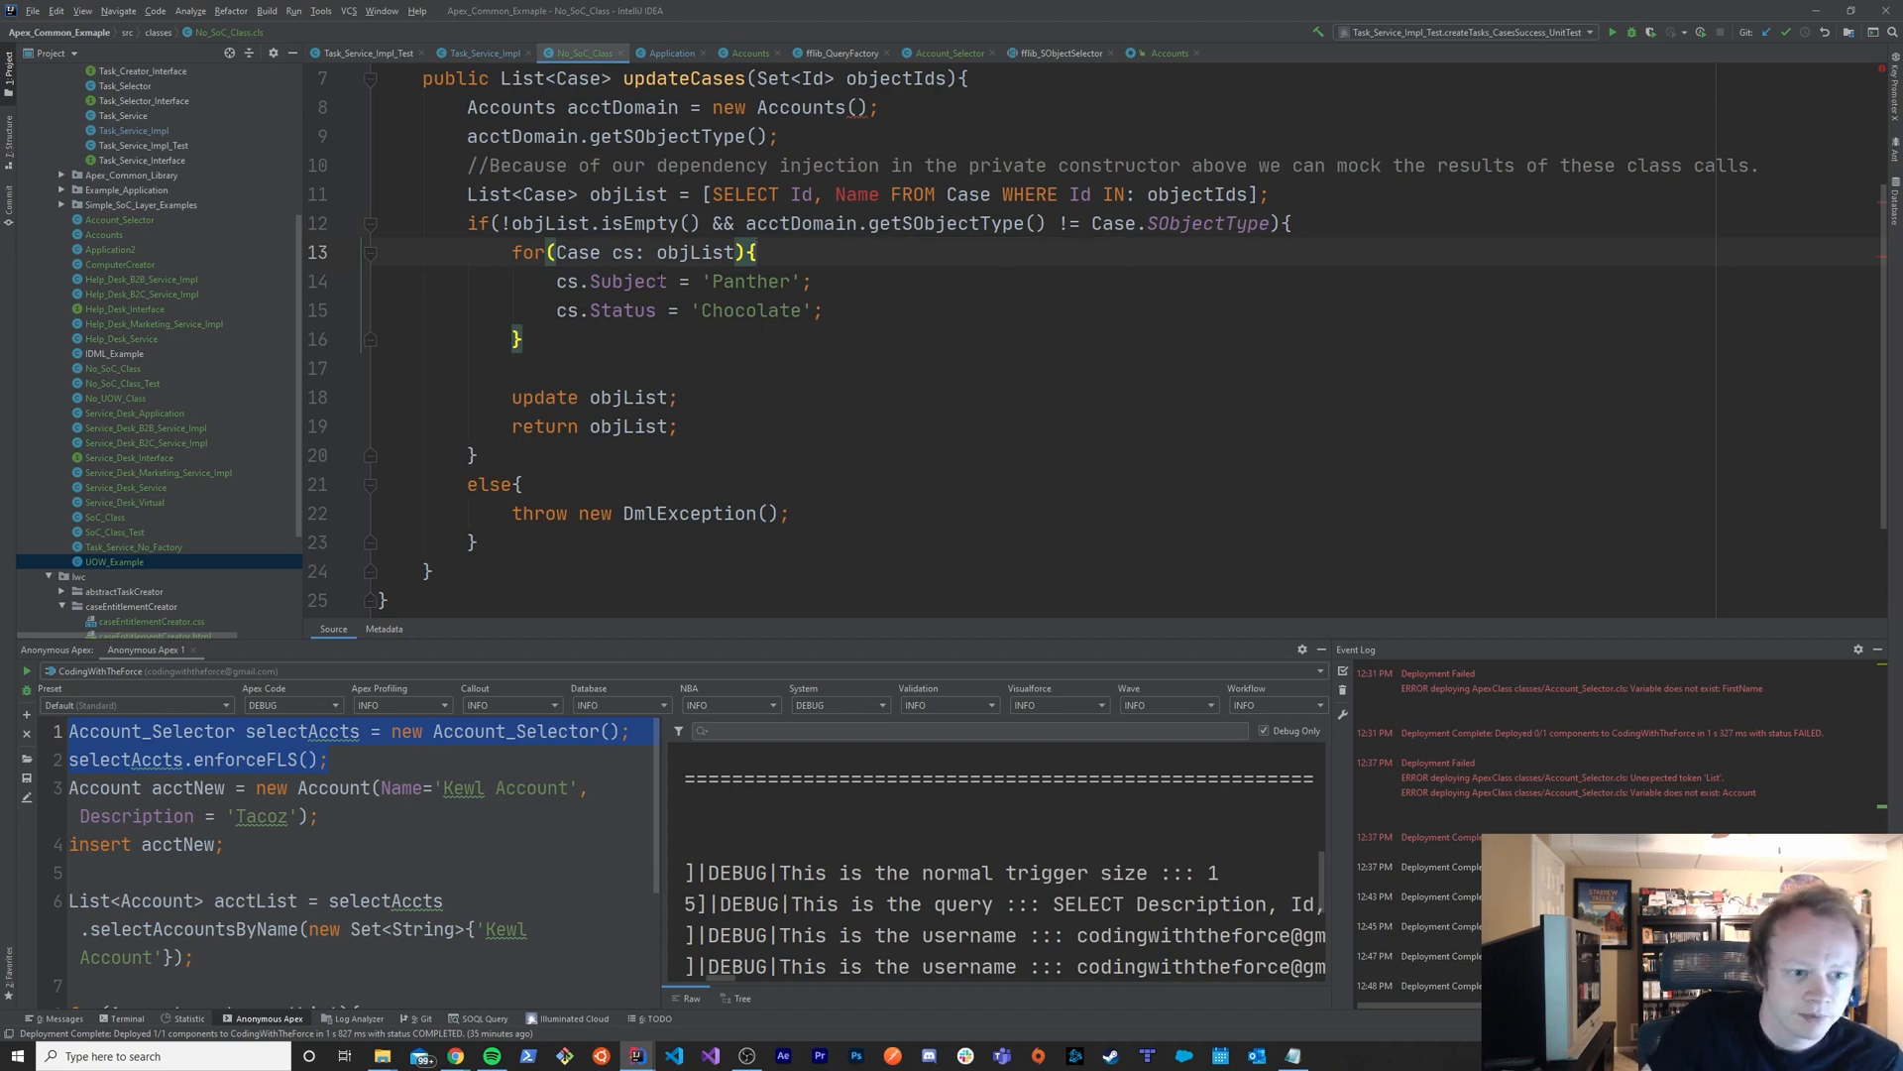
left_click_drag(467, 223, 522, 426)
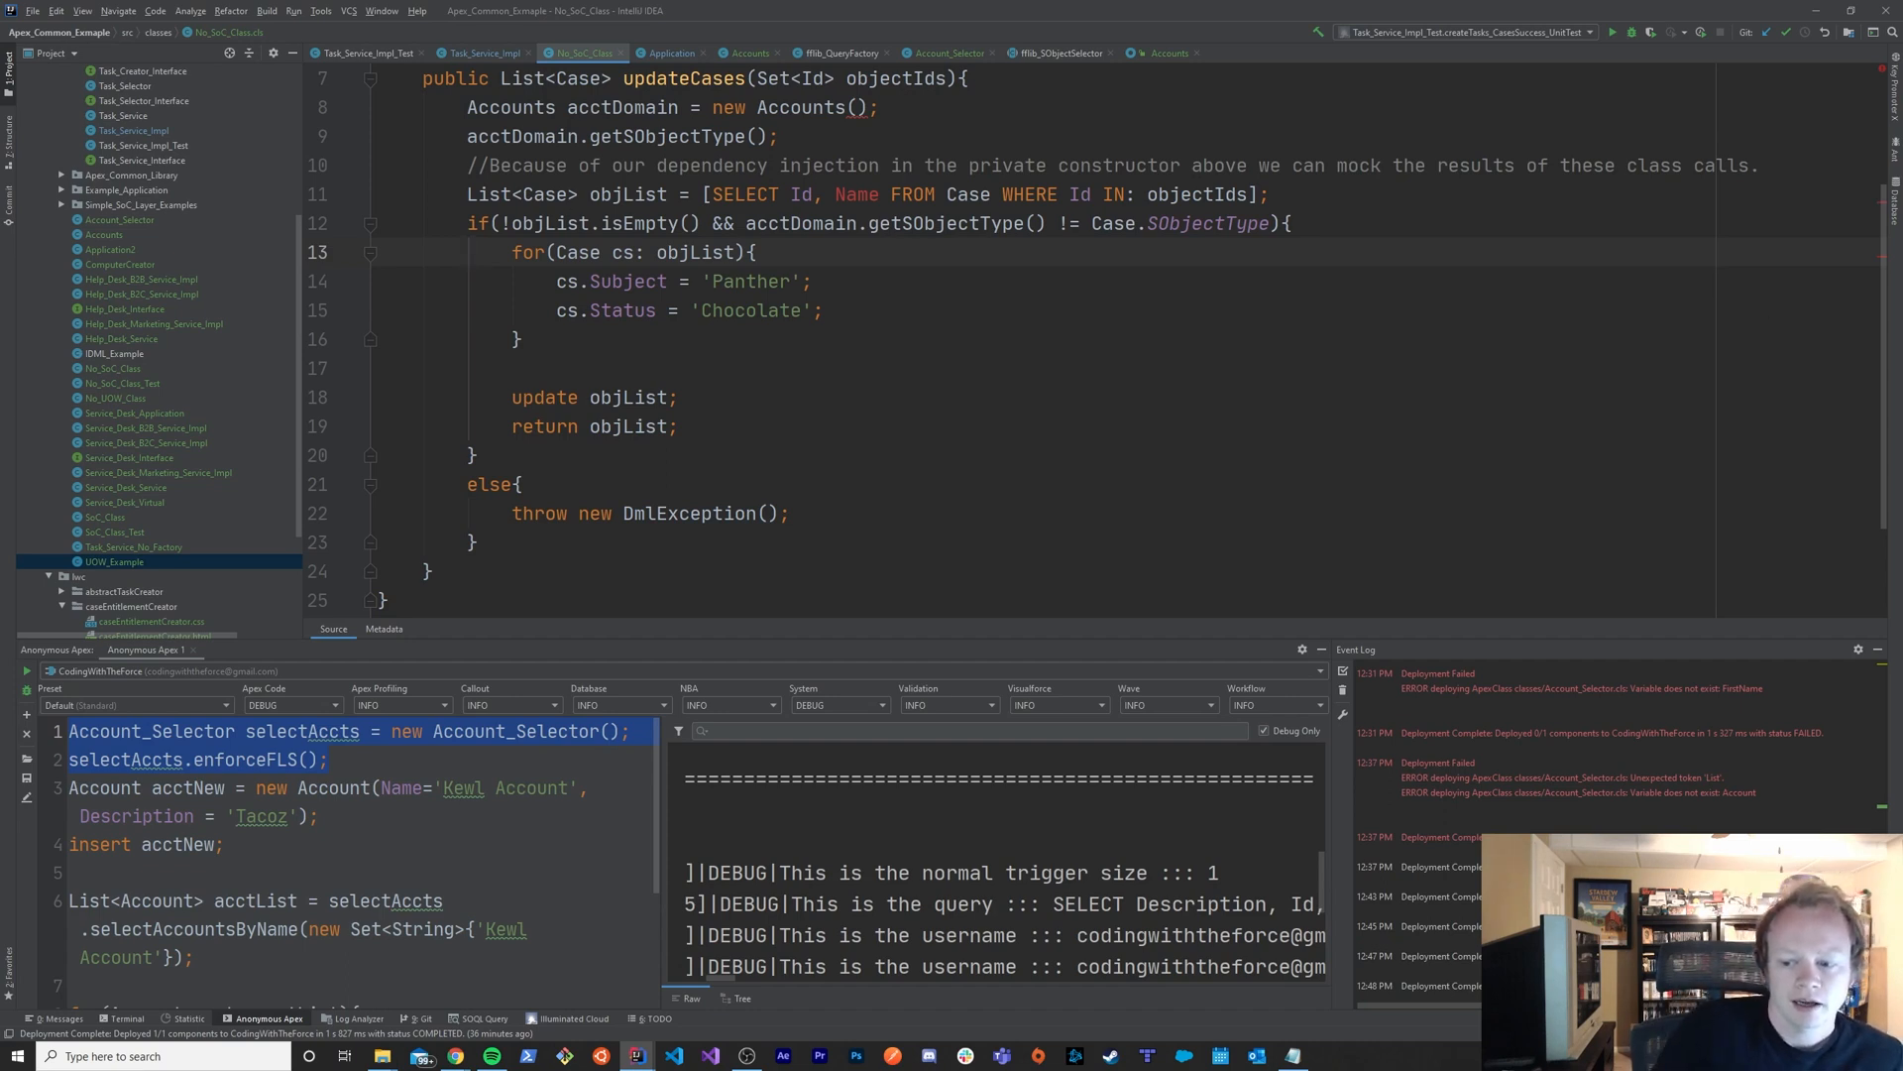
scroll("up", 3)
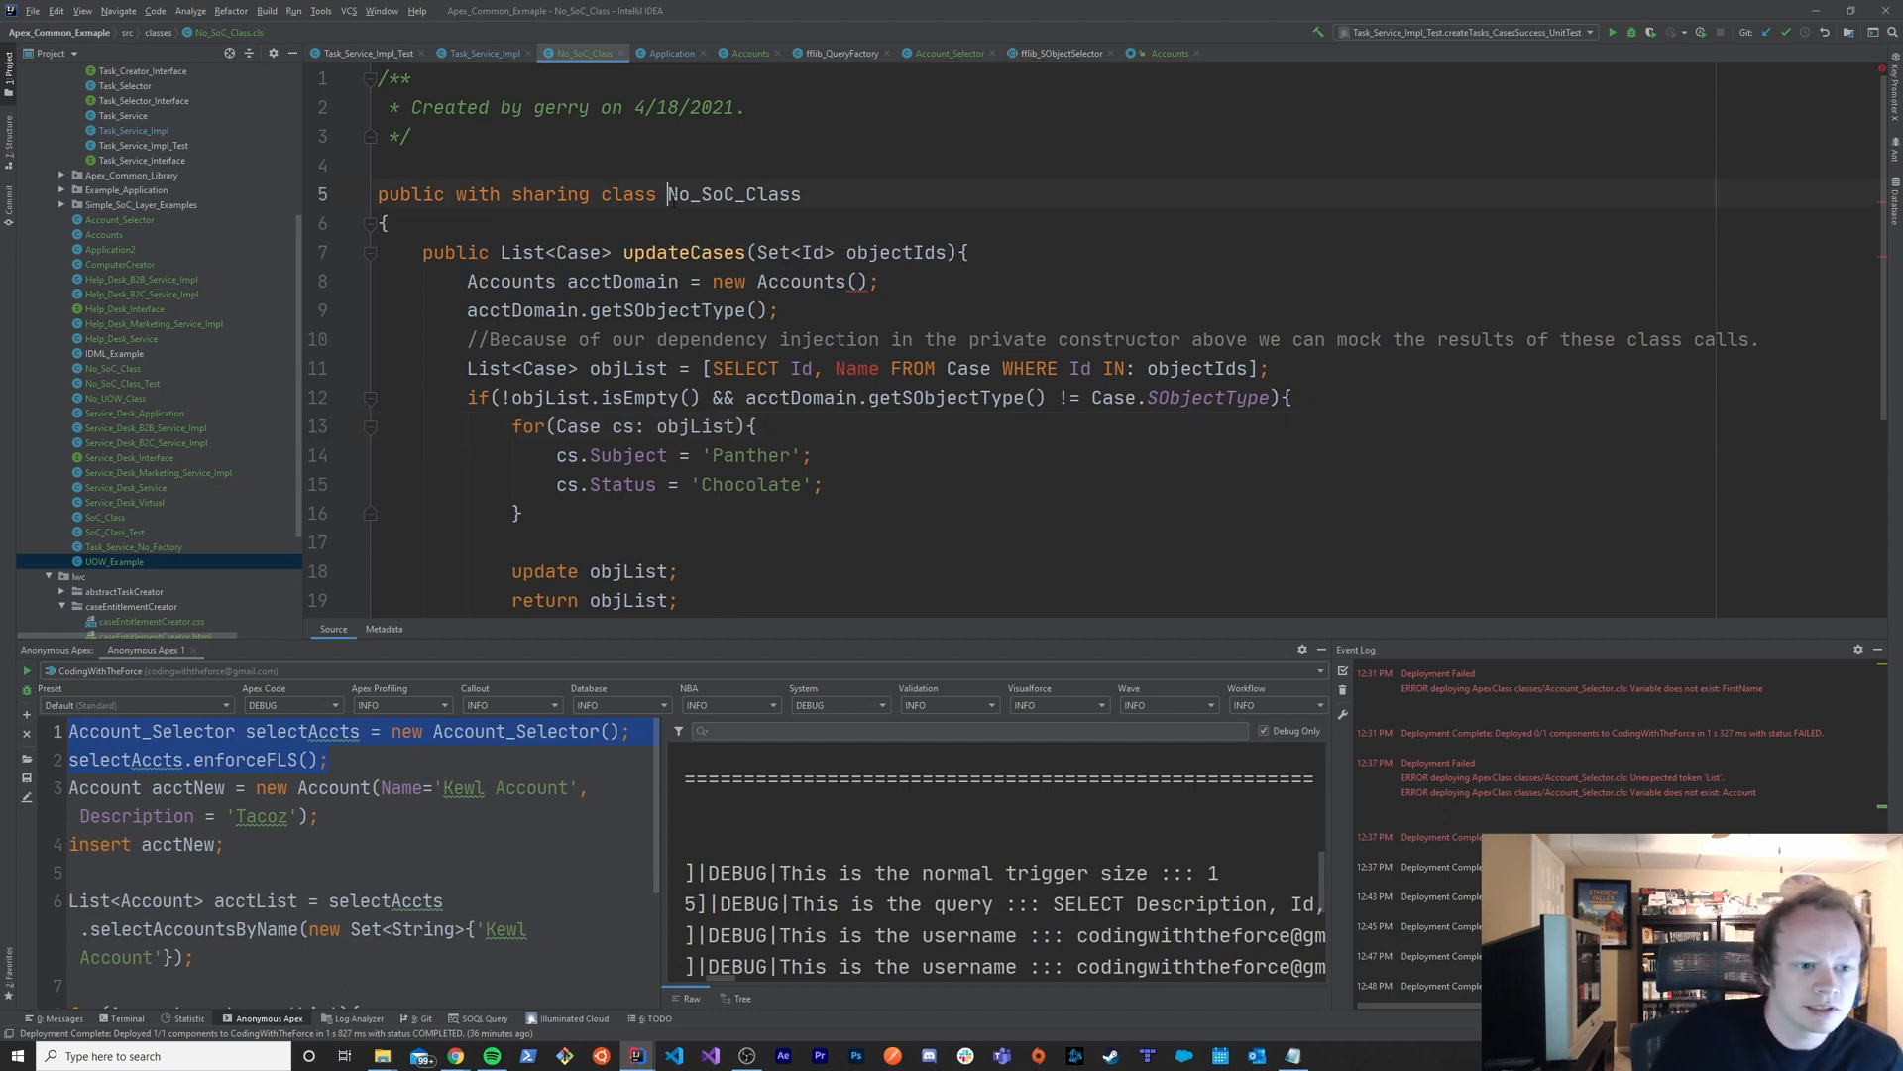
double_click(734, 193)
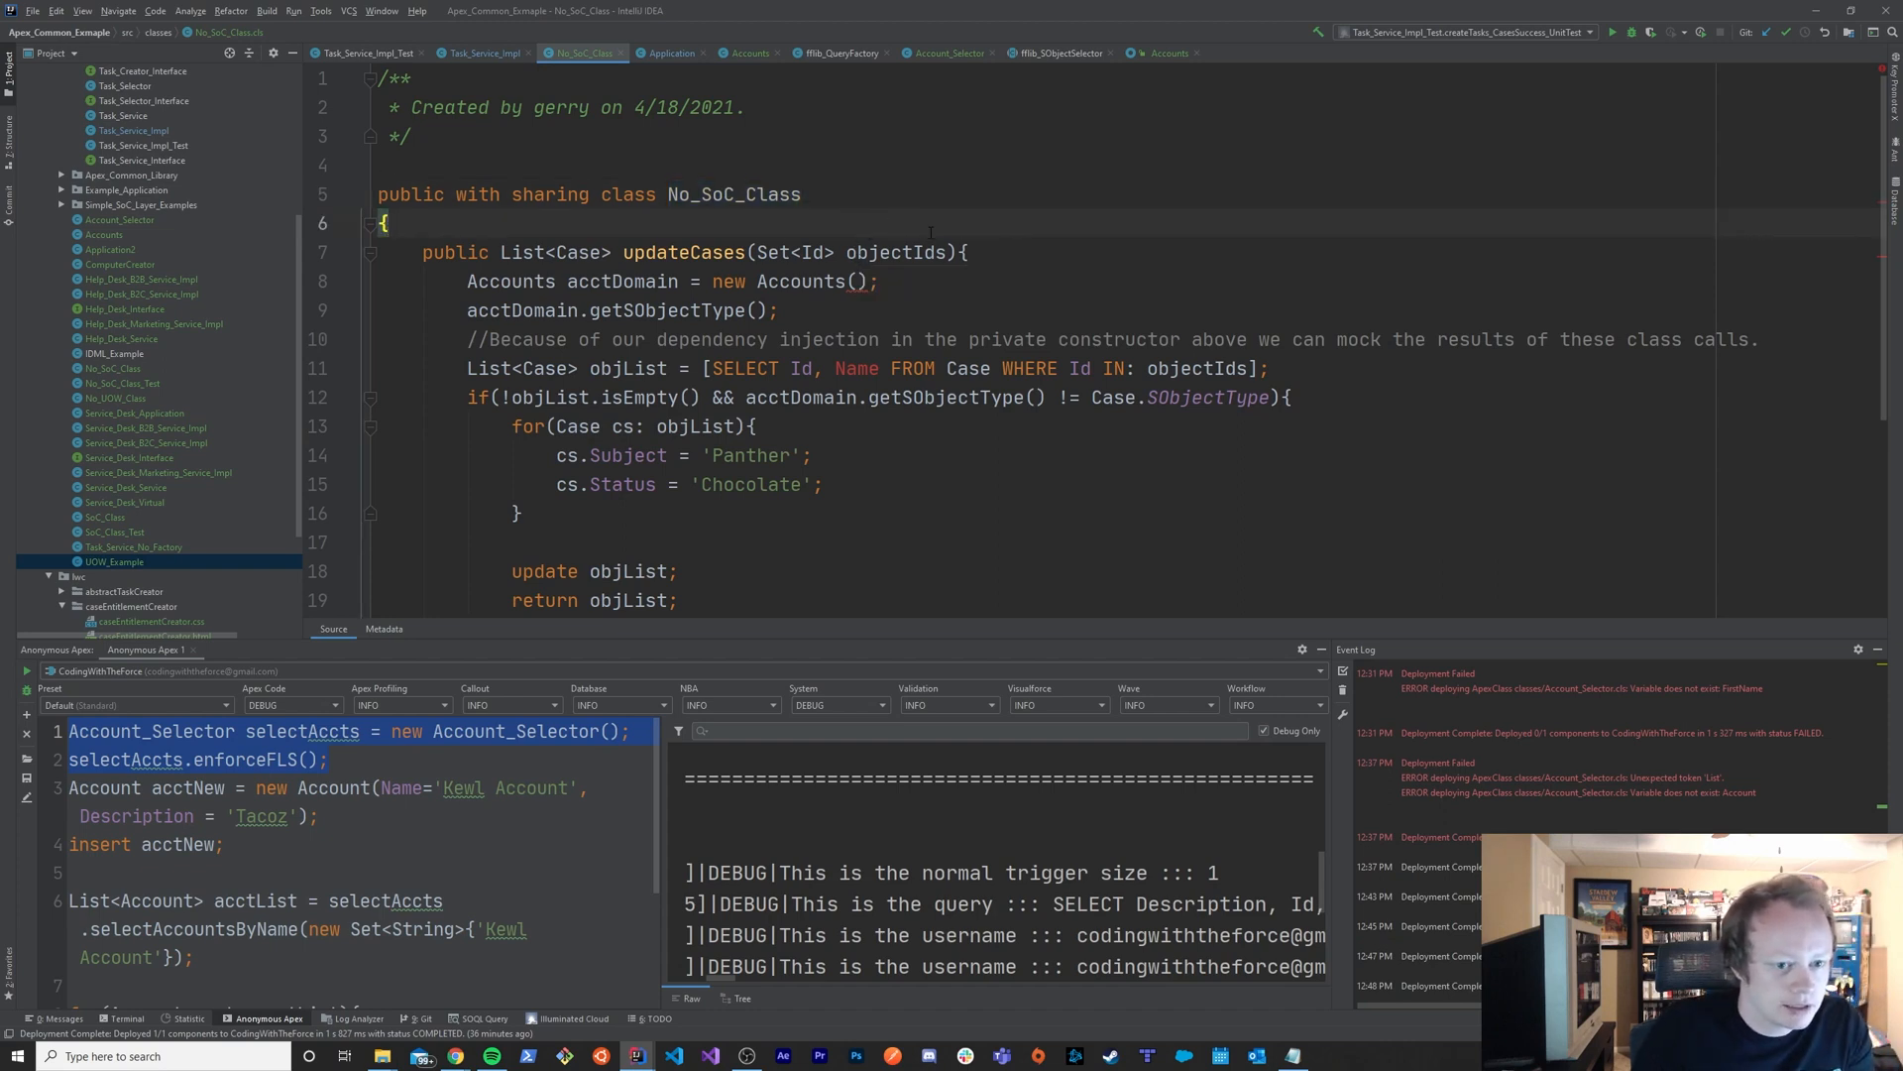
scroll("up", 3)
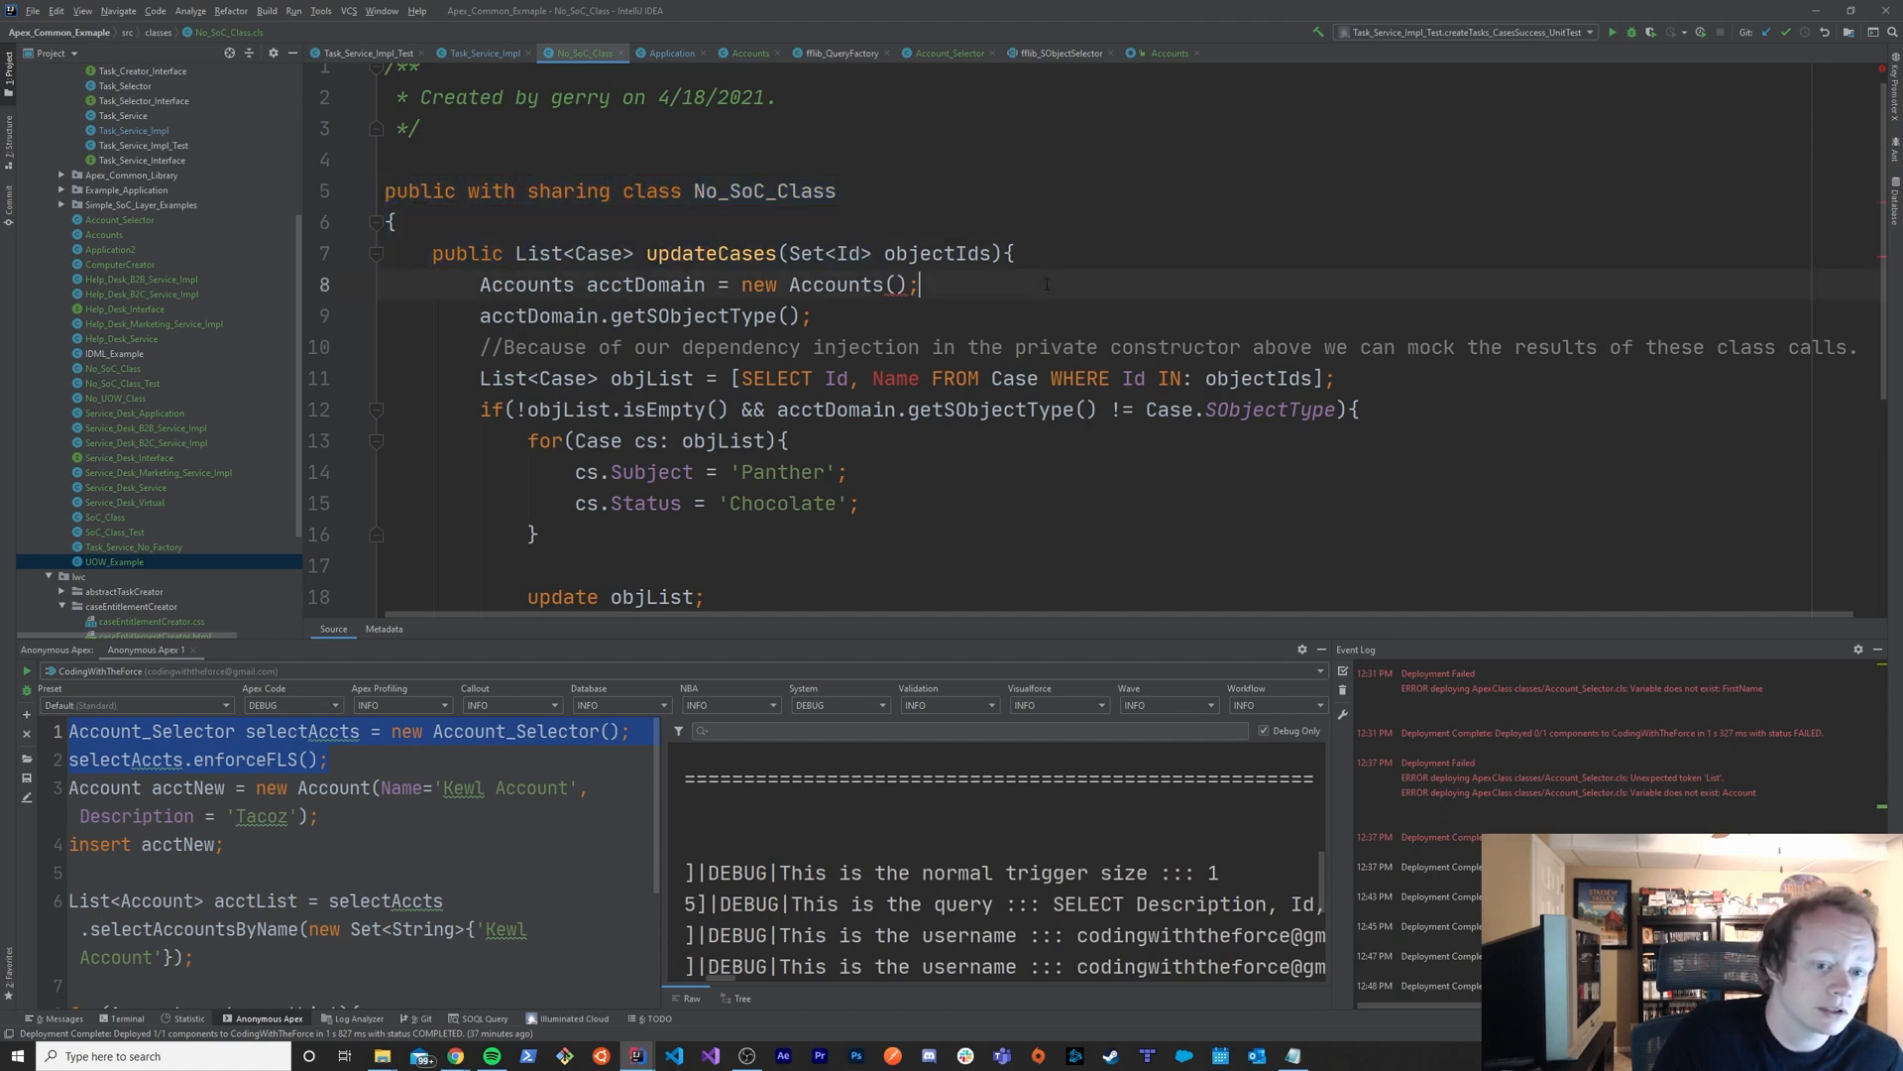
left_click(459, 253)
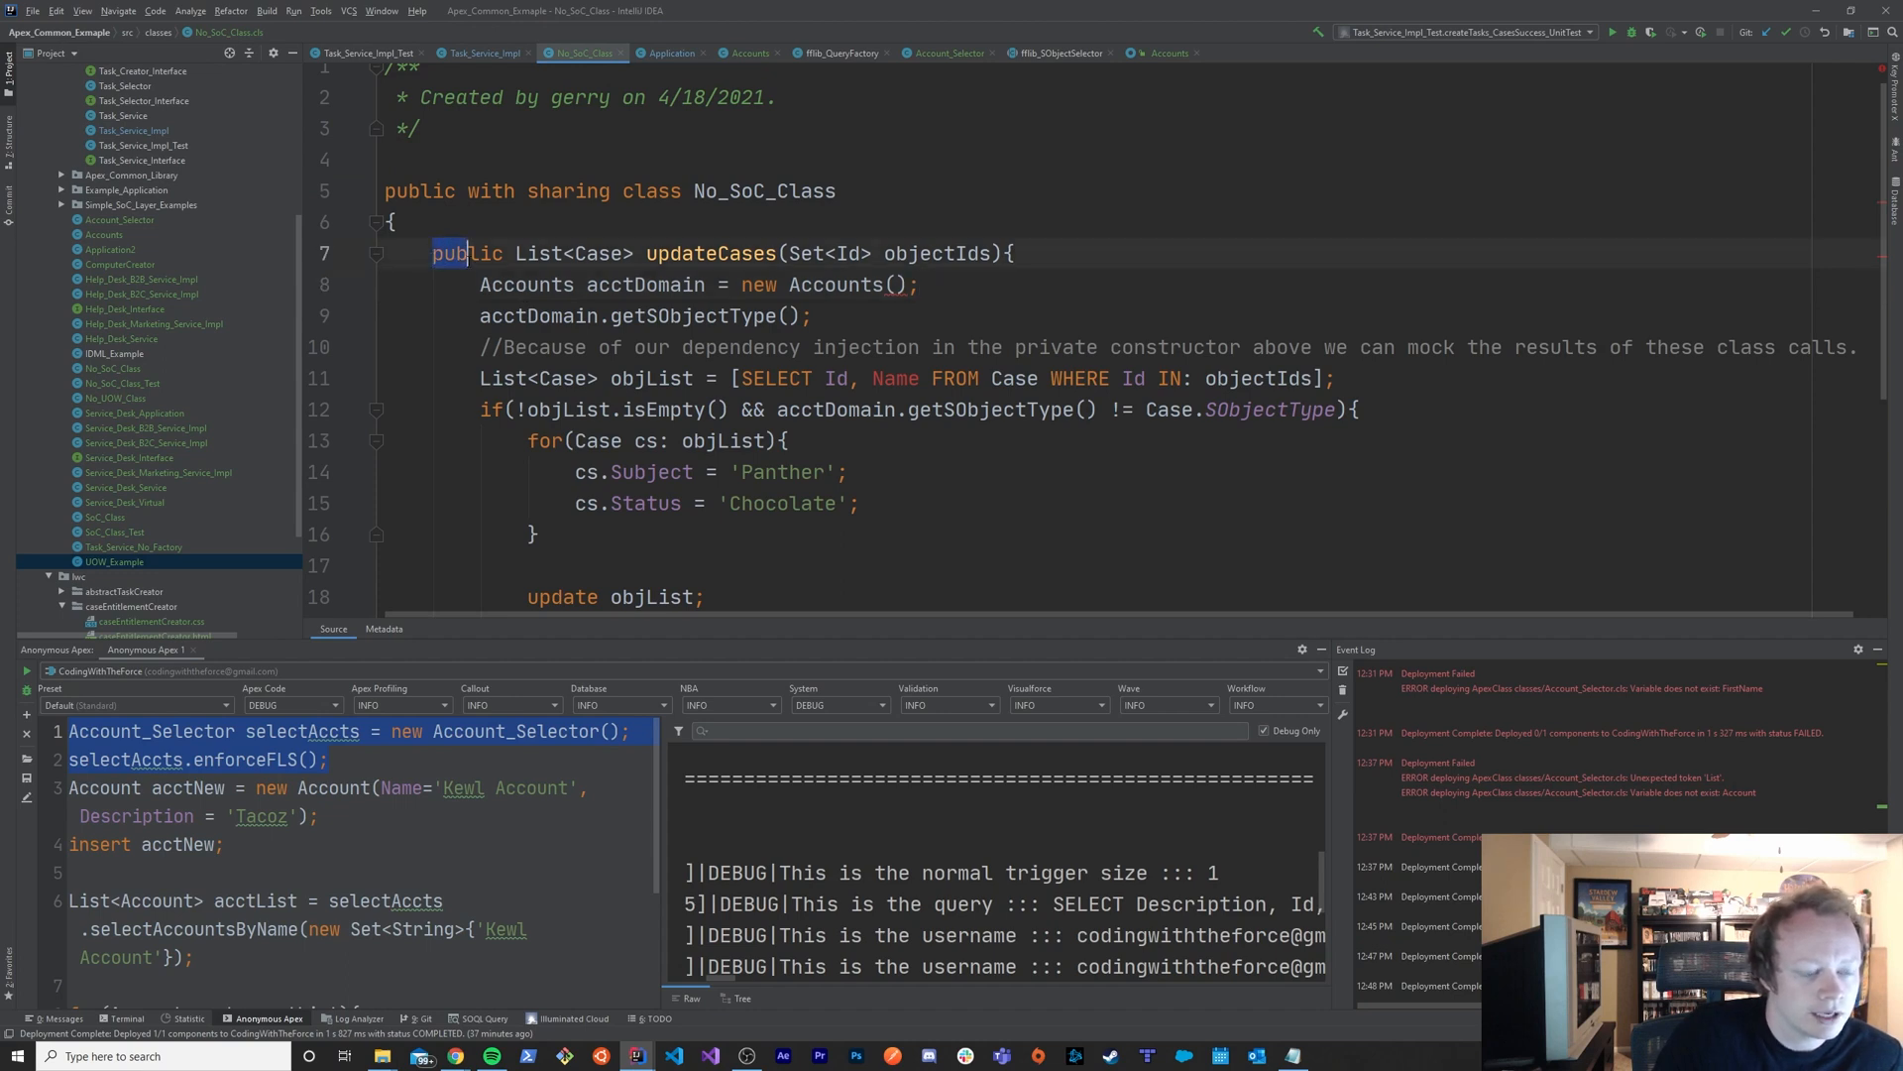
scroll("down", 3)
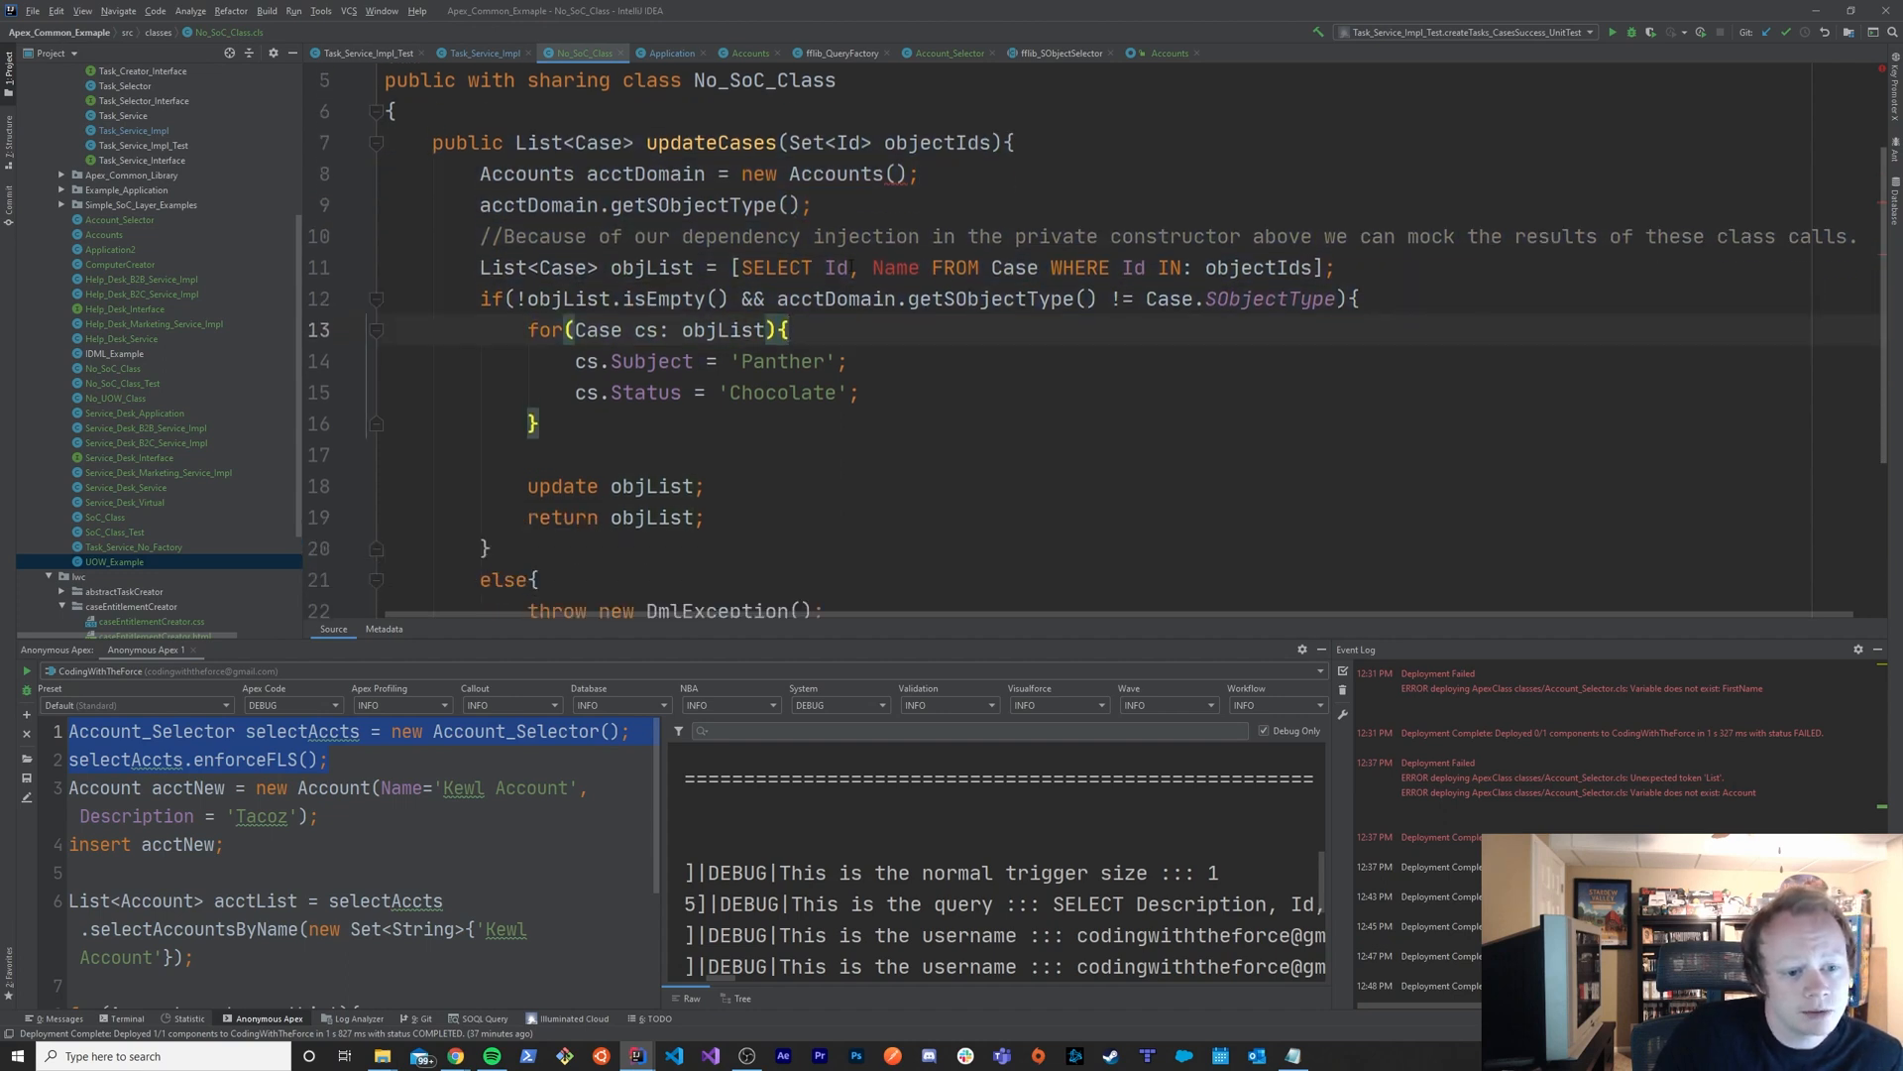
scroll("down", 3)
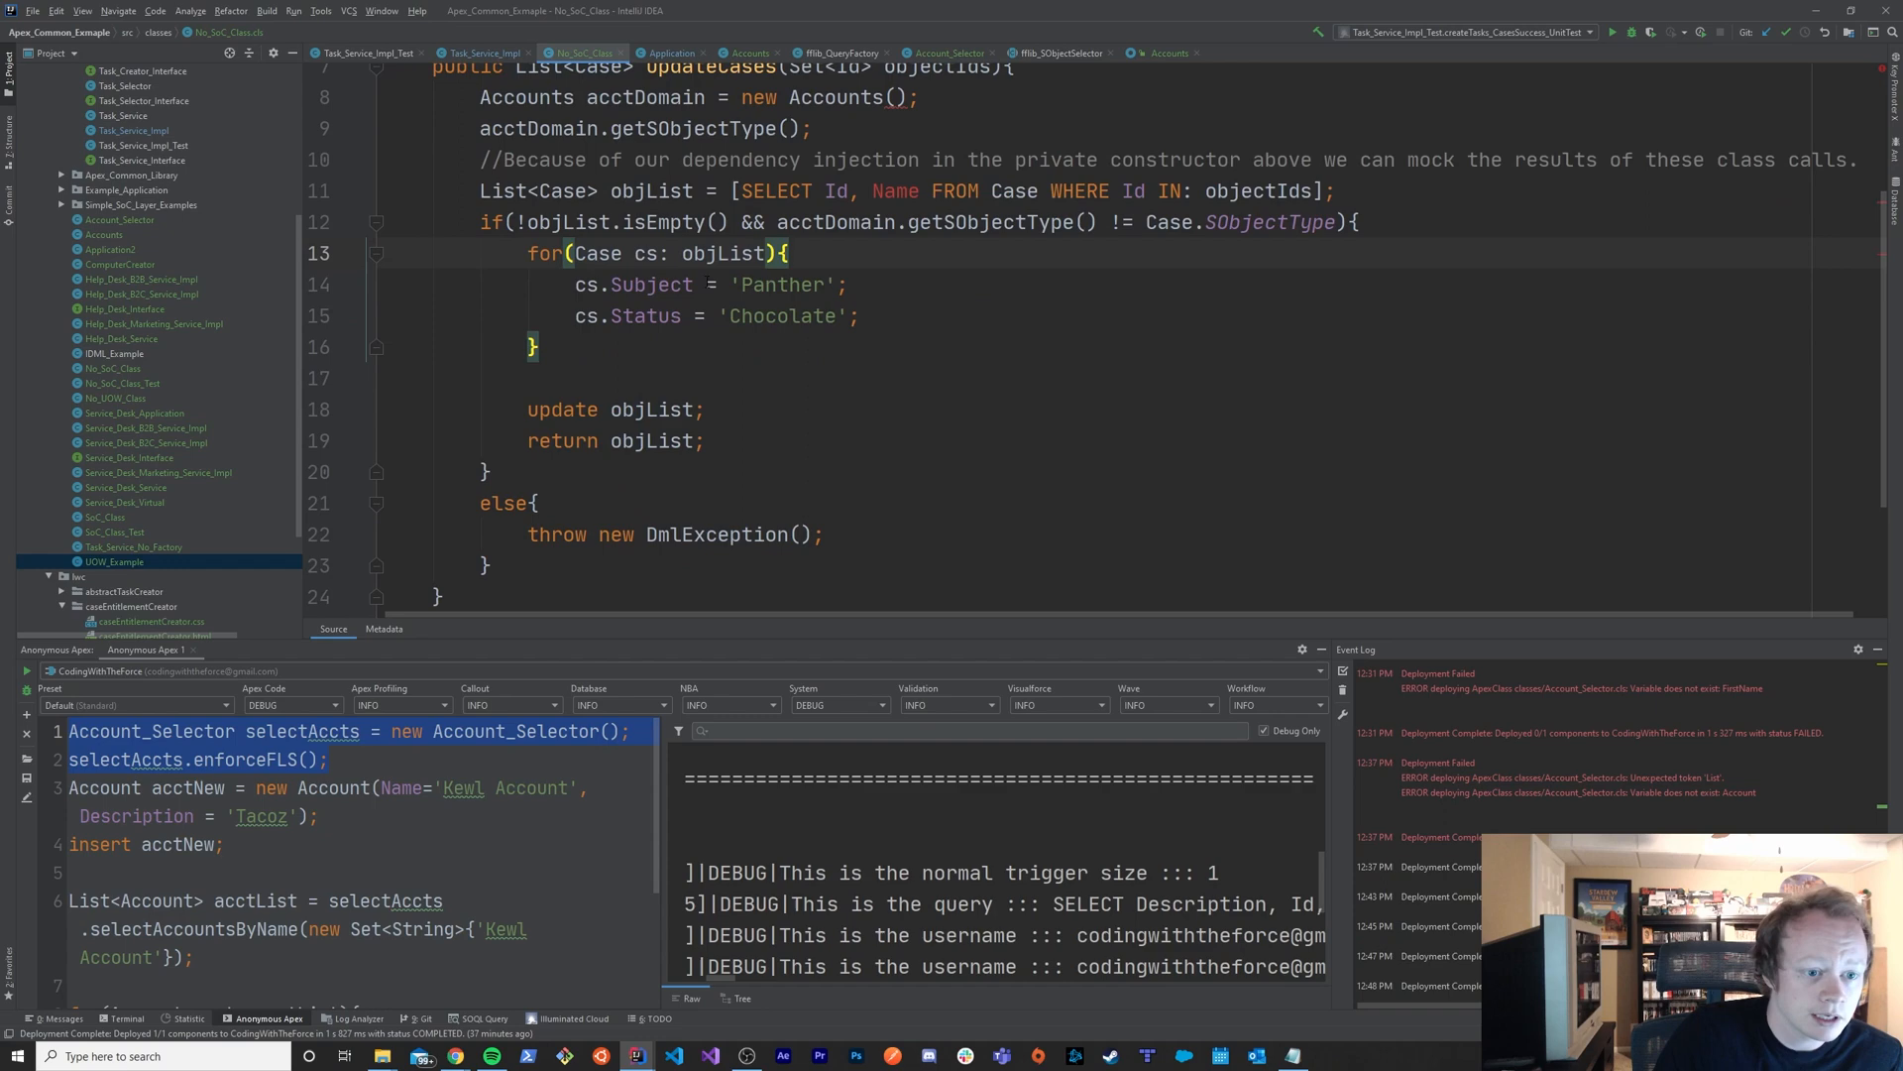
scroll("up", 3)
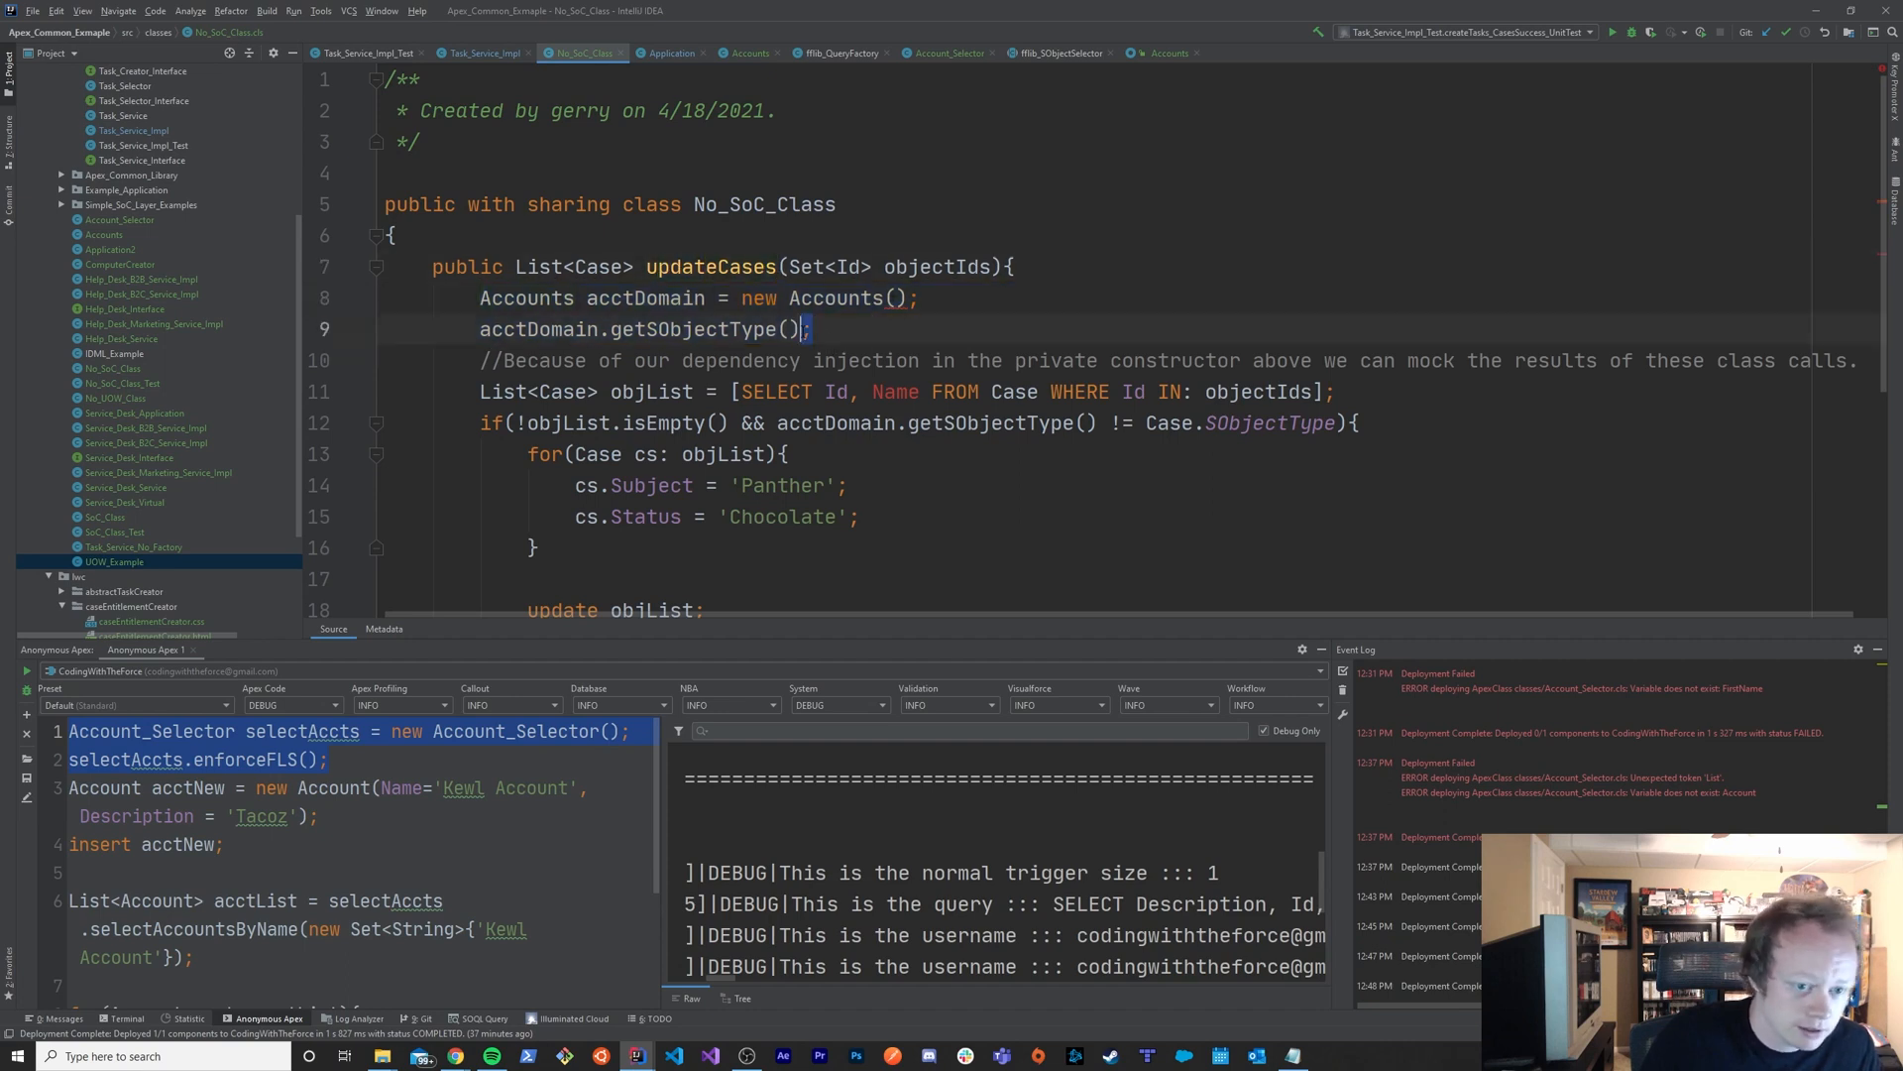
scroll("down", 3)
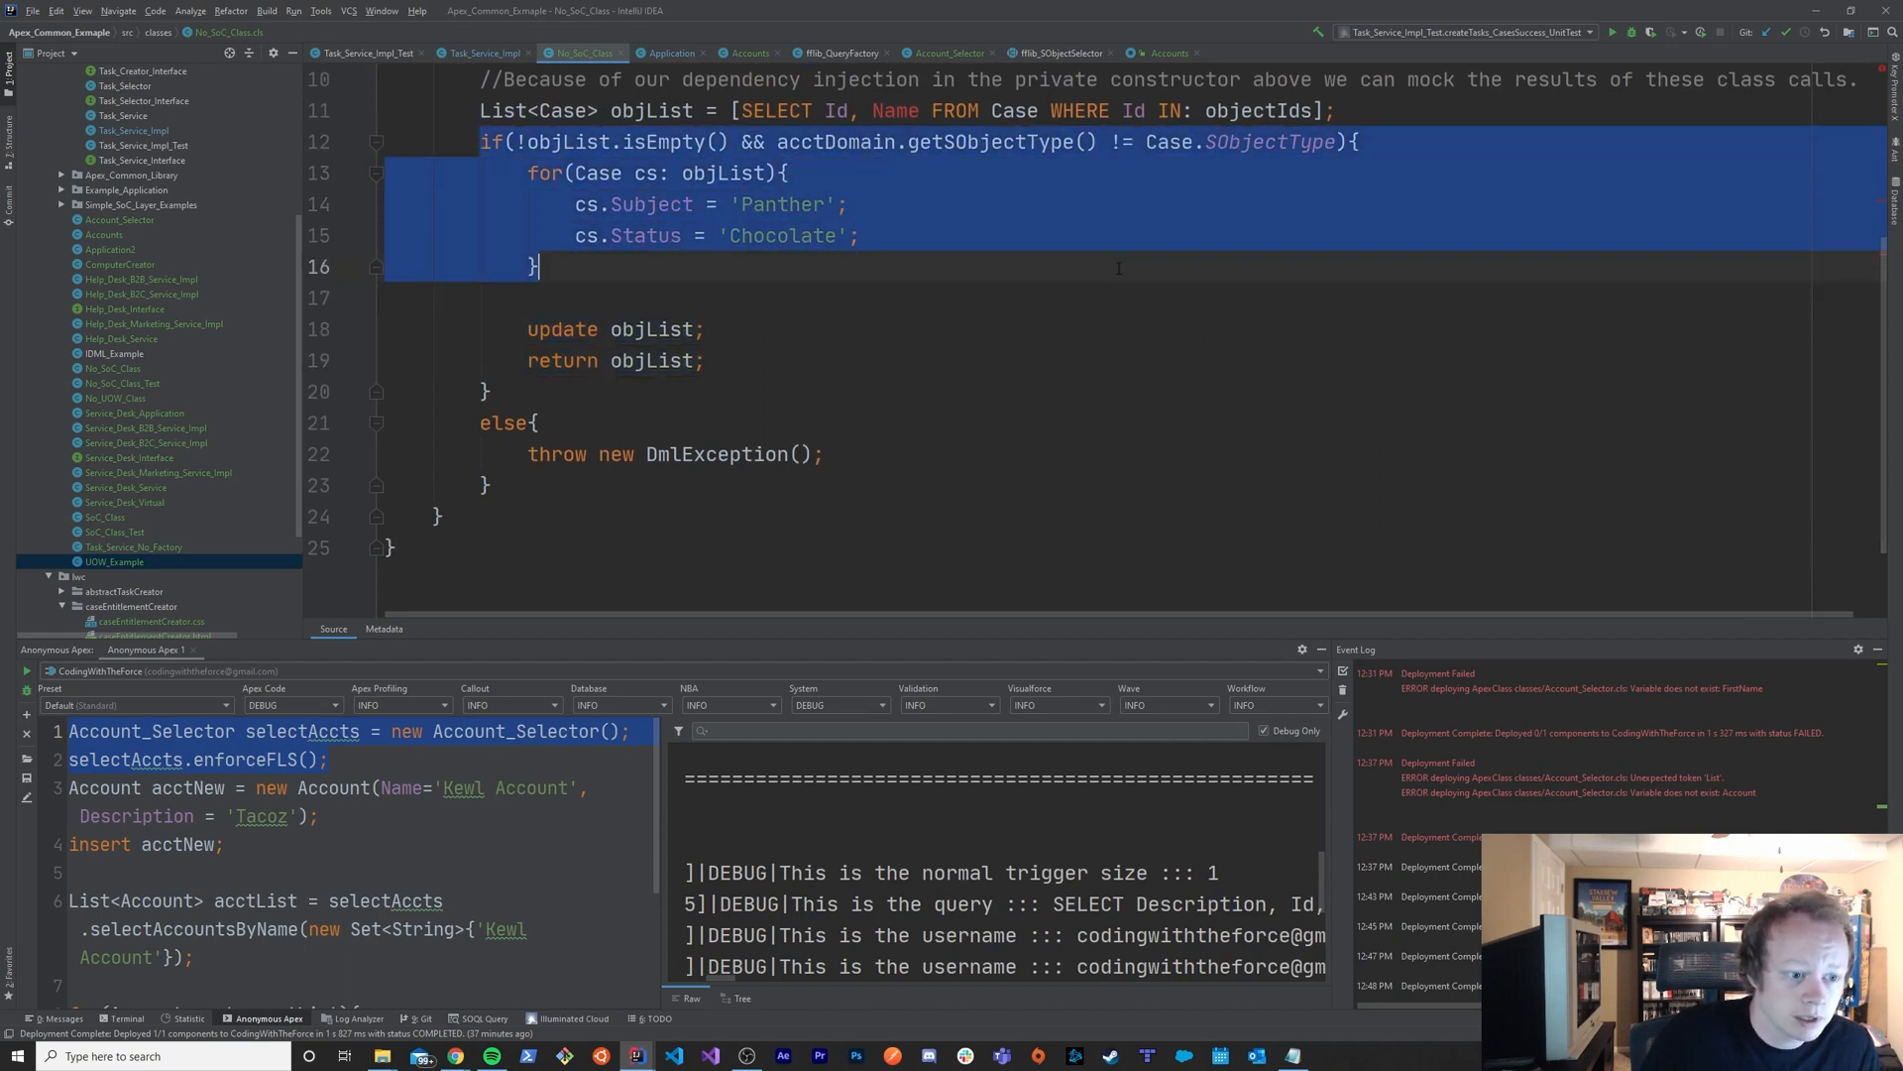
scroll("up", 3)
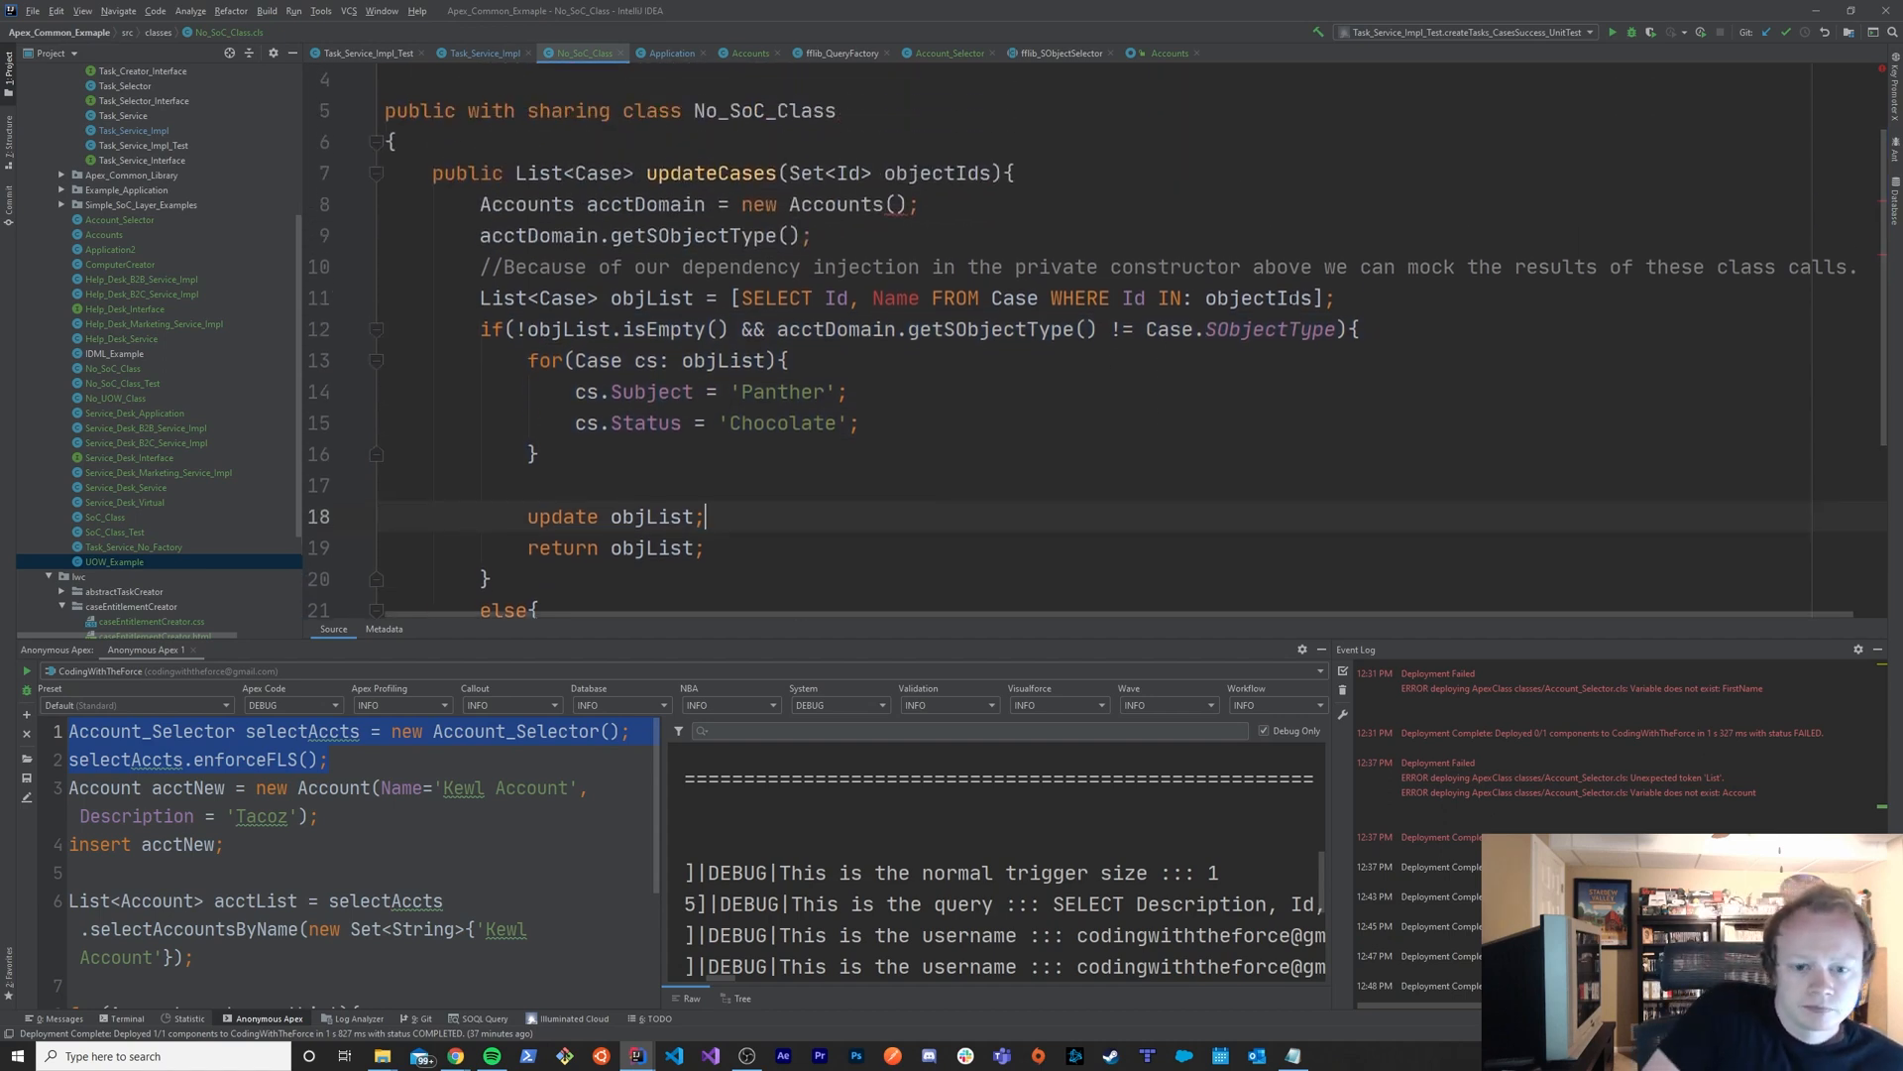
left_click(1357, 329)
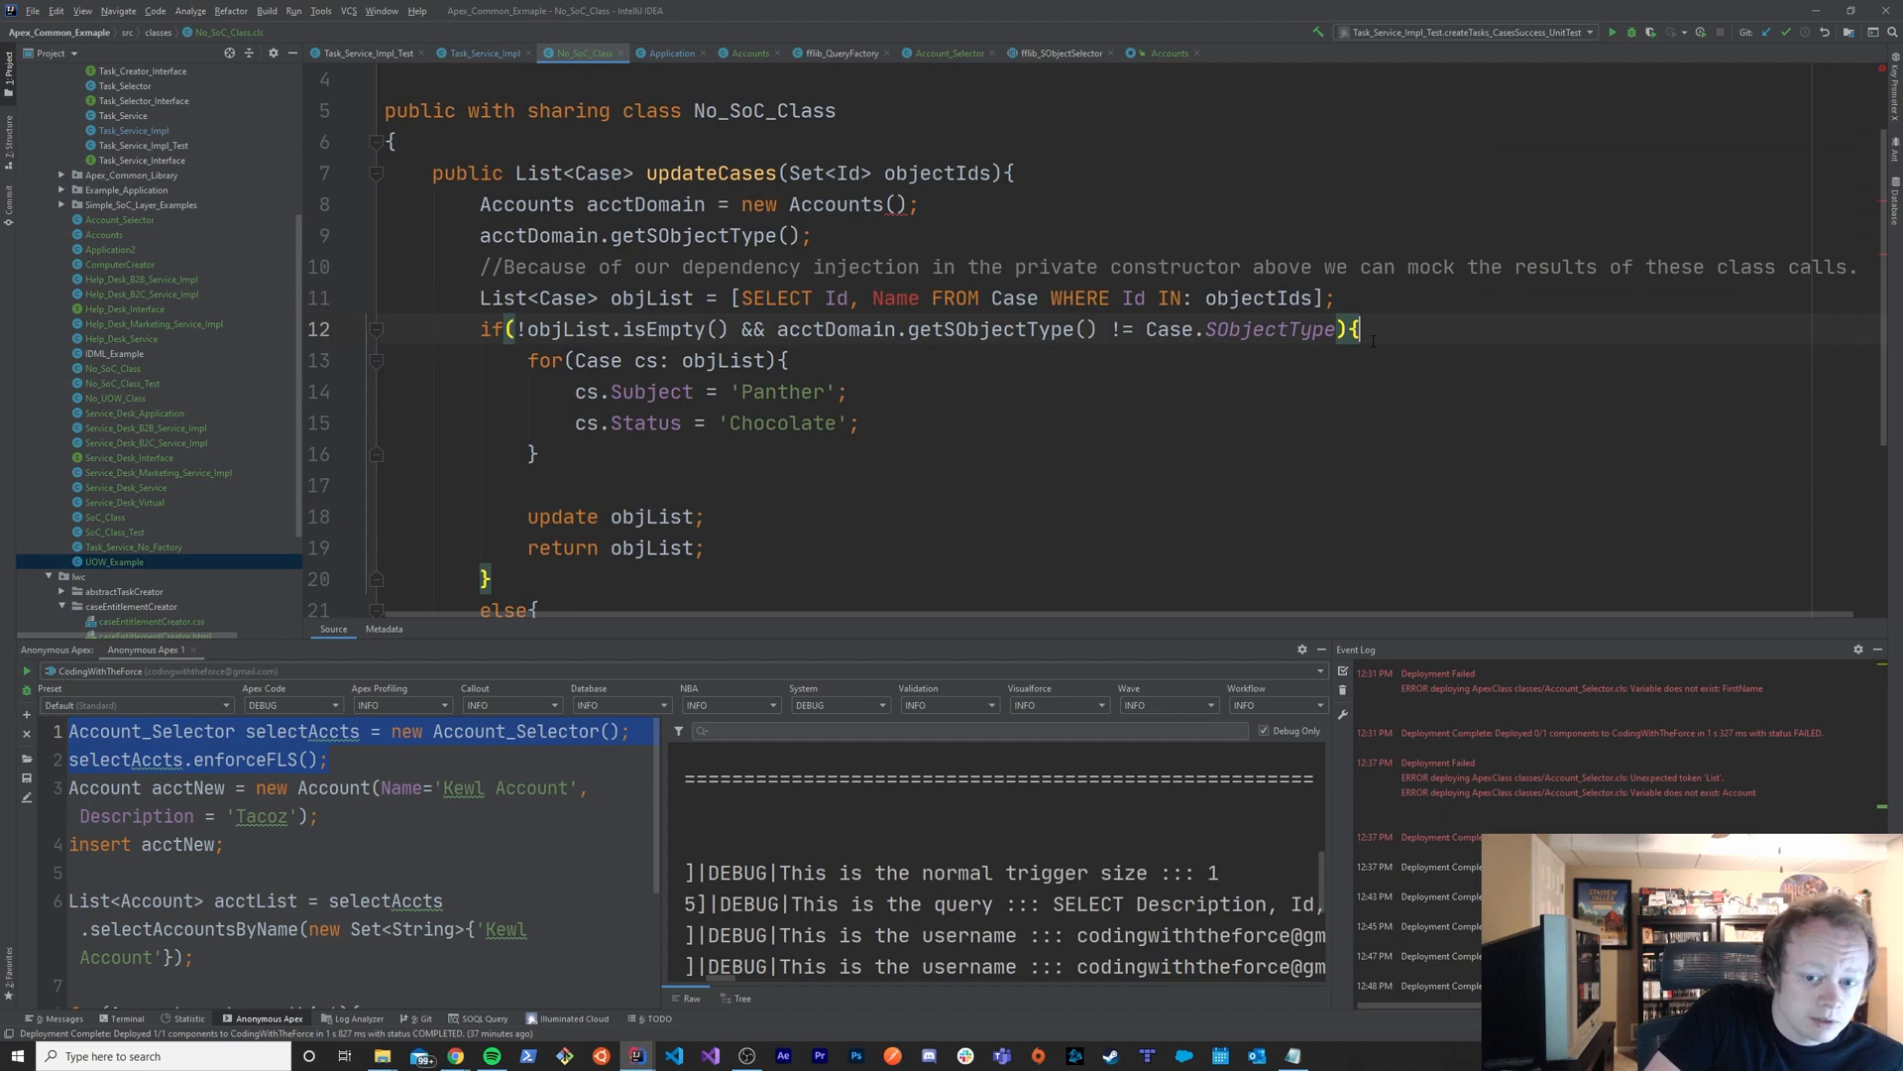